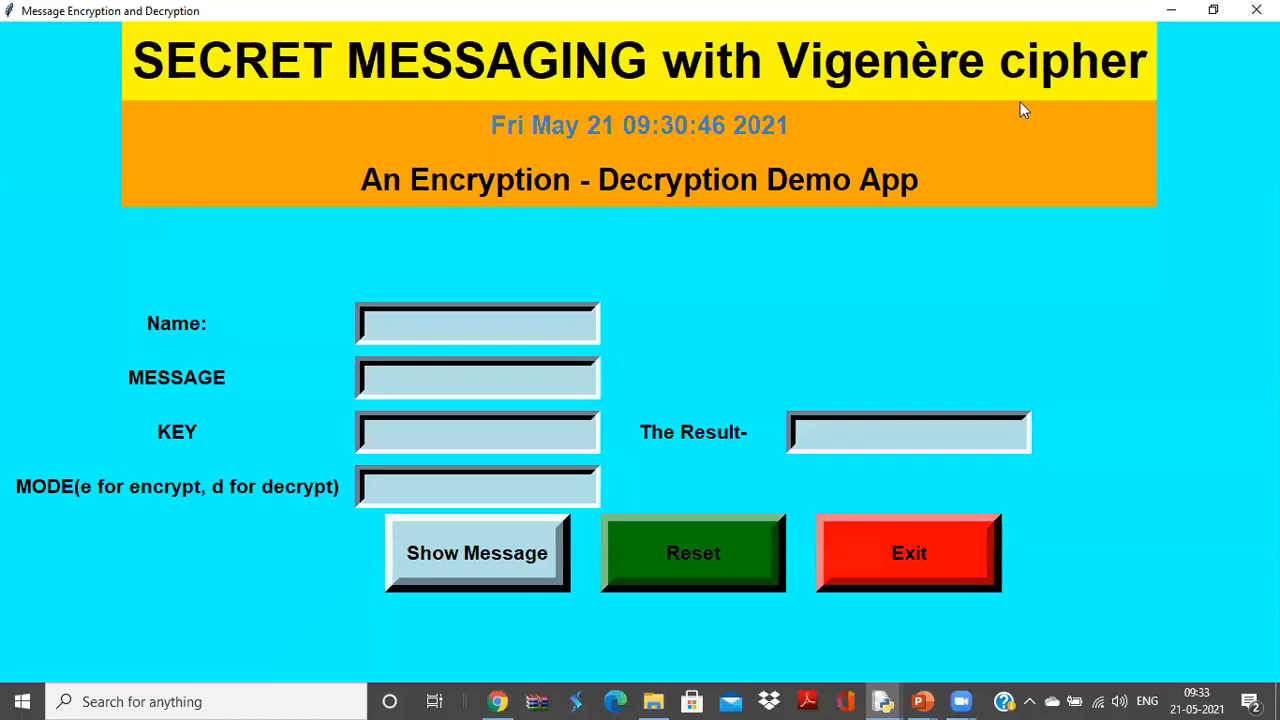
Focus the Name field and enter the name 'Ra'.
{"action": "left_click", "coordinate": [477, 322]}
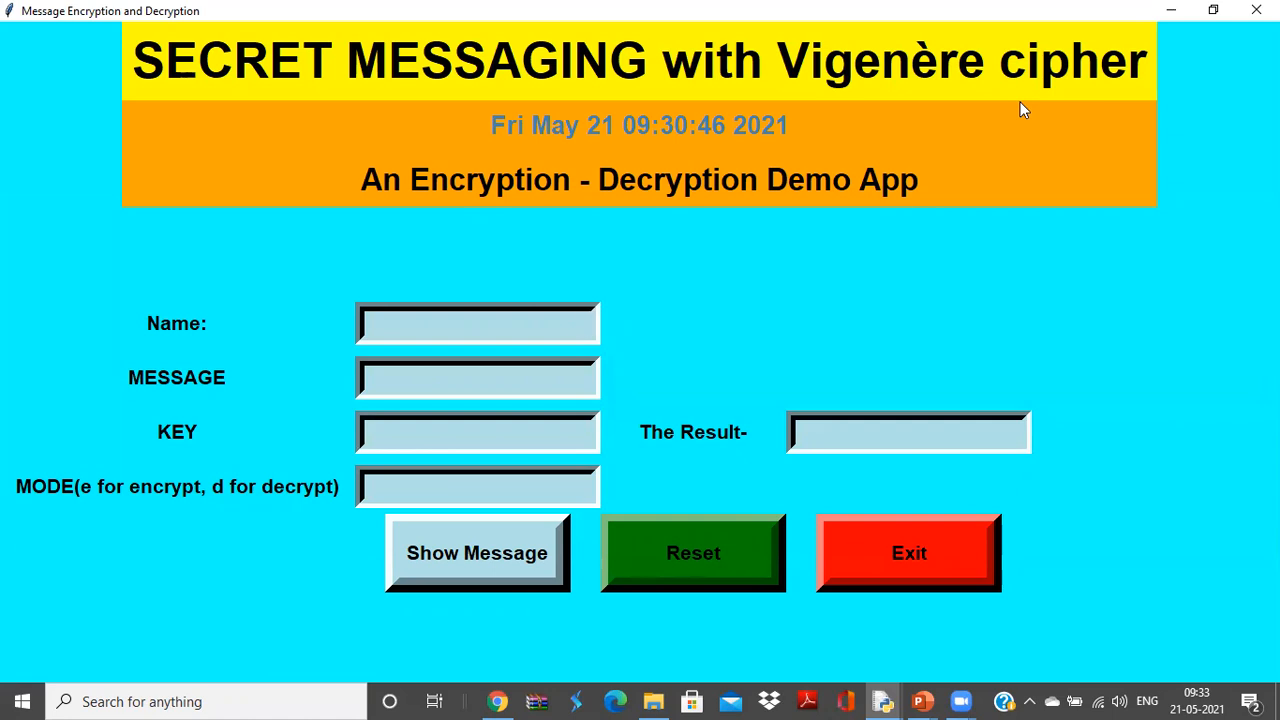
{"action": "left_click", "coordinate": [477, 322]}
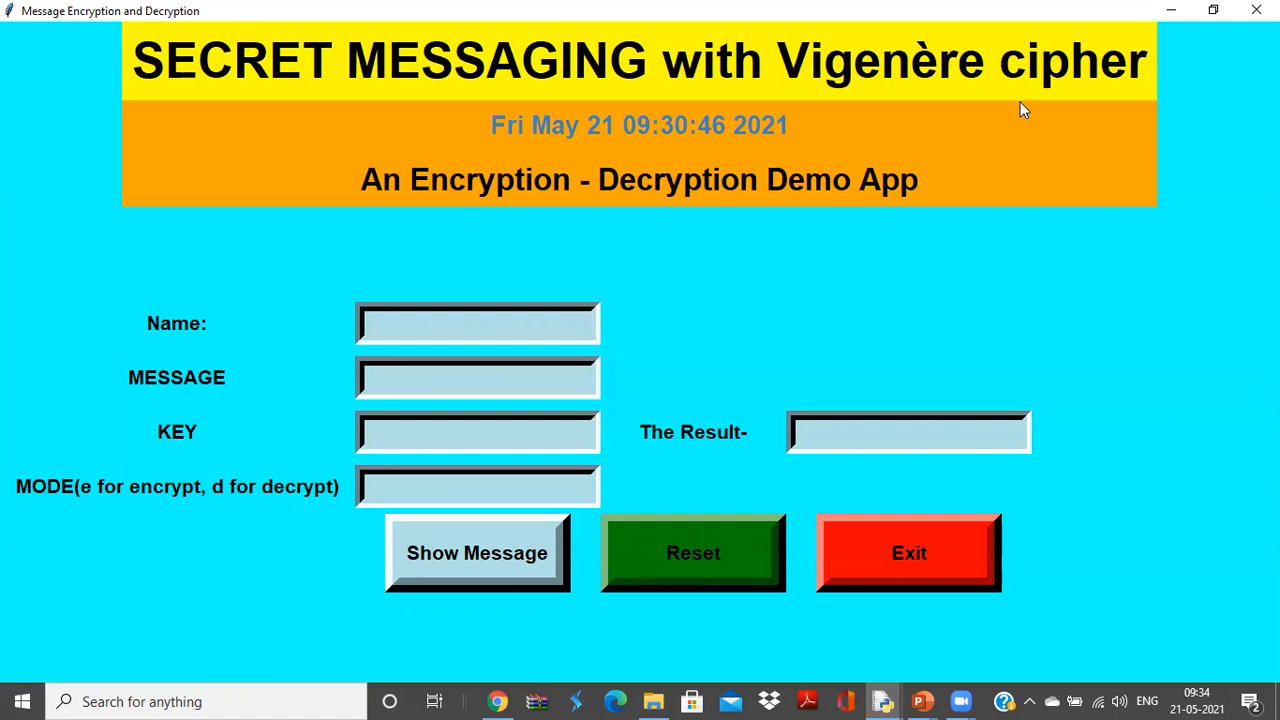
{"action": "left_click", "coordinate": [478, 323]}
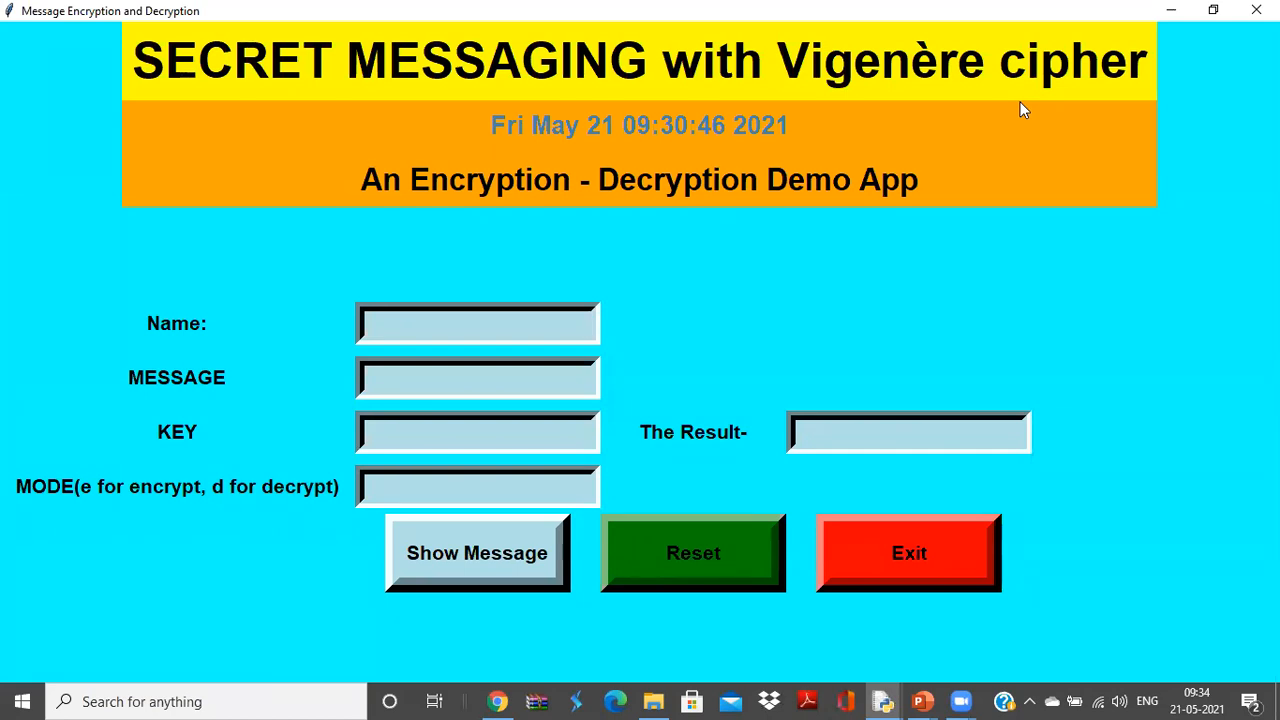
{"action": "left_click", "coordinate": [477, 322]}
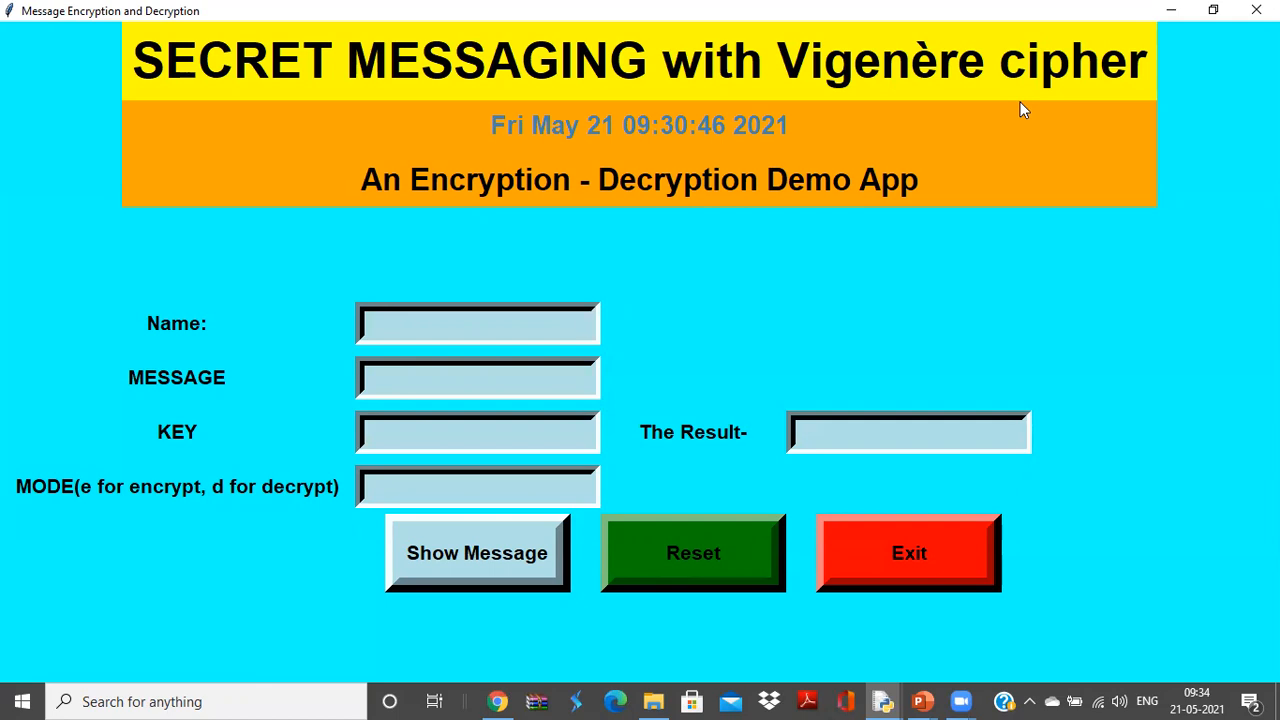
{"action": "left_click", "coordinate": [477, 322]}
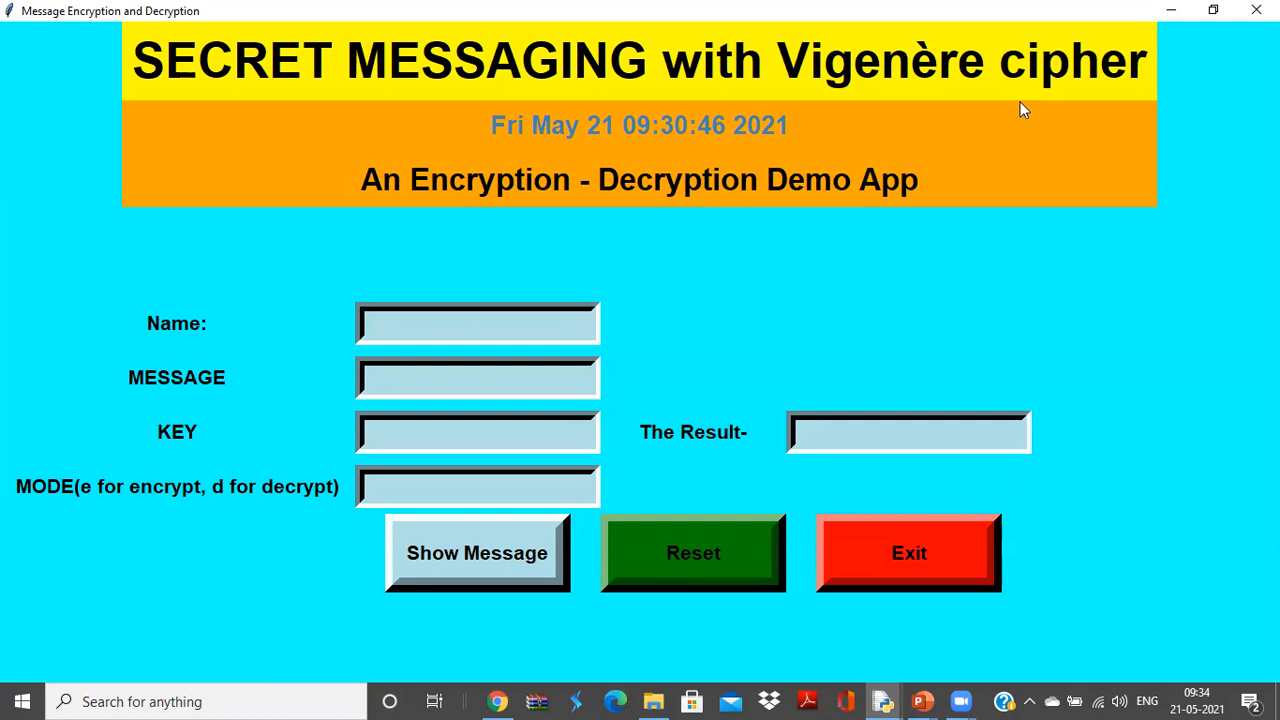
{"action": "left_click", "coordinate": [477, 323]}
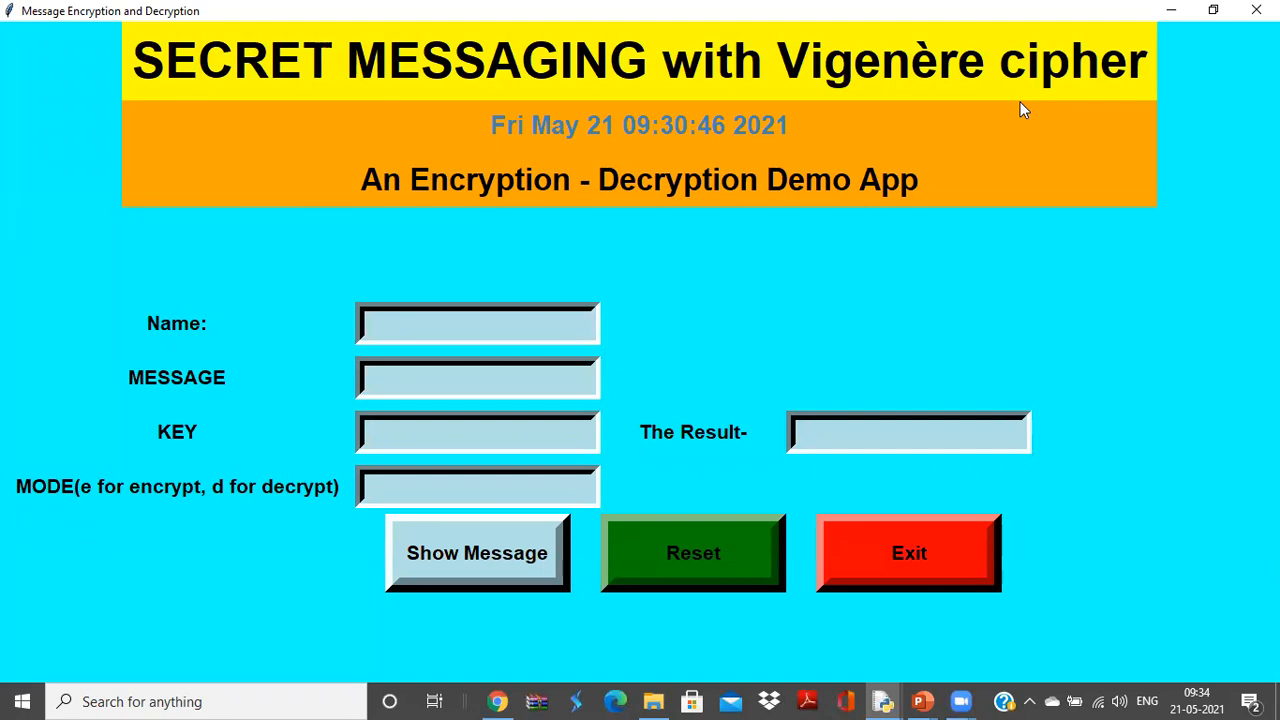
{"action": "left_click", "coordinate": [477, 322]}
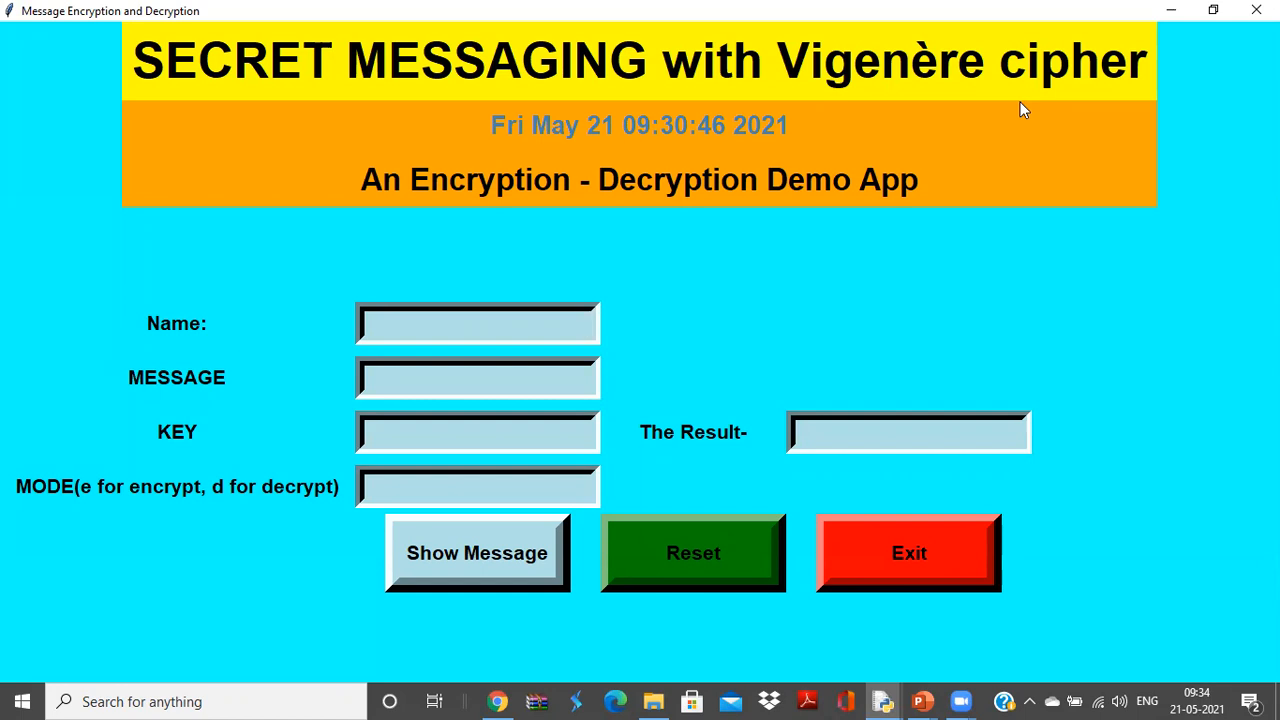
{"action": "left_click", "coordinate": [477, 322]}
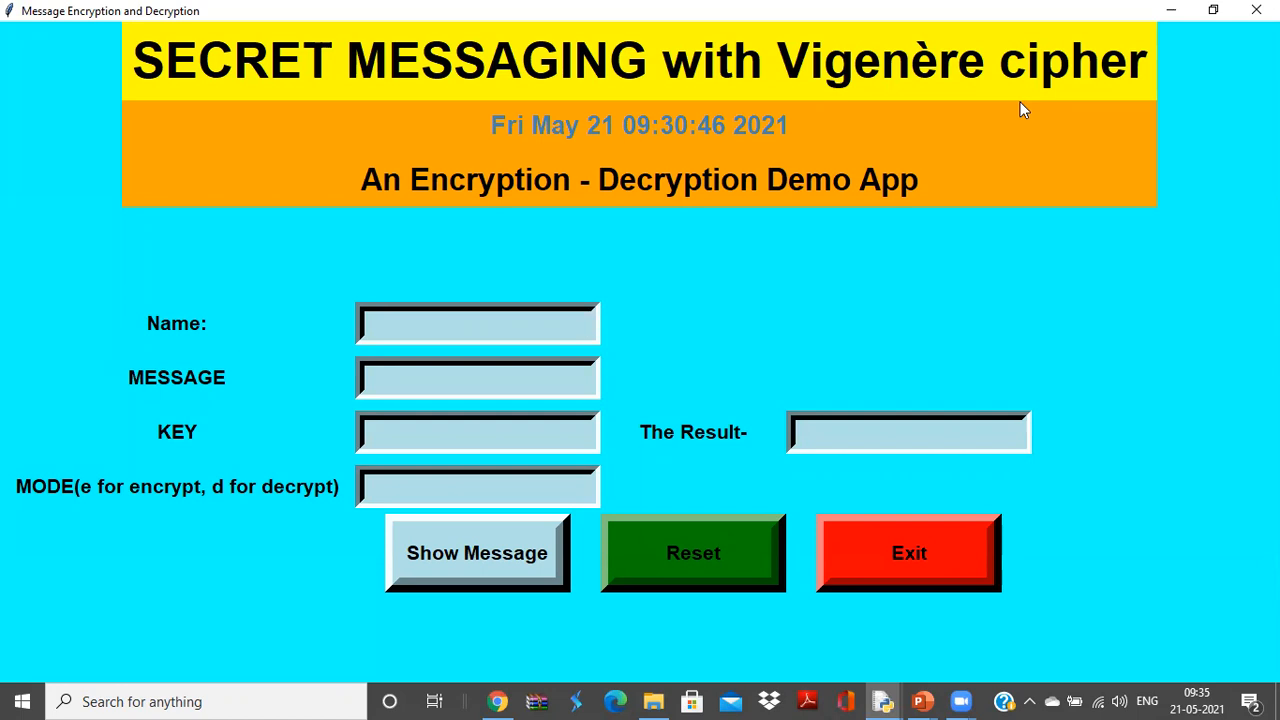
{"action": "left_click", "coordinate": [477, 322]}
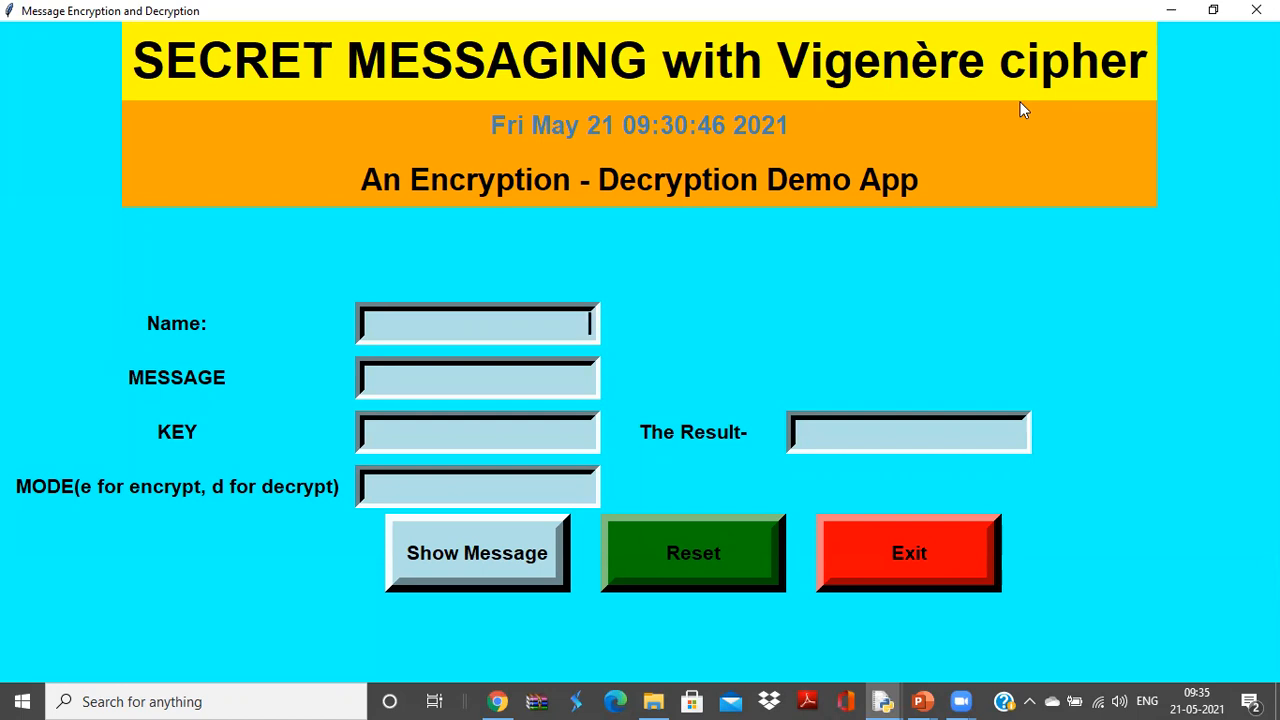
{"action": "type", "text": "Raja Subramanian"}
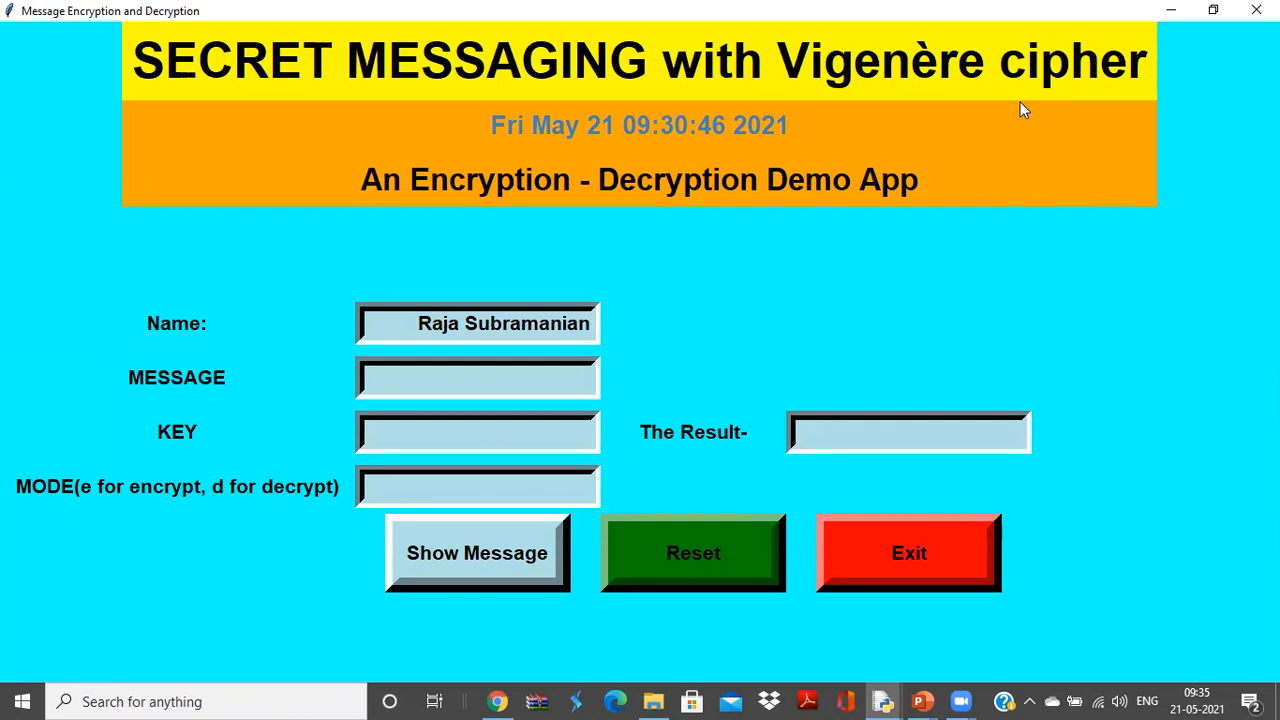
{"action": "mouse_move", "coordinate": [1010, 154]}
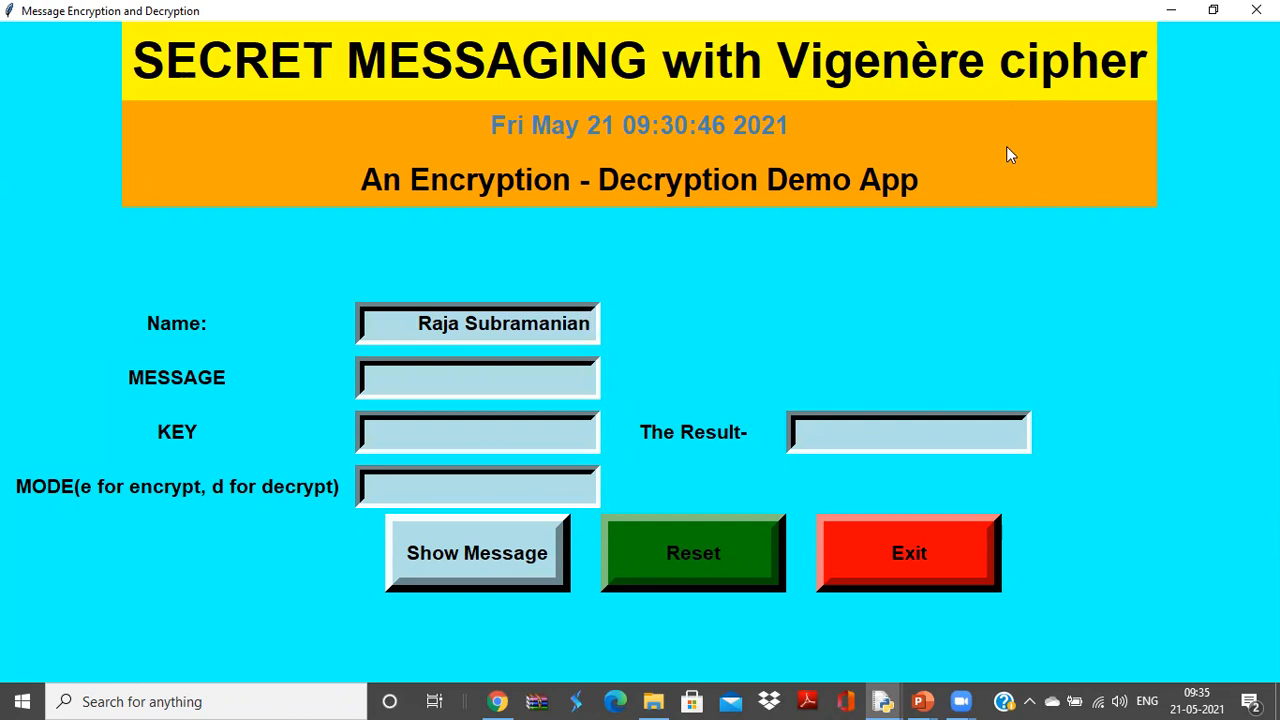
Enter the message 'Hi I am teaching Python', key 23 and mode e for encryption.
{"action": "left_click", "coordinate": [513, 386]}
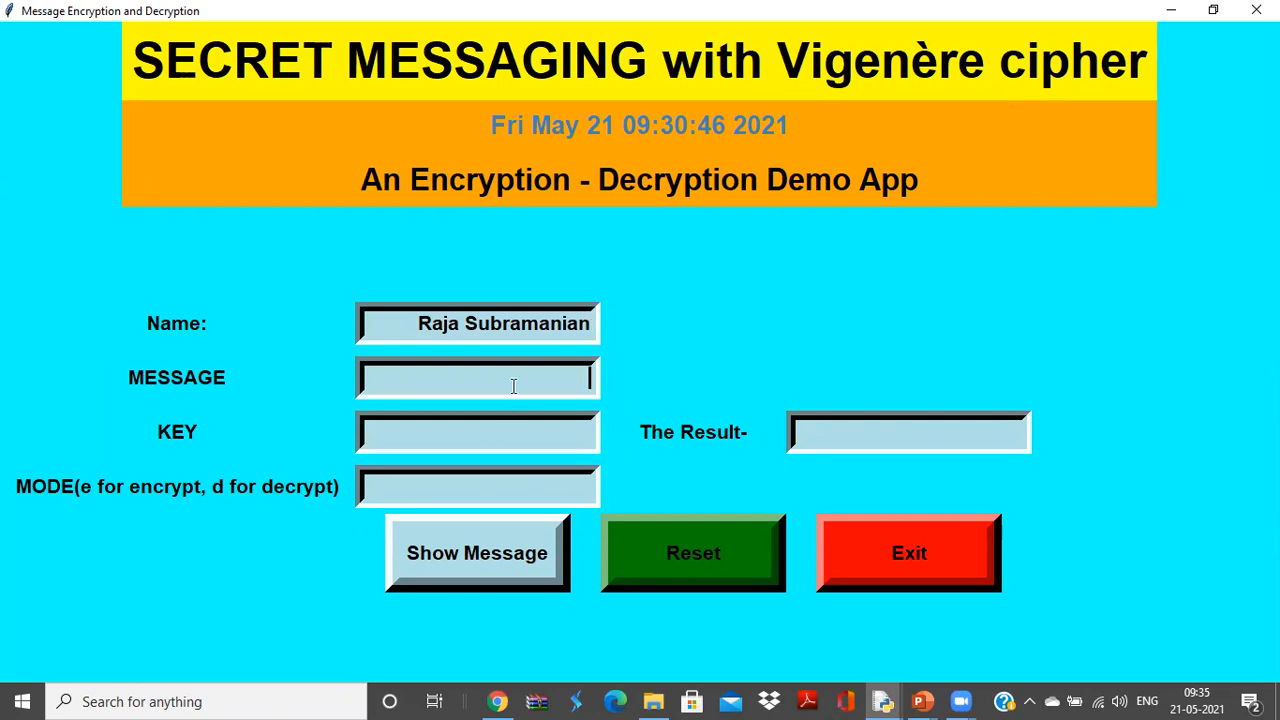
{"action": "type", "text": "Hi I am"}
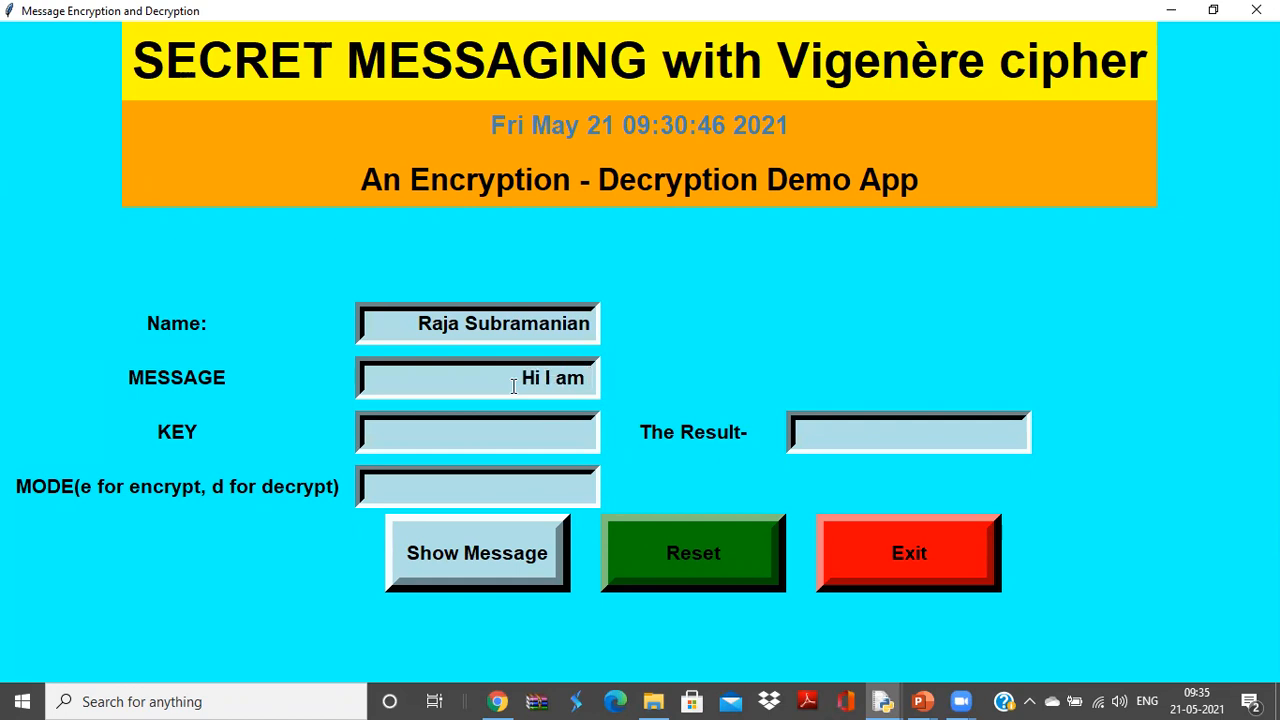
{"action": "type", "text": "teaching Pytho"}
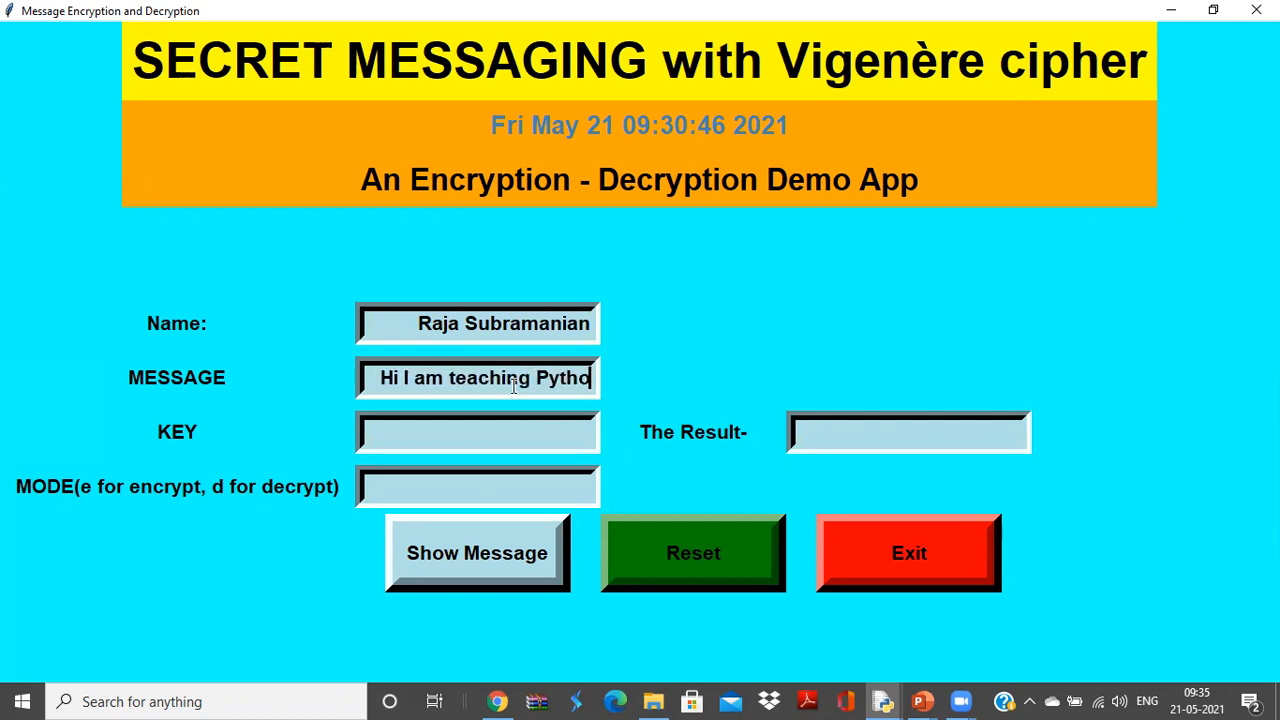
{"action": "type", "text": "n"}
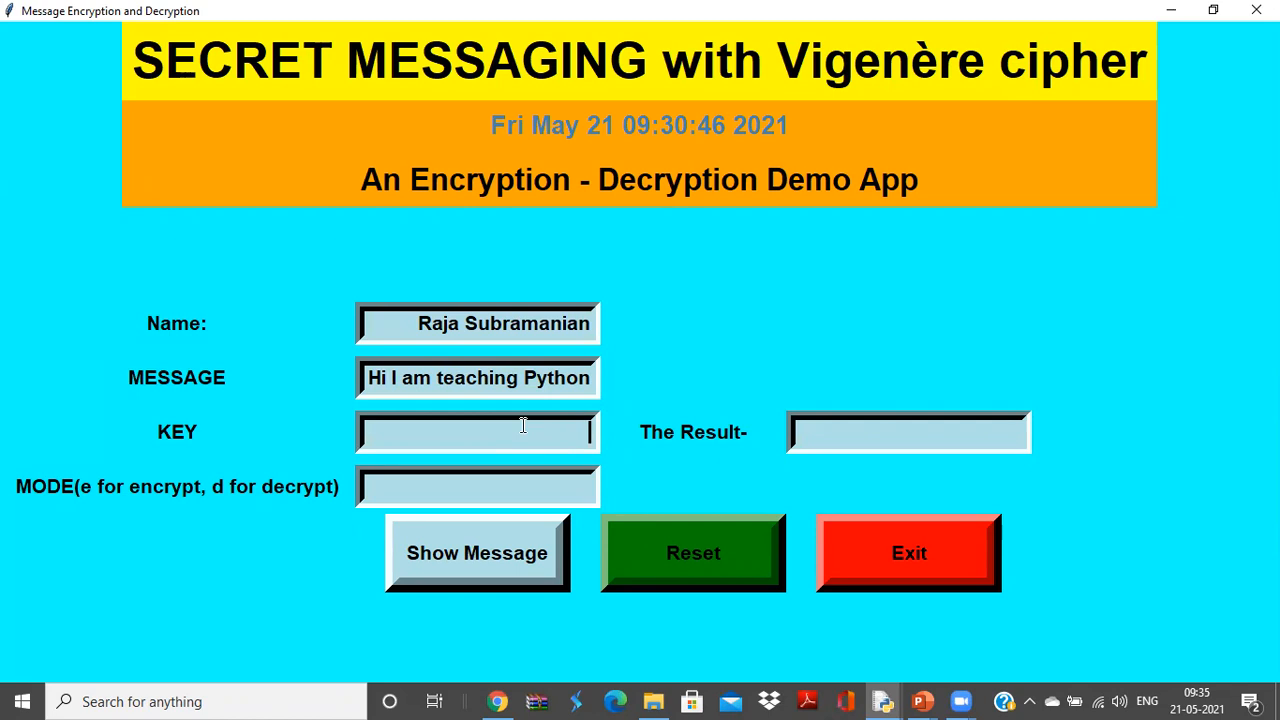
{"action": "type", "text": "23"}
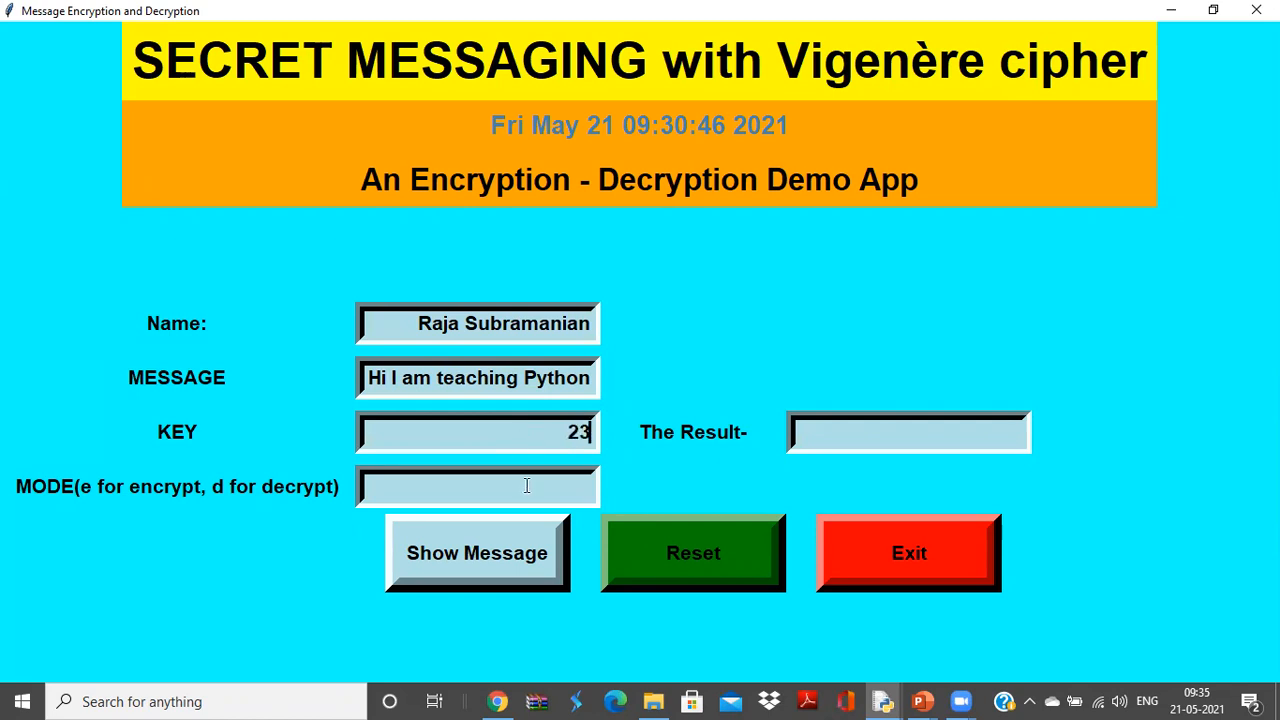
{"action": "mouse_move", "coordinate": [100, 491]}
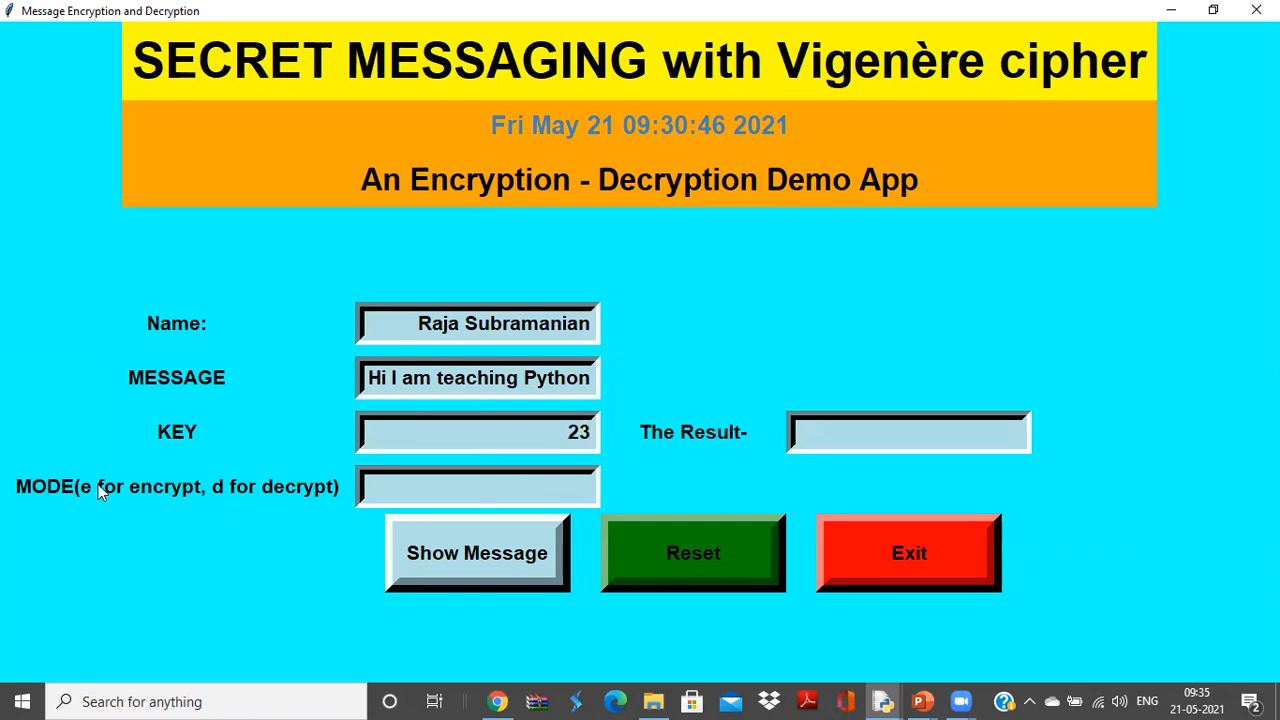
{"action": "mouse_move", "coordinate": [369, 398]}
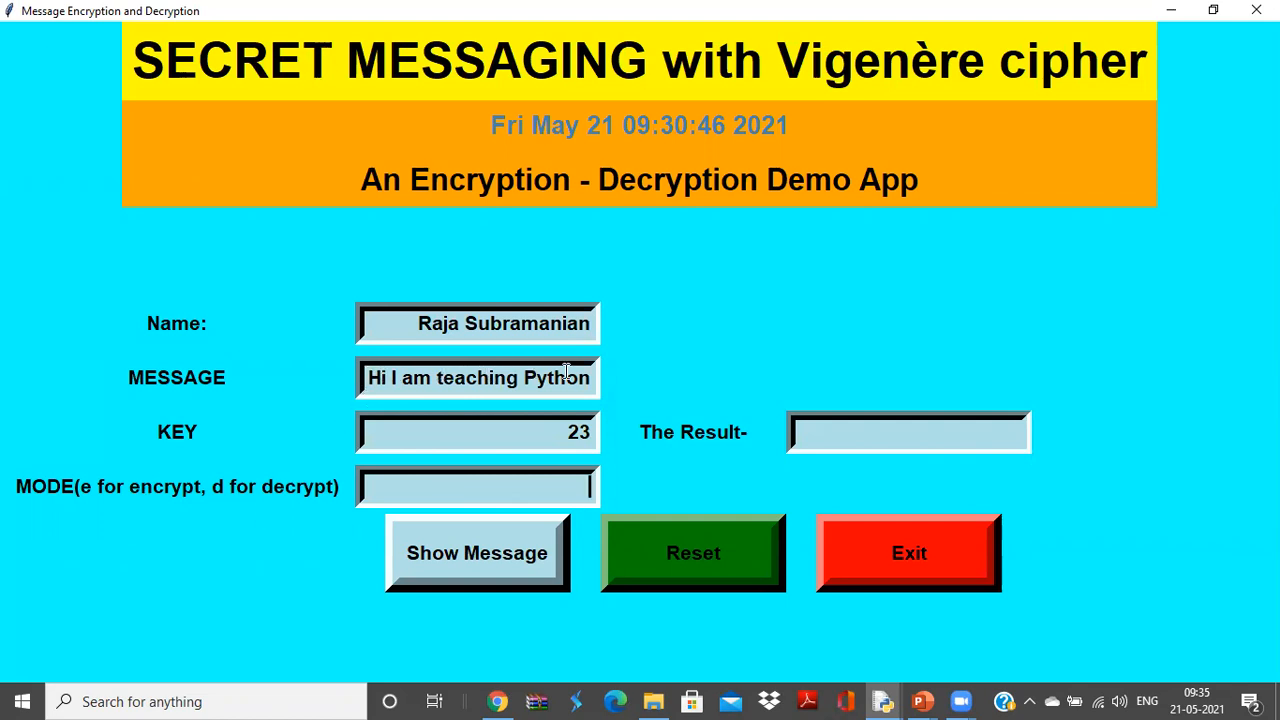
{"action": "type", "text": "e"}
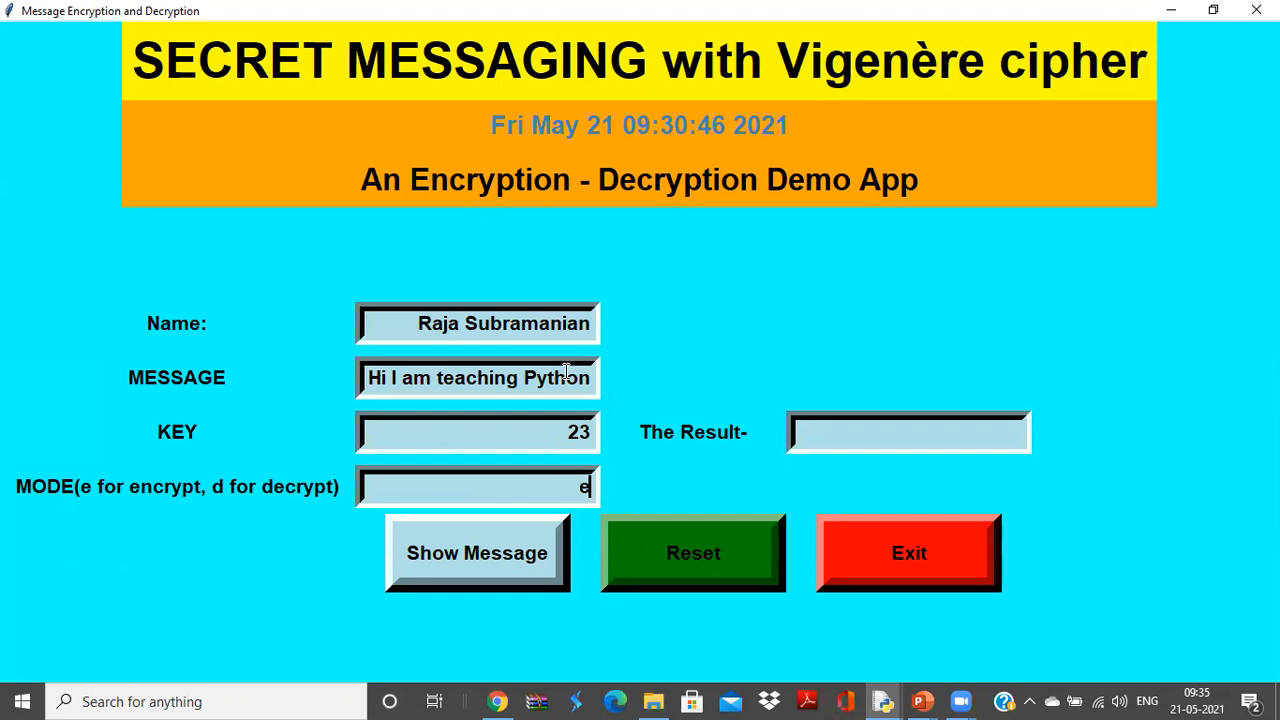
Encrypt the message with Show Message and select the resulting ciphertext.
{"action": "left_click", "coordinate": [477, 553]}
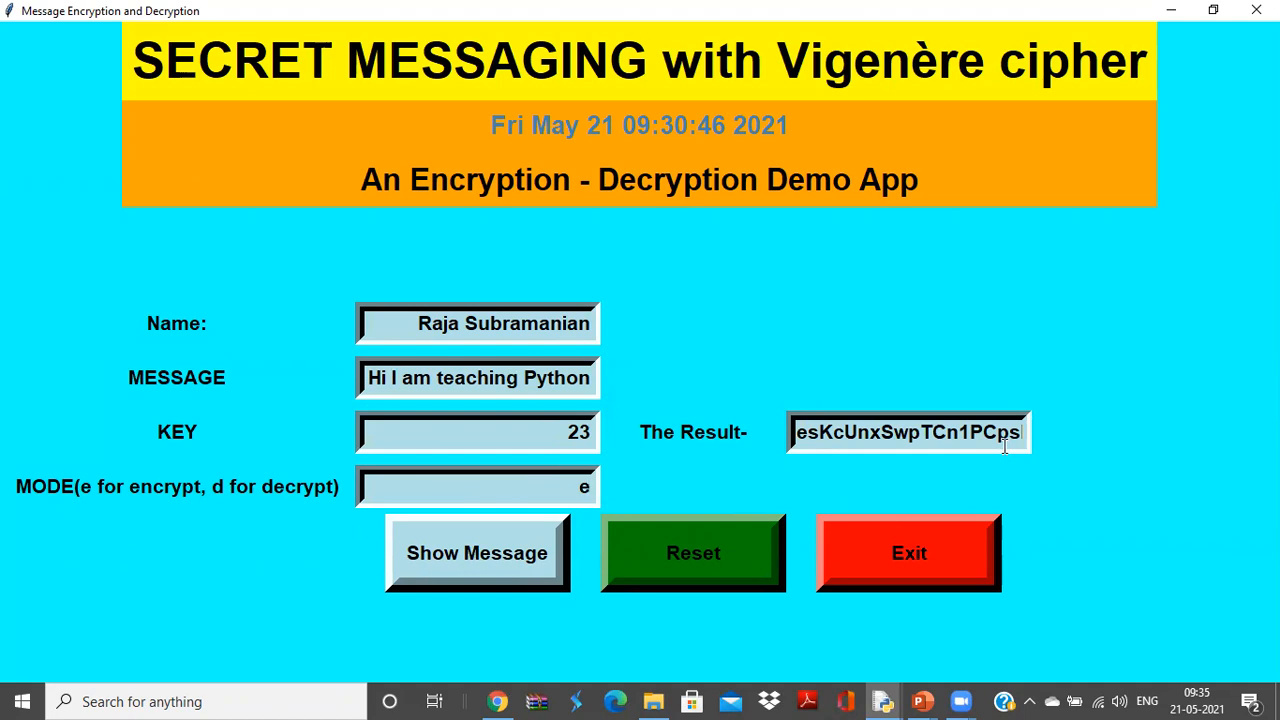
{"action": "left_click", "coordinate": [477, 486]}
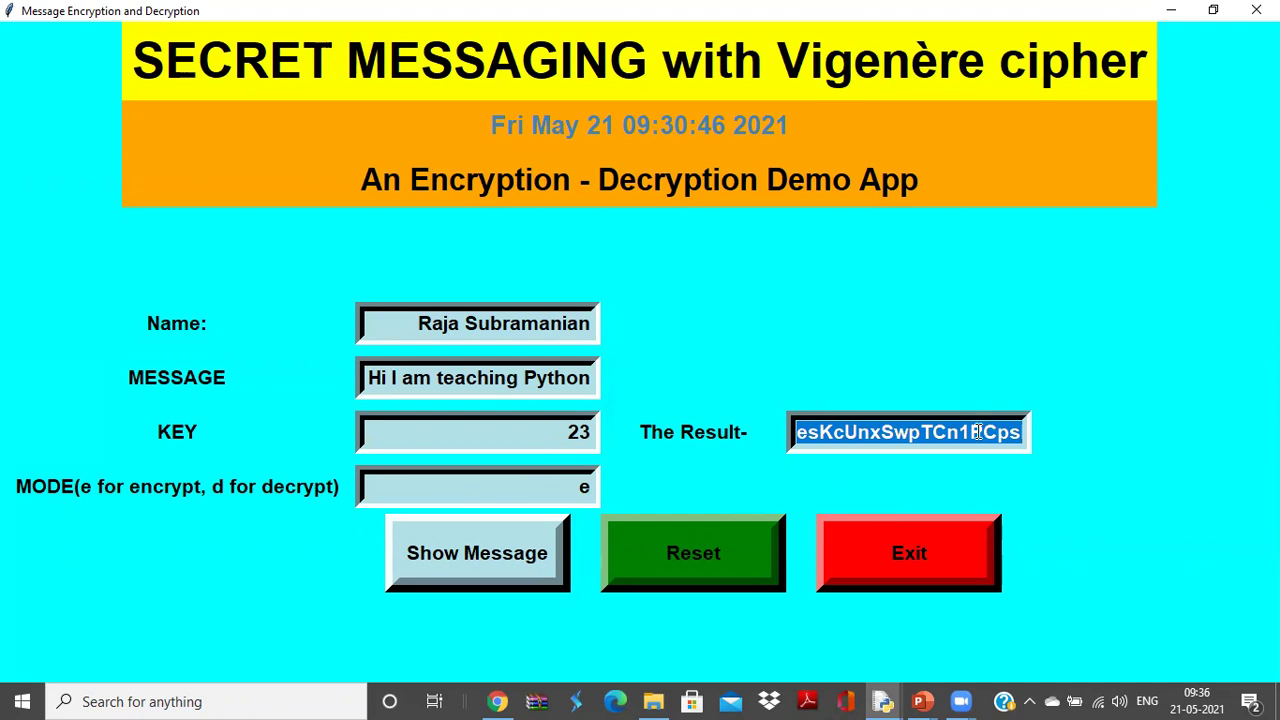
Replace the message with the ciphertext, set mode to d and decrypt back to 'Hi I am teaching Python'.
{"action": "double_click", "coordinate": [476, 378]}
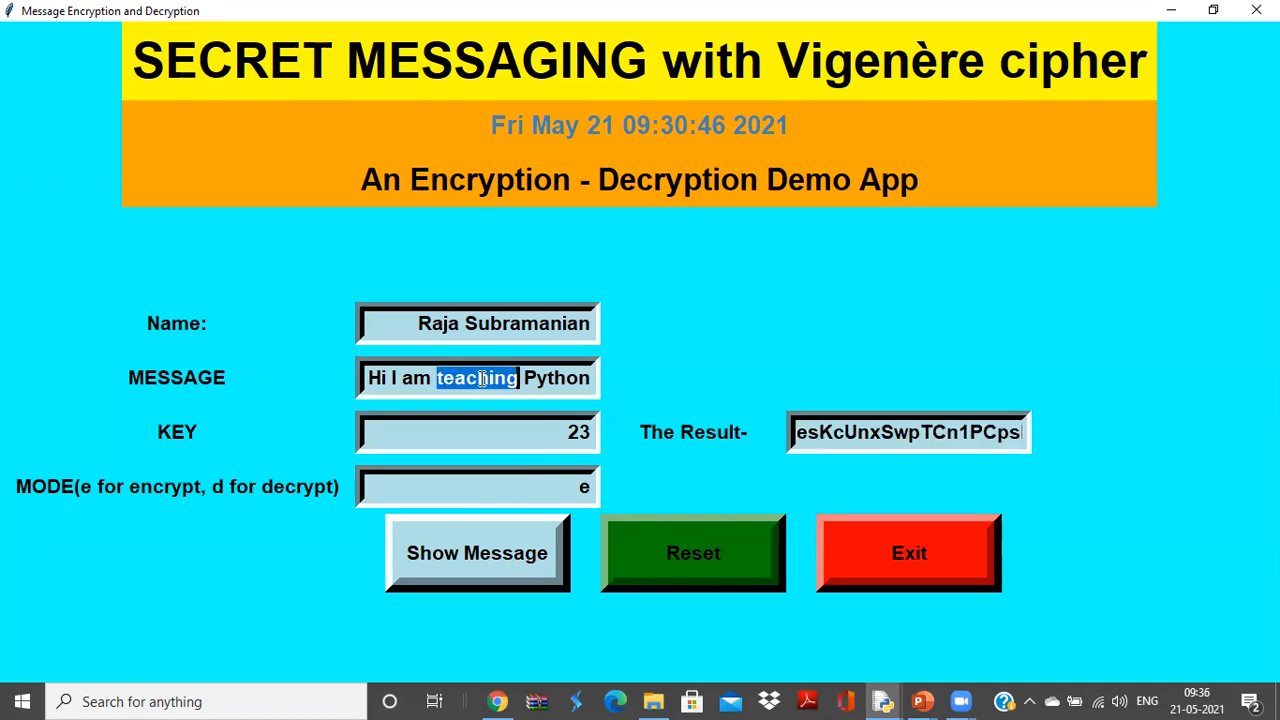
{"action": "triple_click", "coordinate": [477, 378]}
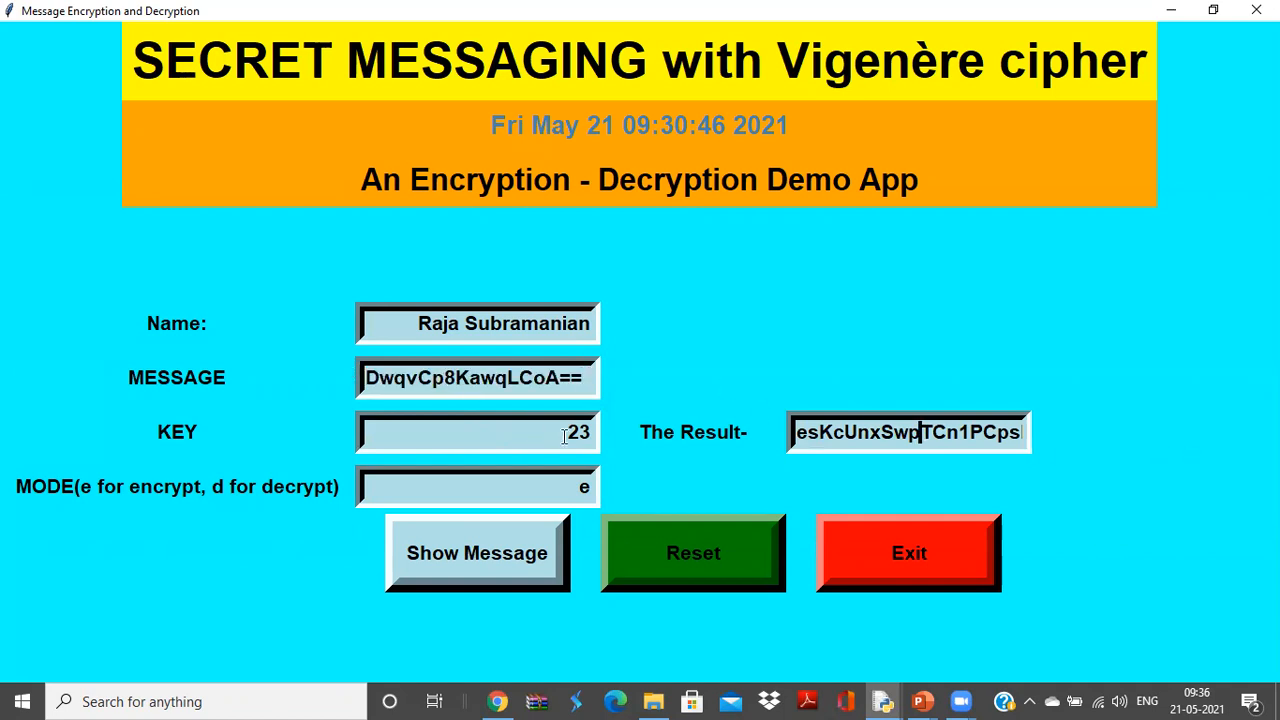
{"action": "left_click", "coordinate": [477, 553]}
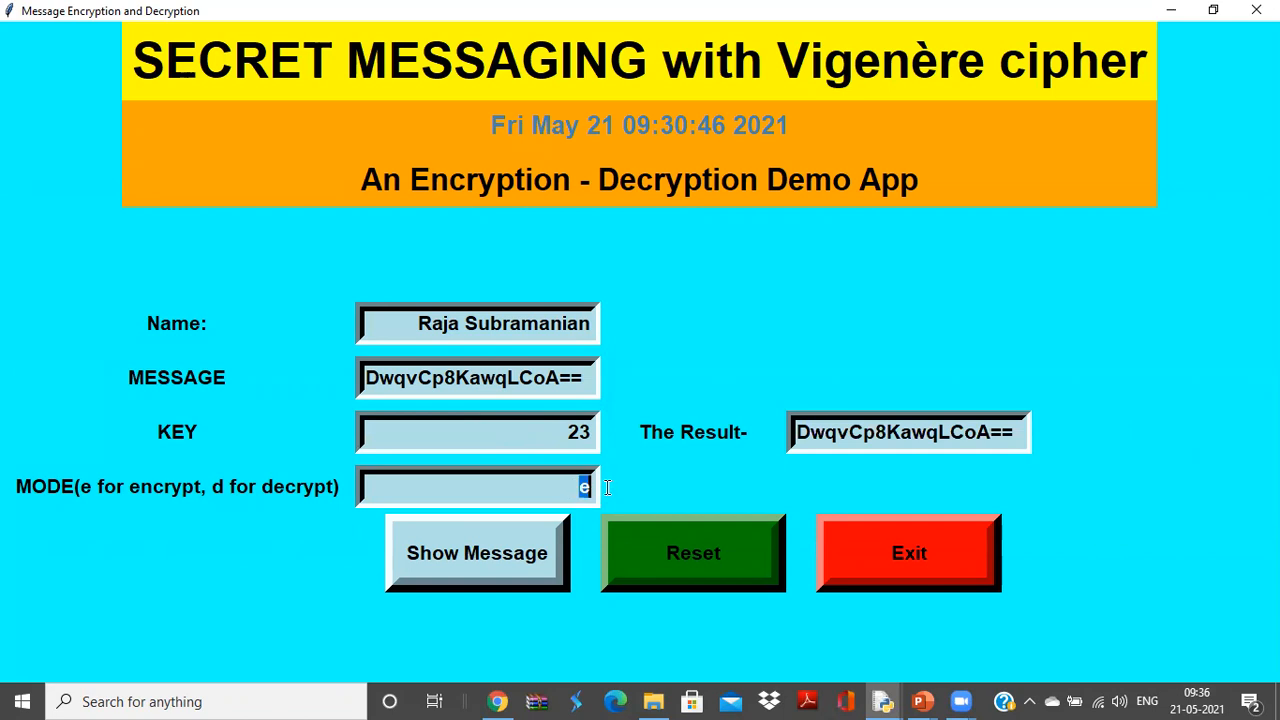
{"action": "type", "text": "d"}
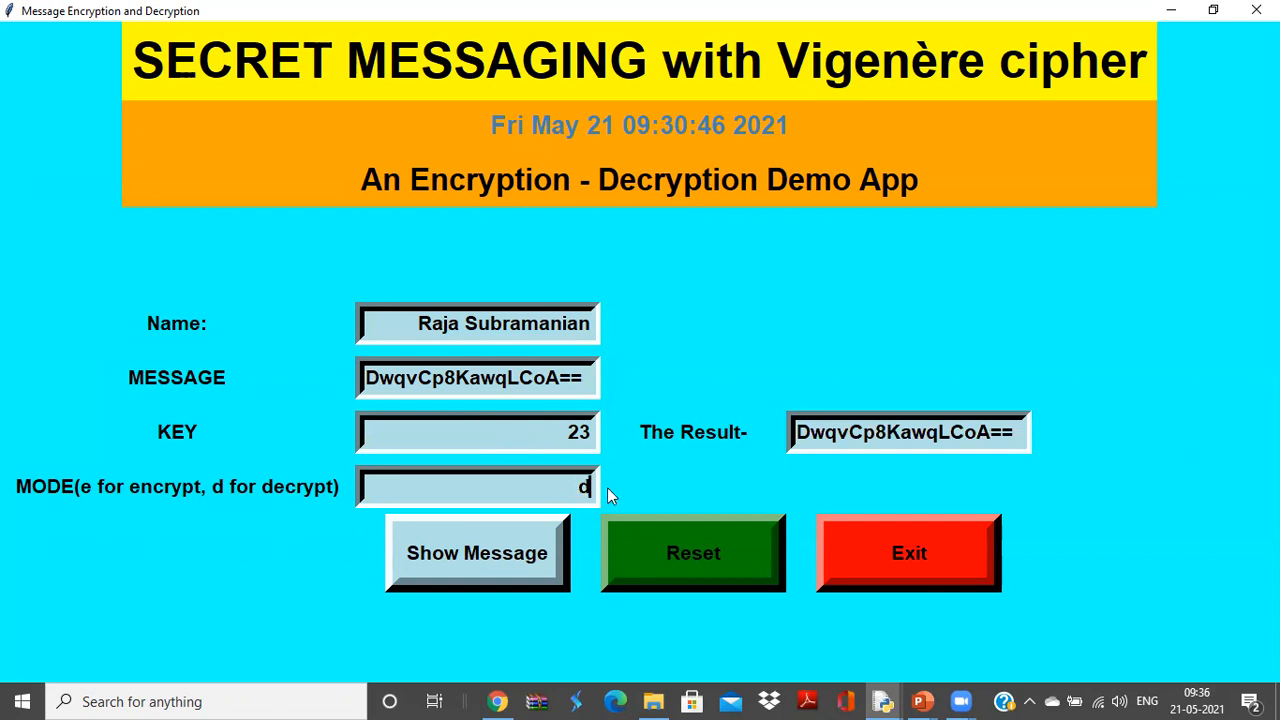
{"action": "mouse_move", "coordinate": [543, 546]}
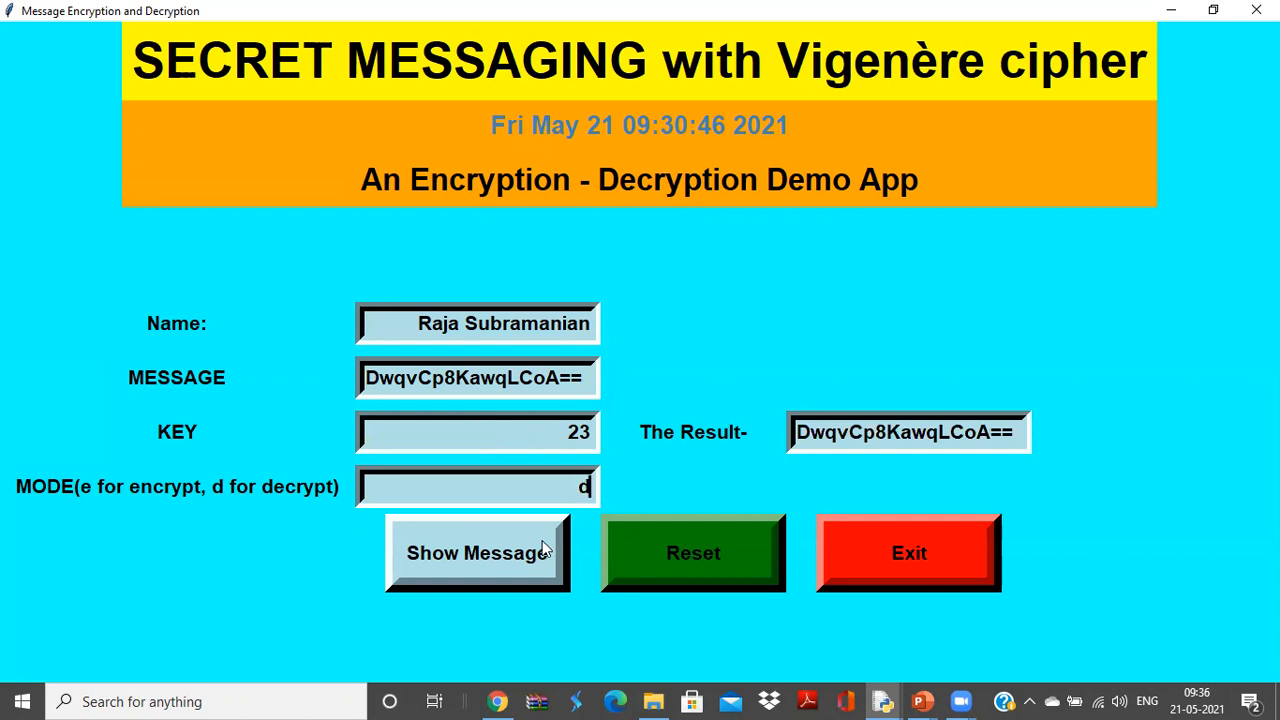
{"action": "left_click", "coordinate": [477, 553]}
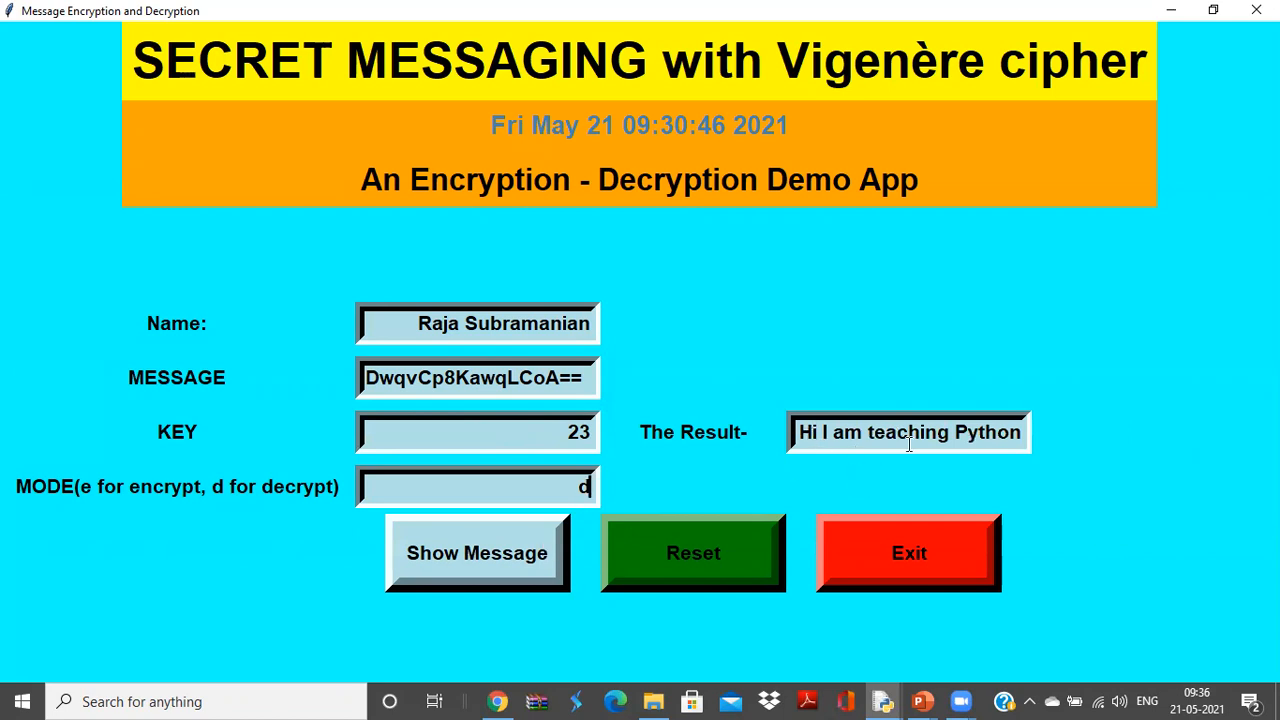
{"action": "mouse_move", "coordinate": [940, 440]}
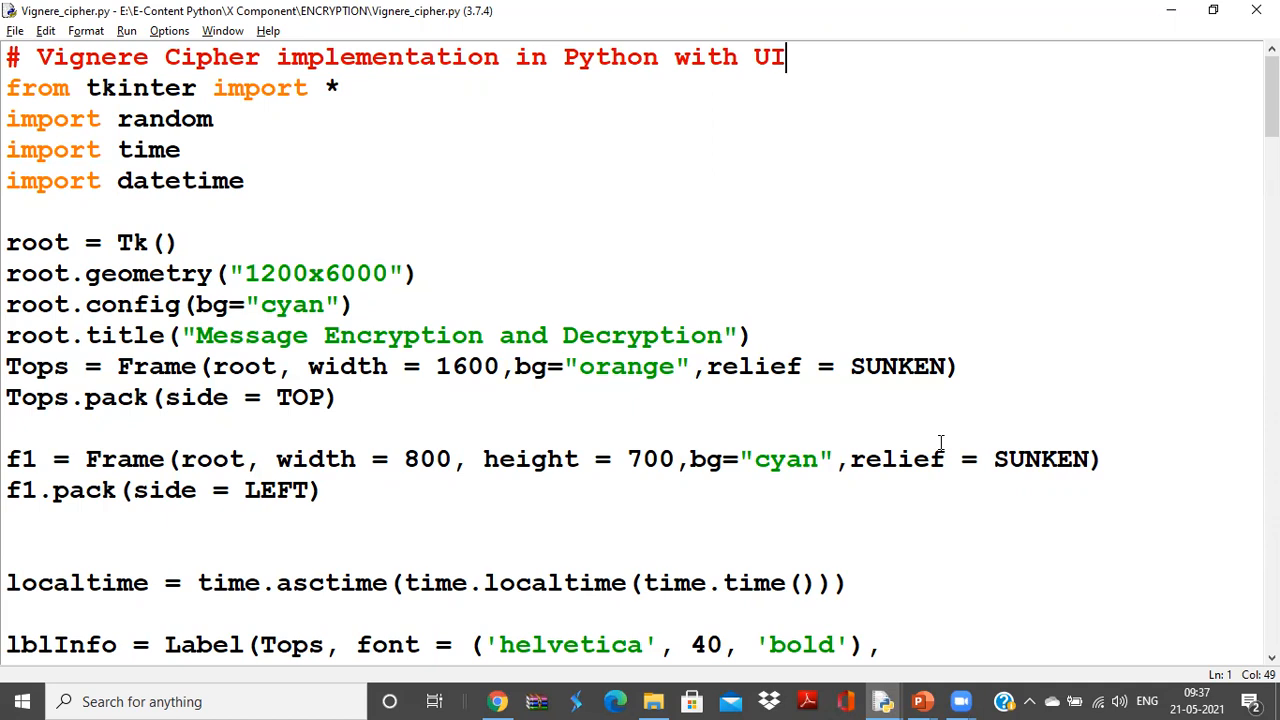
Switch from the running cipher app to the Vignere_cipher.py source in IDLE.
{"action": "key", "text": "F5"}
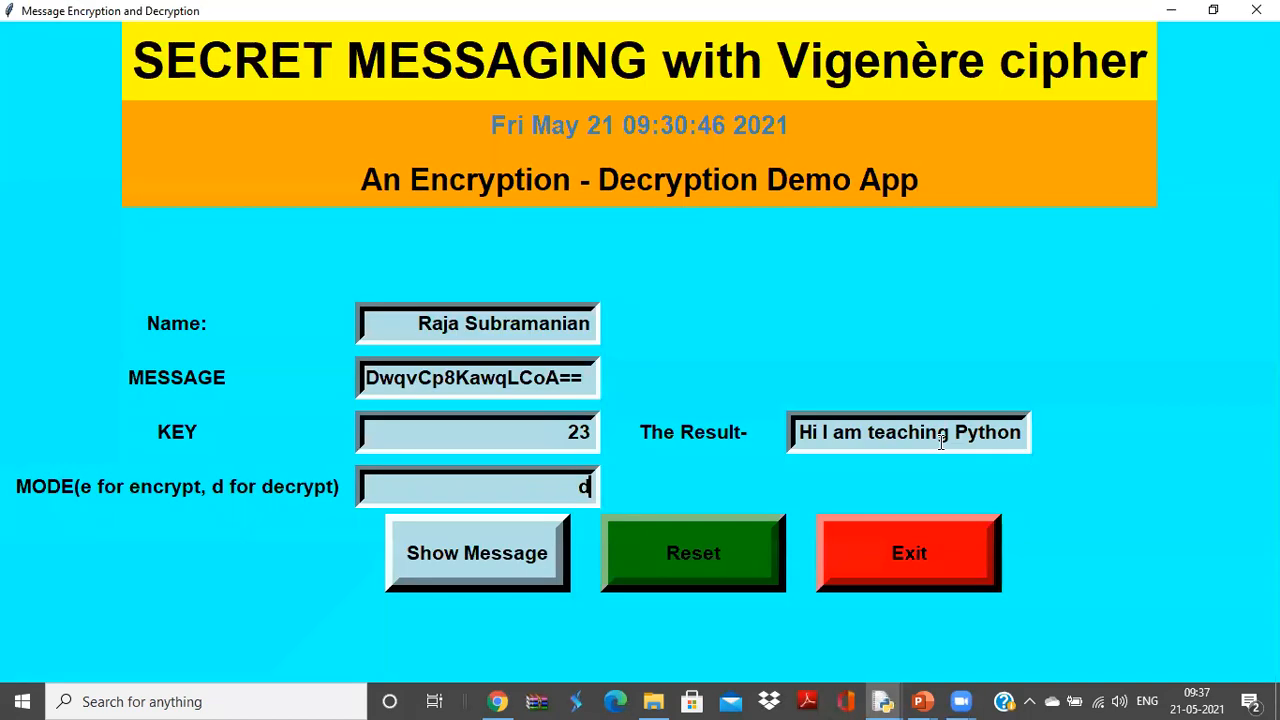
{"action": "mouse_move", "coordinate": [305, 72]}
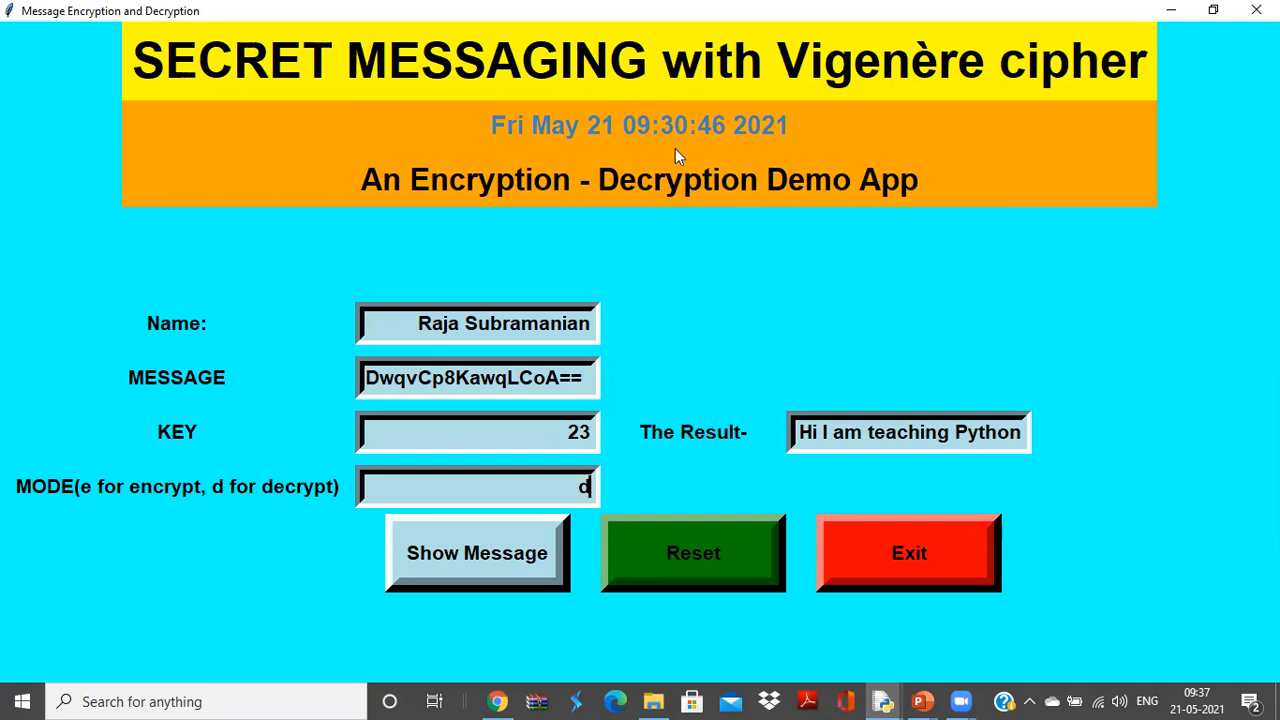
{"action": "mouse_move", "coordinate": [479, 148]}
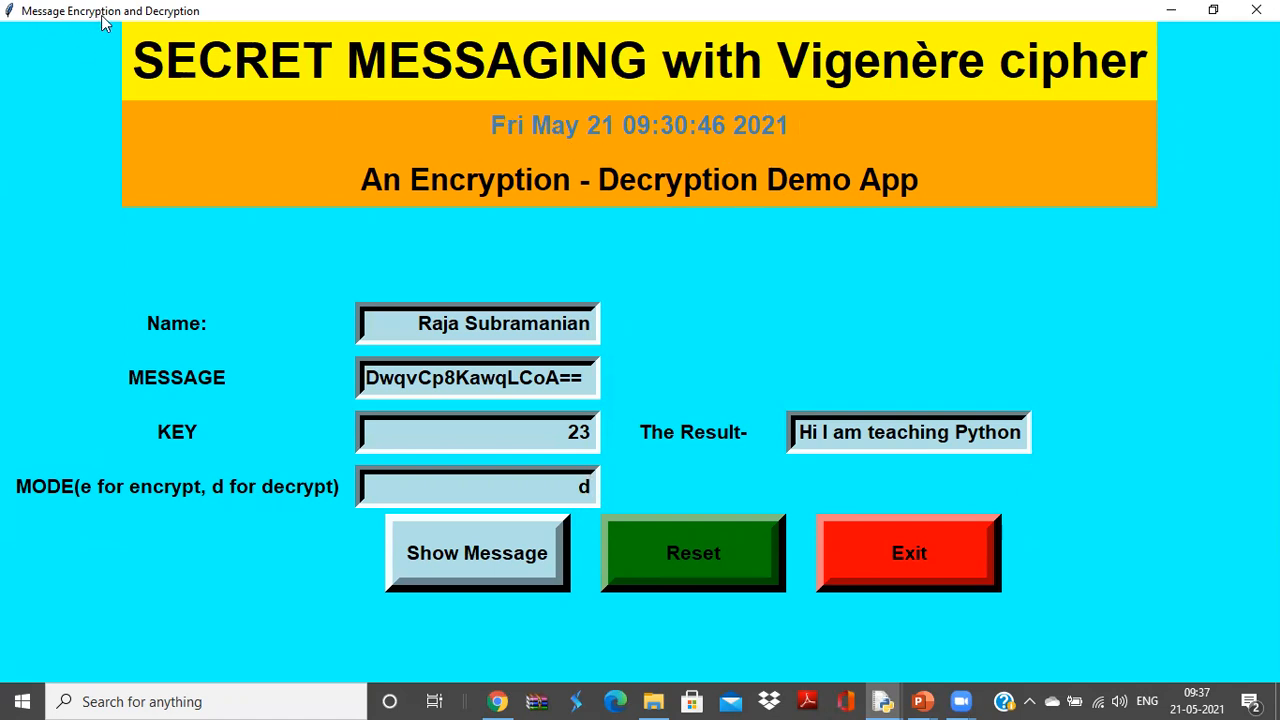
{"action": "mouse_move", "coordinate": [108, 27]}
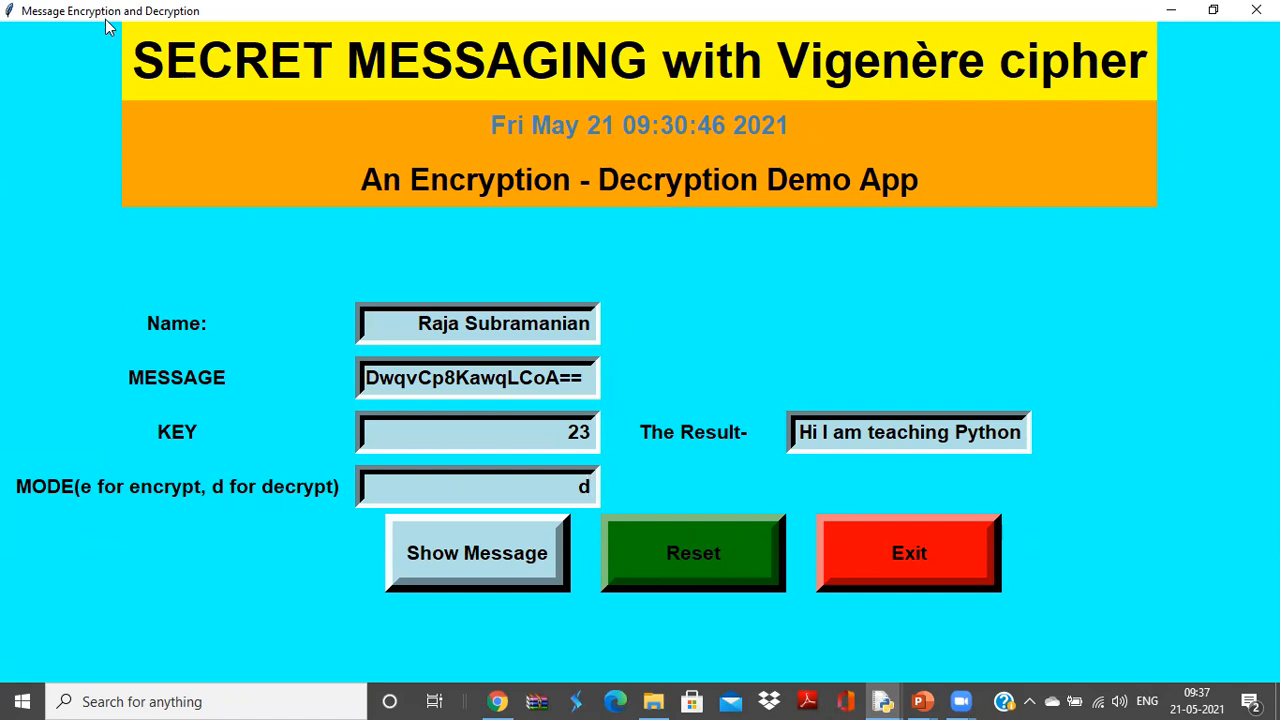
{"action": "left_click", "coordinate": [478, 487]}
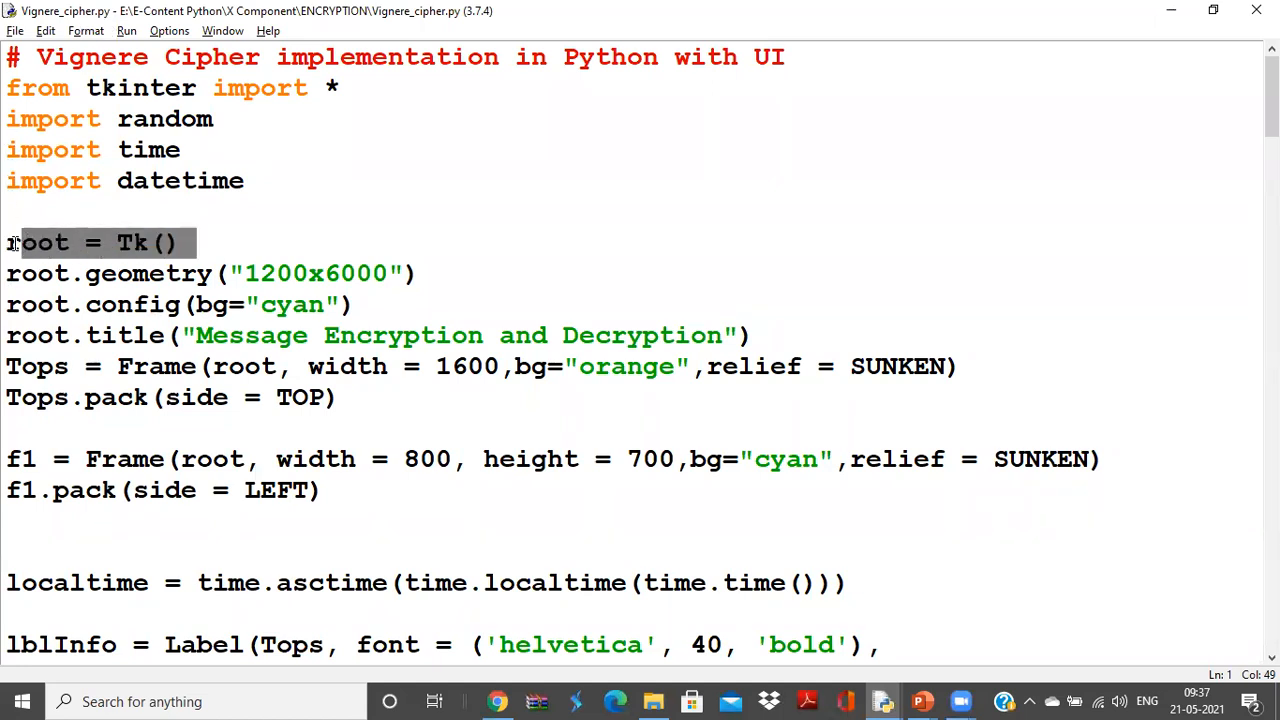
Review the imports and root window setup, marking the header frame's TOP side, then return to the app.
{"action": "key", "text": "F5"}
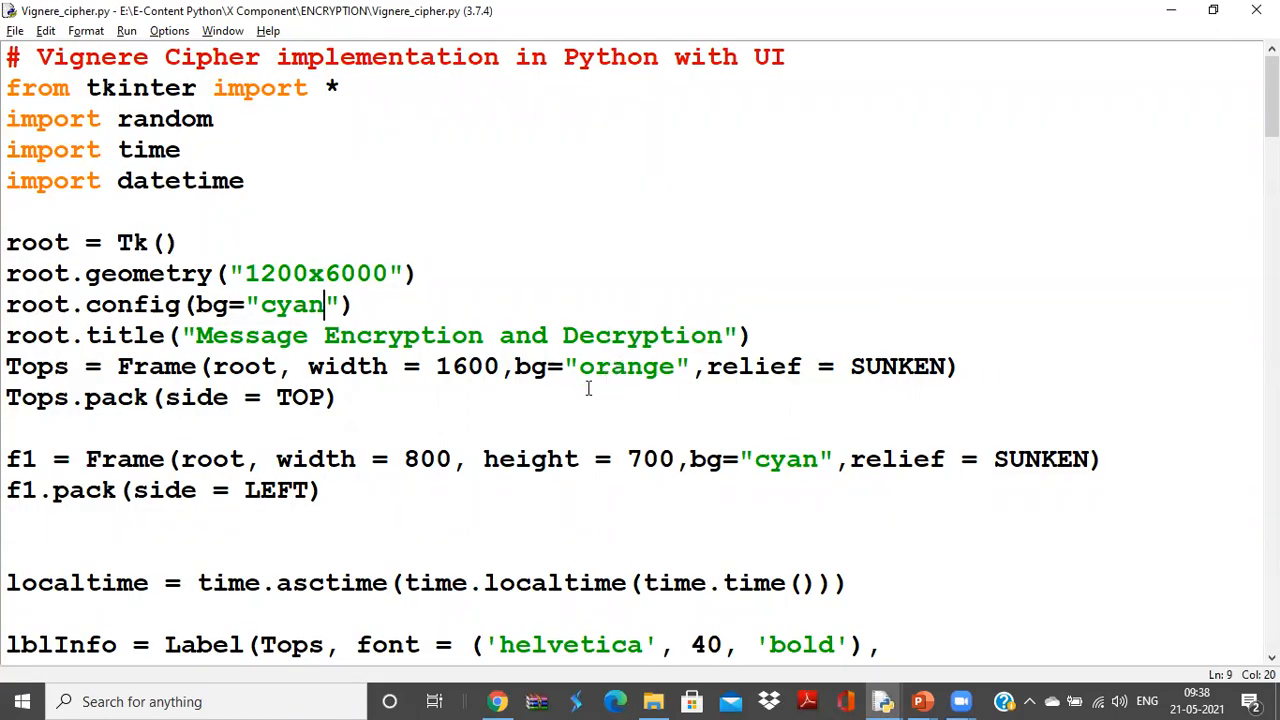
{"action": "mouse_move", "coordinate": [570, 388]}
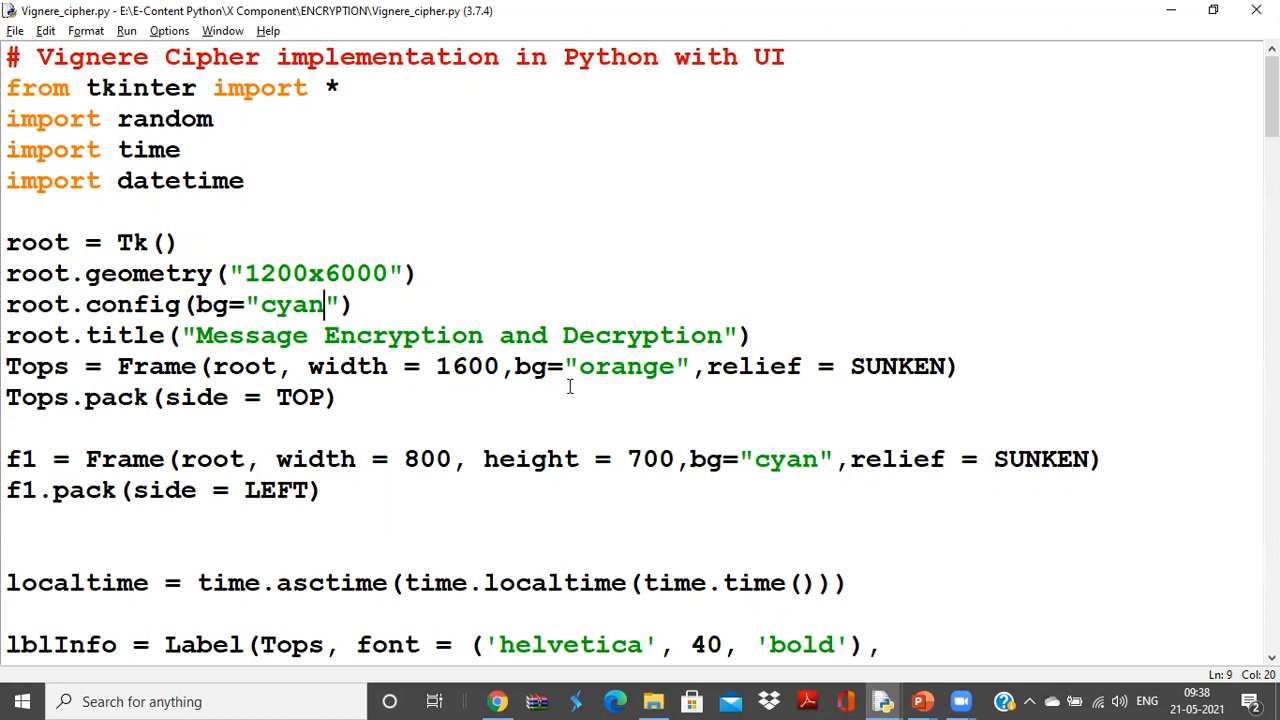
{"action": "key", "text": "F5"}
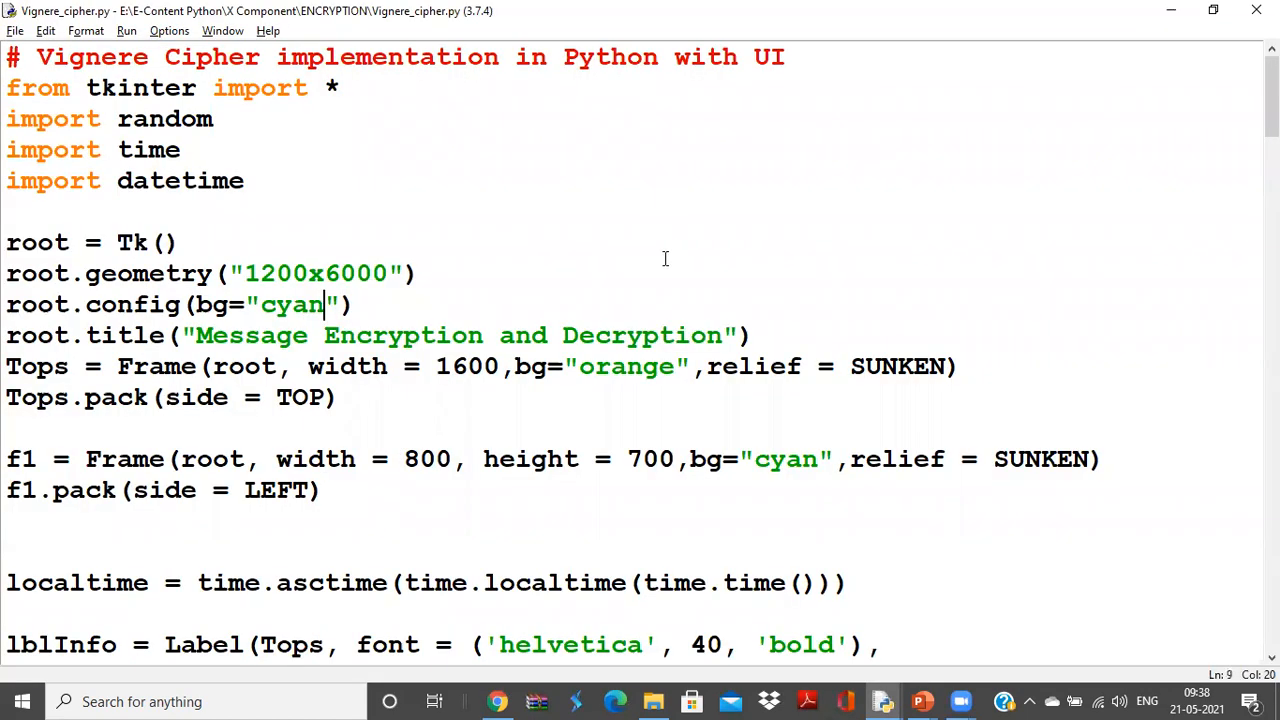
{"action": "mouse_move", "coordinate": [285, 398]}
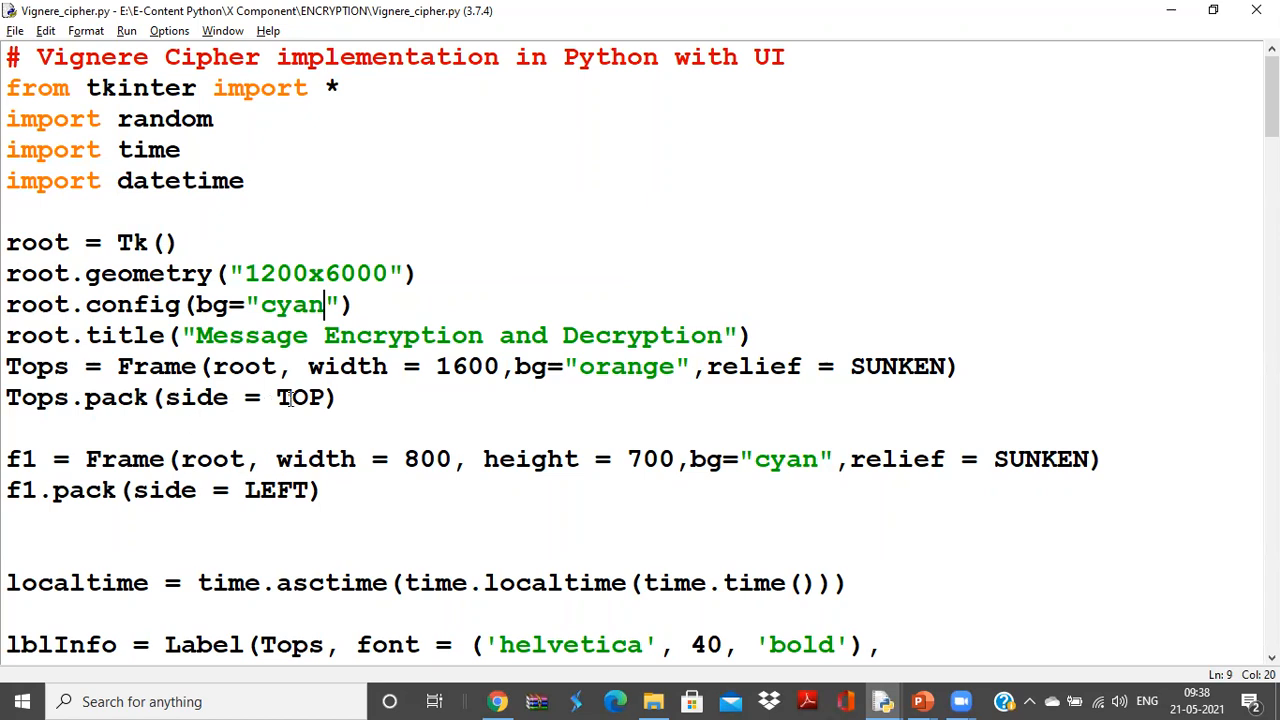
{"action": "left_click_drag", "start_coordinate": [245, 397], "coordinate": [338, 397]}
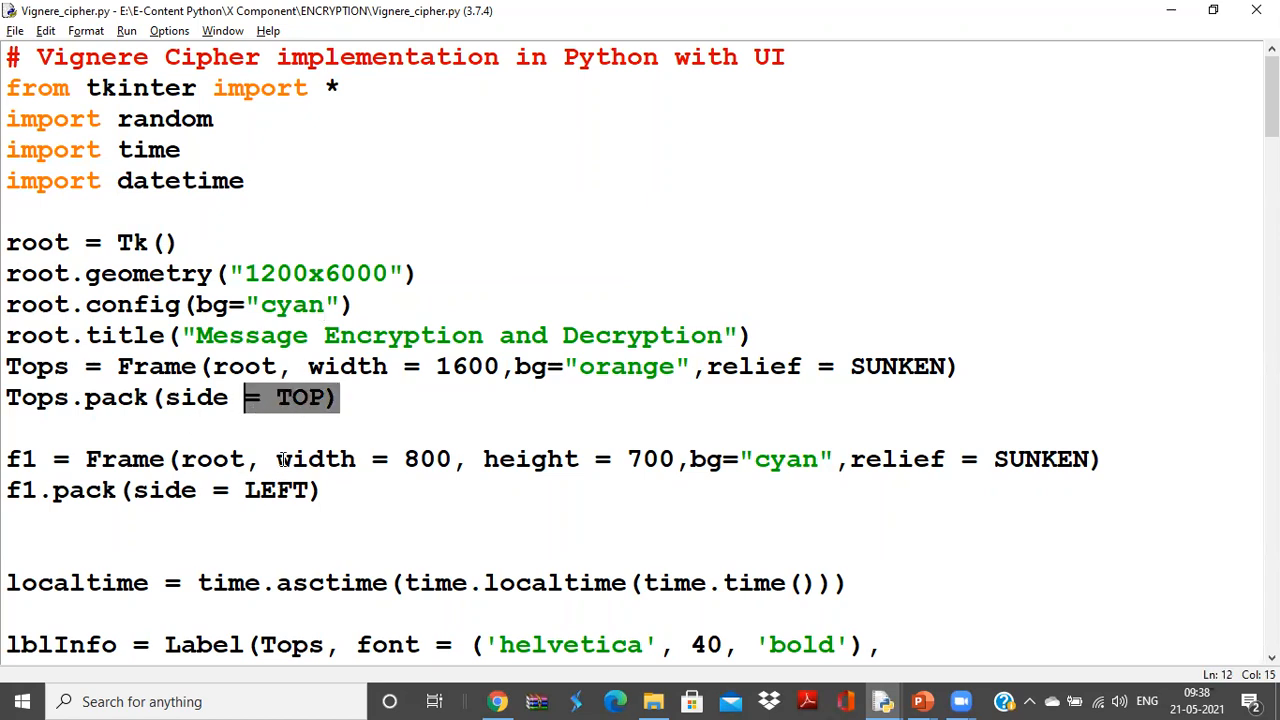
{"action": "mouse_move", "coordinate": [423, 491]}
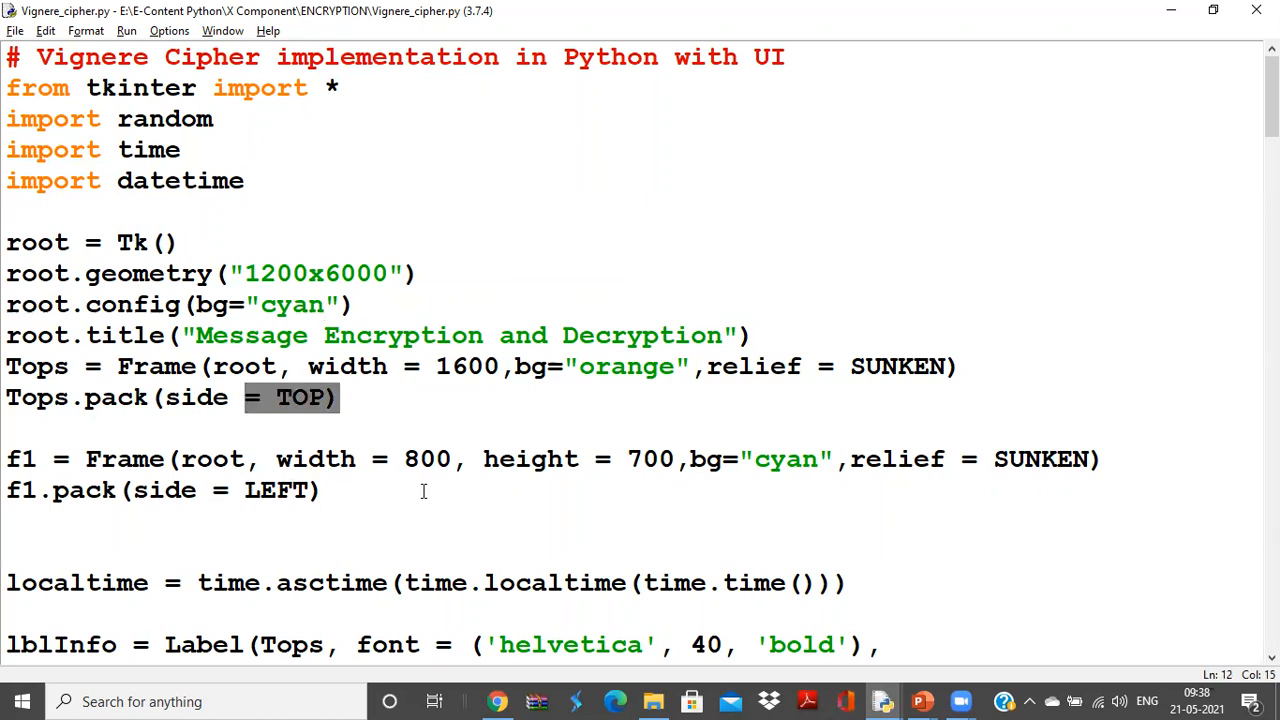
{"action": "key", "text": "F5"}
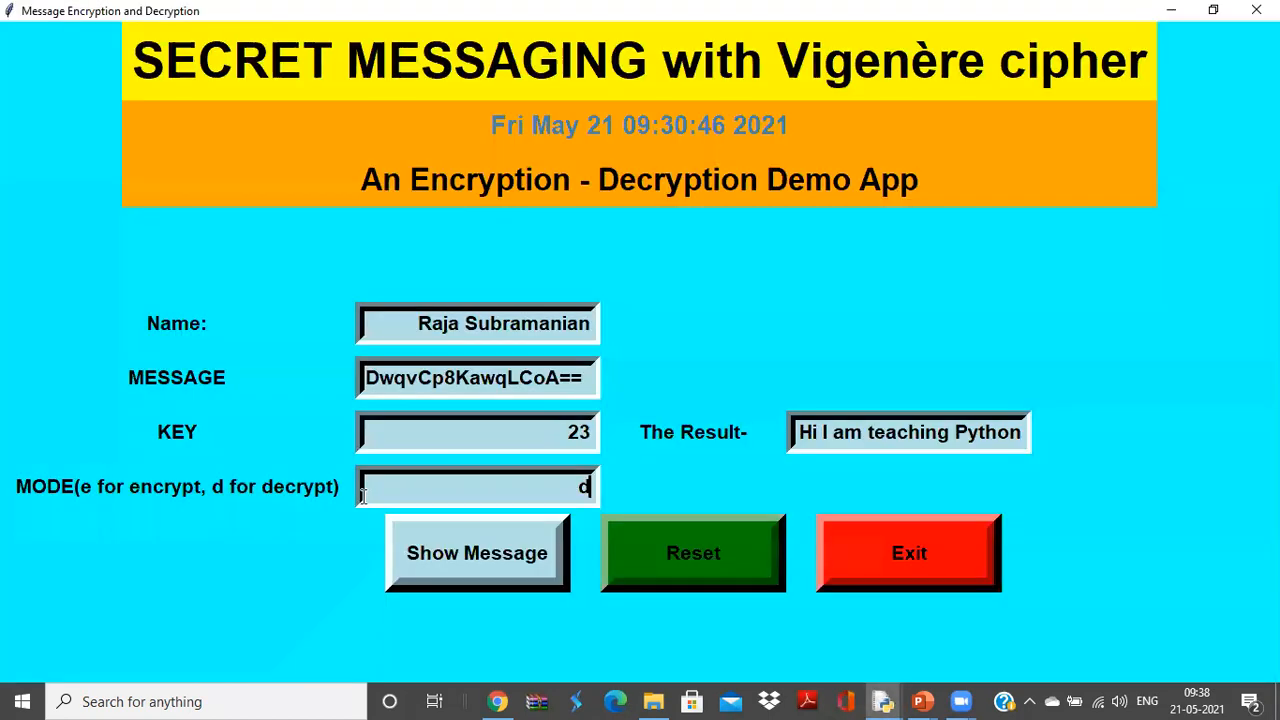
{"action": "mouse_move", "coordinate": [336, 426]}
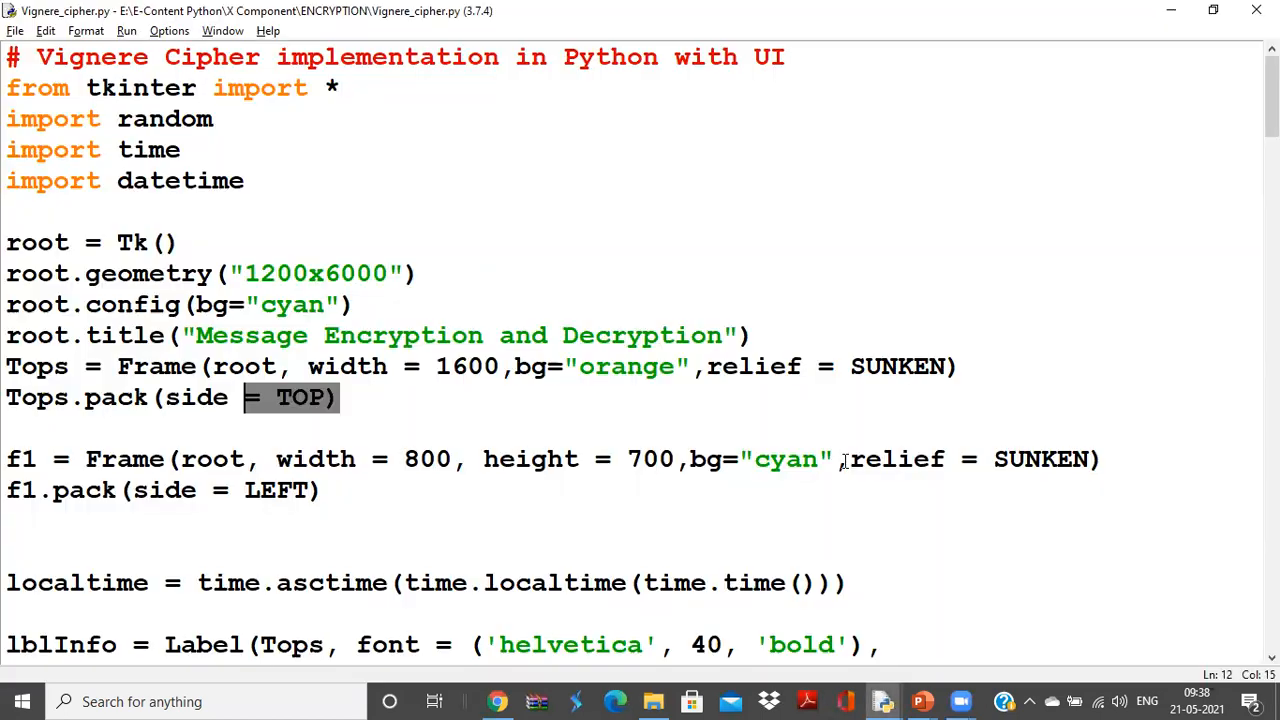
Return to the source and scroll to the Vigenère title and localtime label definitions.
{"action": "key", "text": "F5"}
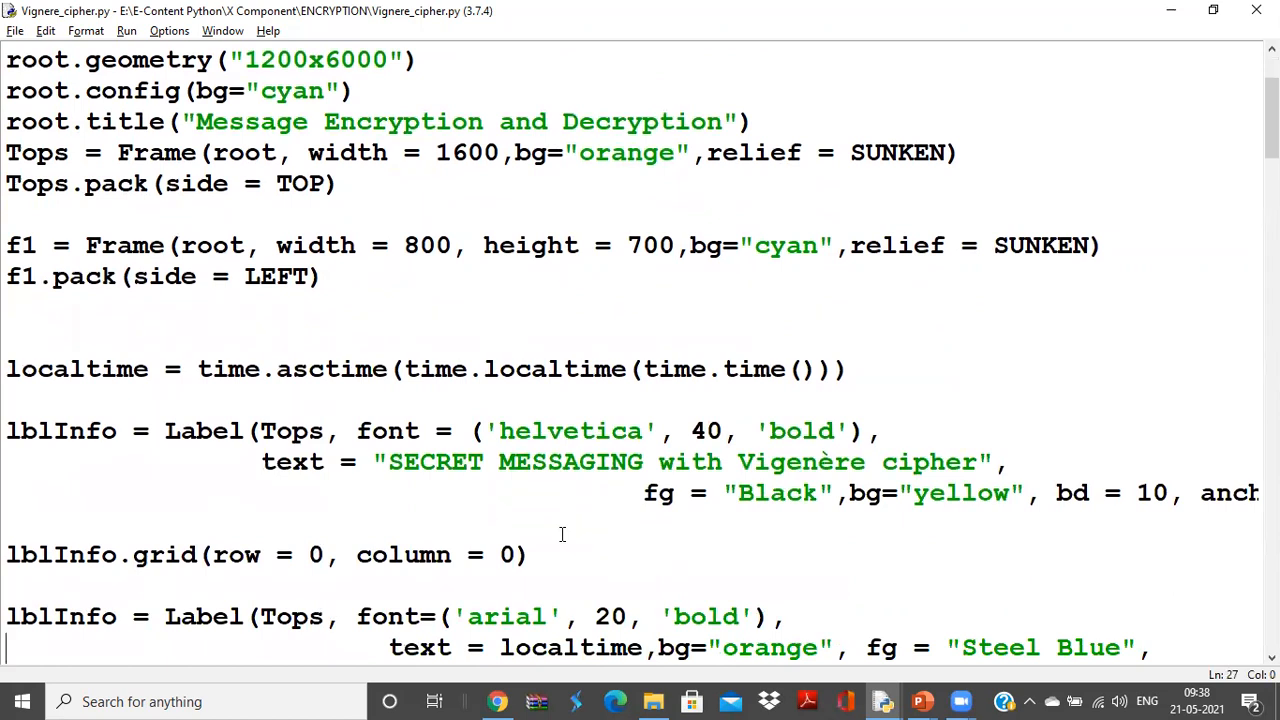
{"action": "scroll", "scroll_direction": "down", "scroll_amount": 3}
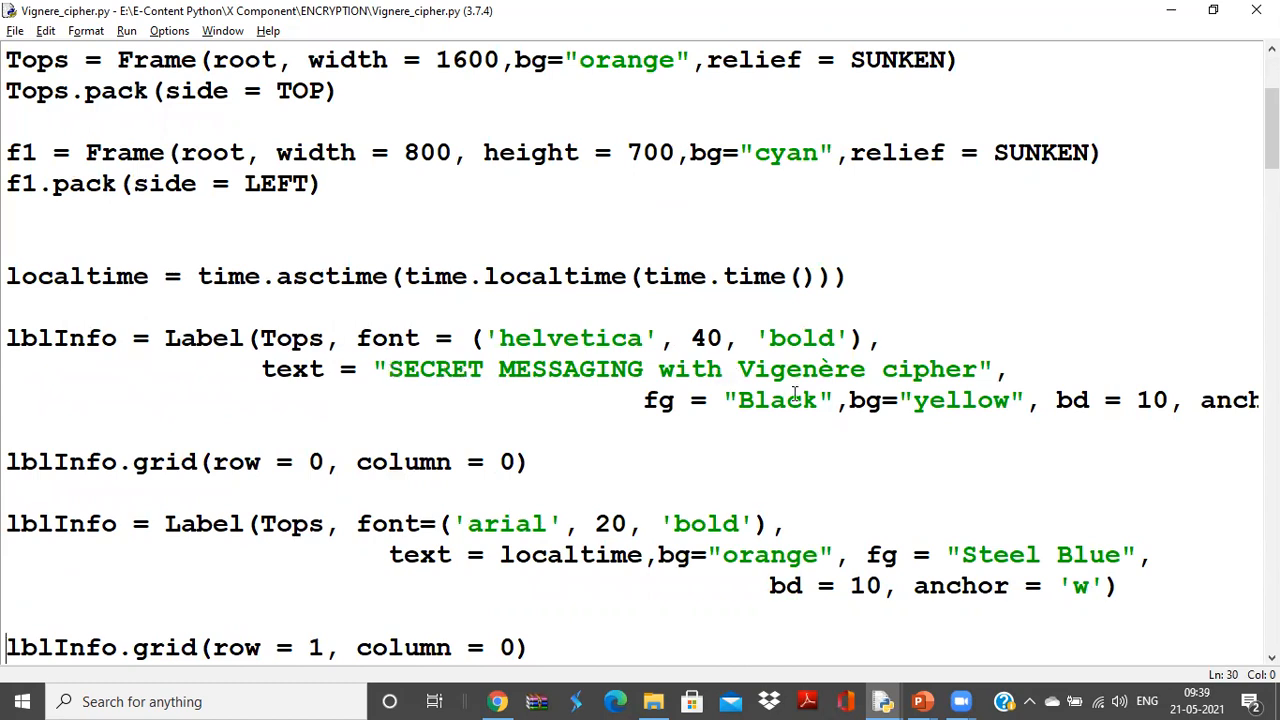
{"action": "mouse_move", "coordinate": [812, 400]}
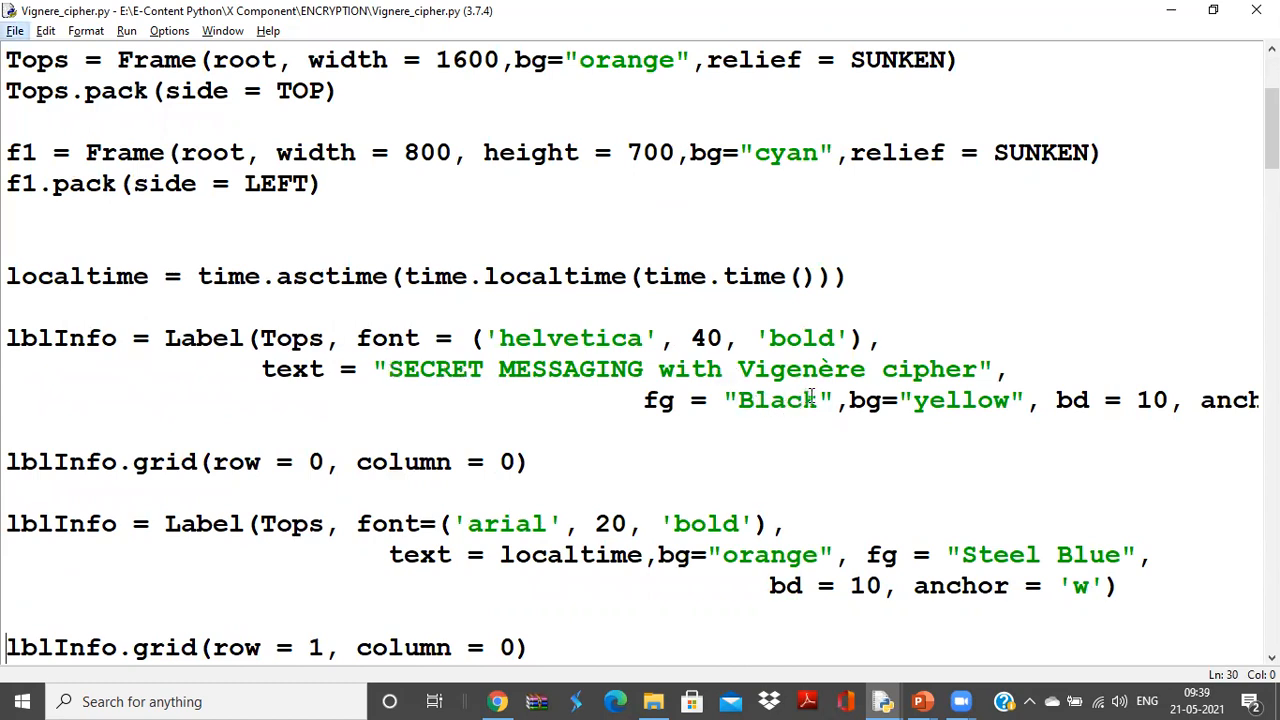
{"action": "key", "text": "F5"}
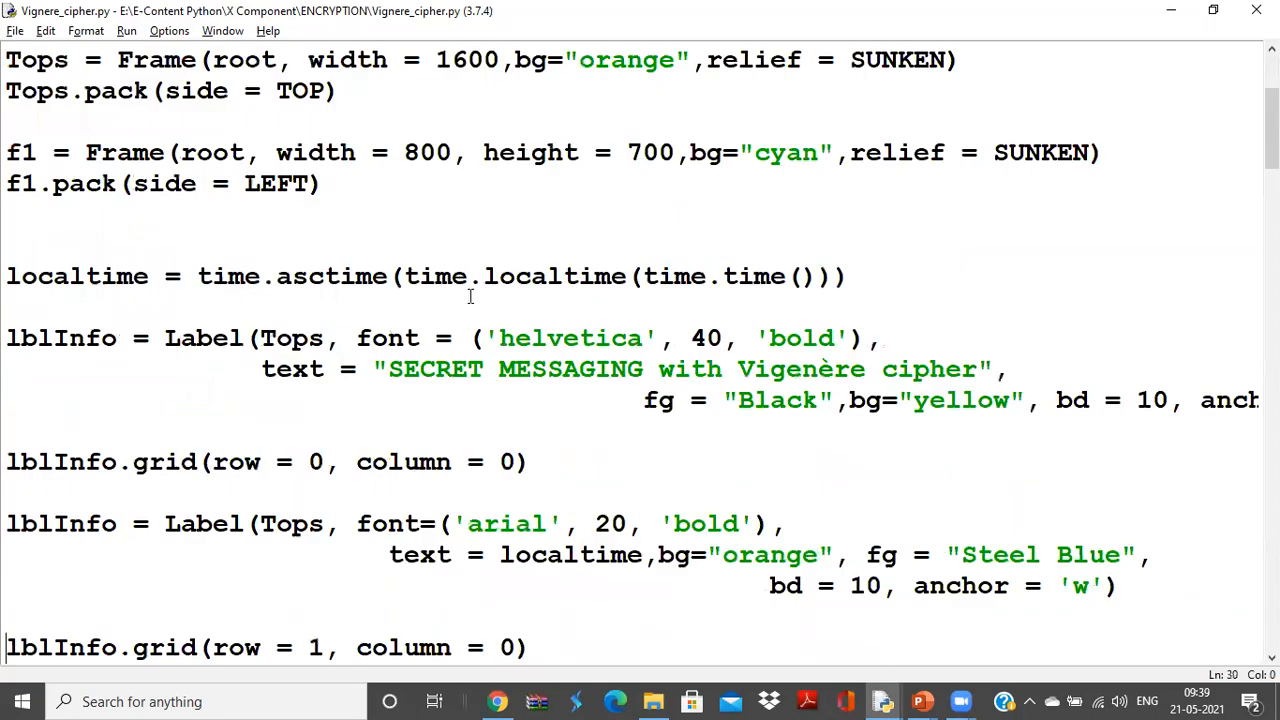
{"action": "mouse_move", "coordinate": [674, 584]}
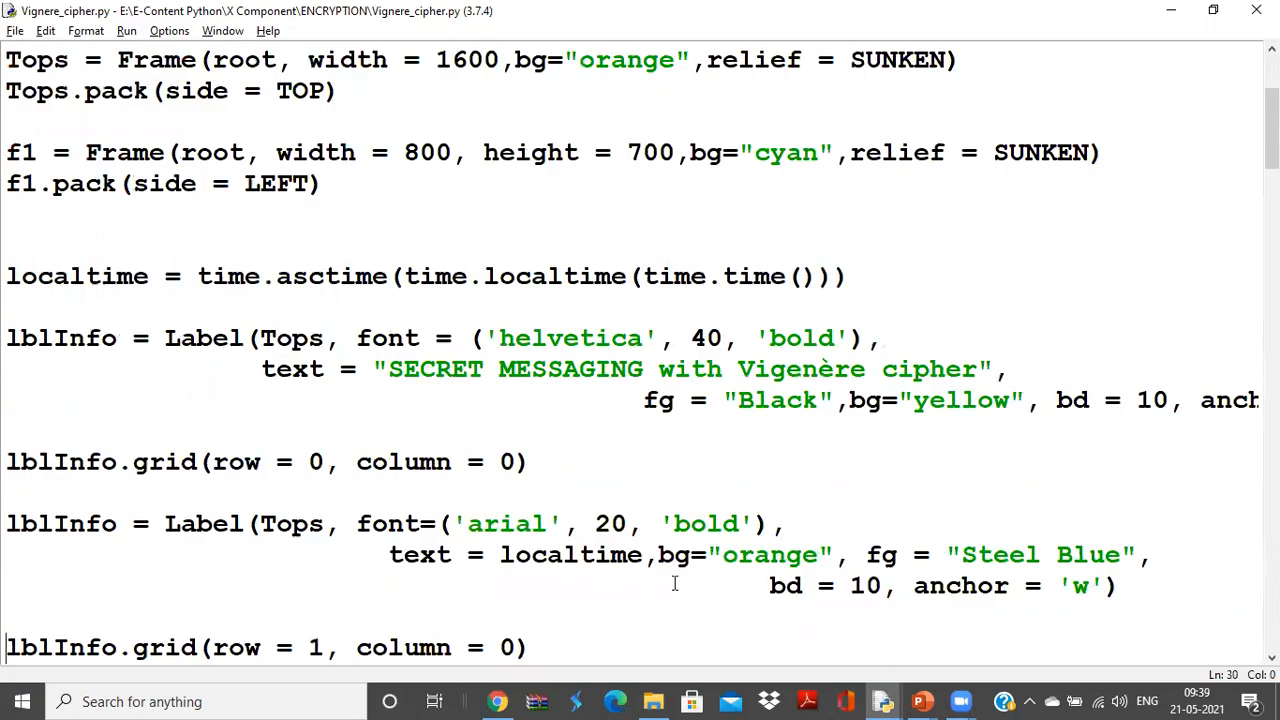
{"action": "mouse_move", "coordinate": [972, 563]}
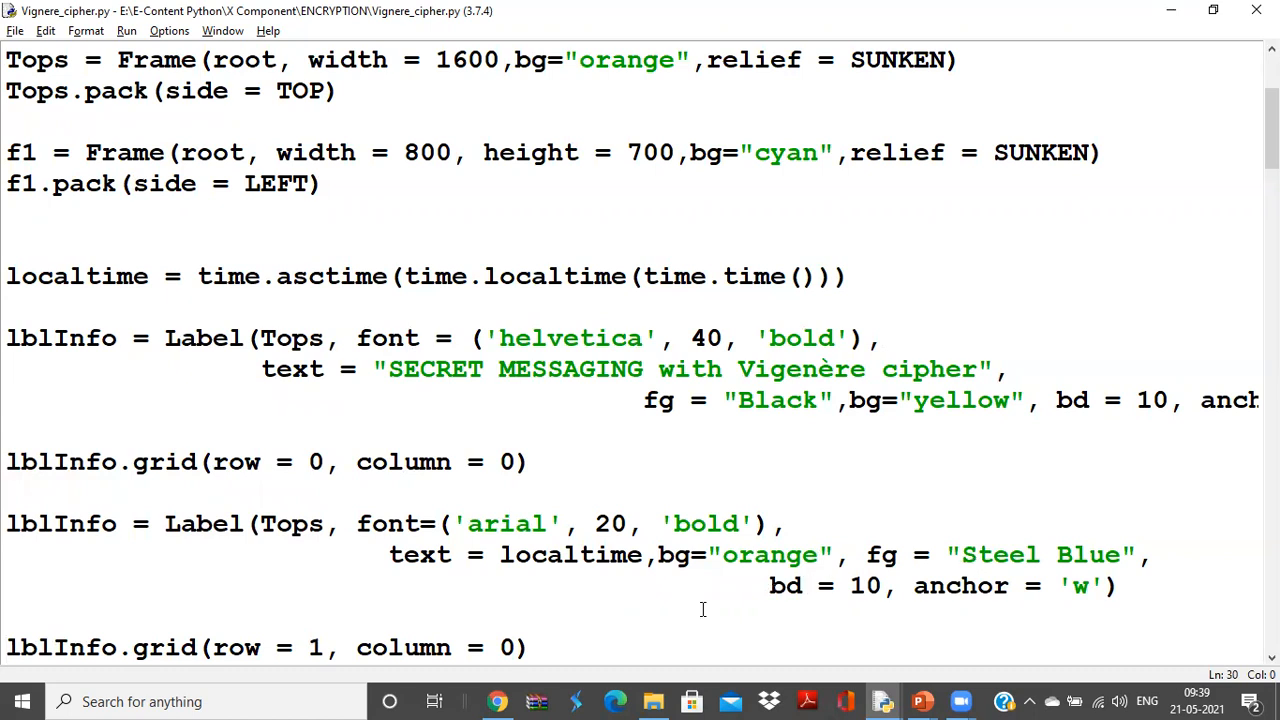
{"action": "left_click", "coordinate": [505, 555]}
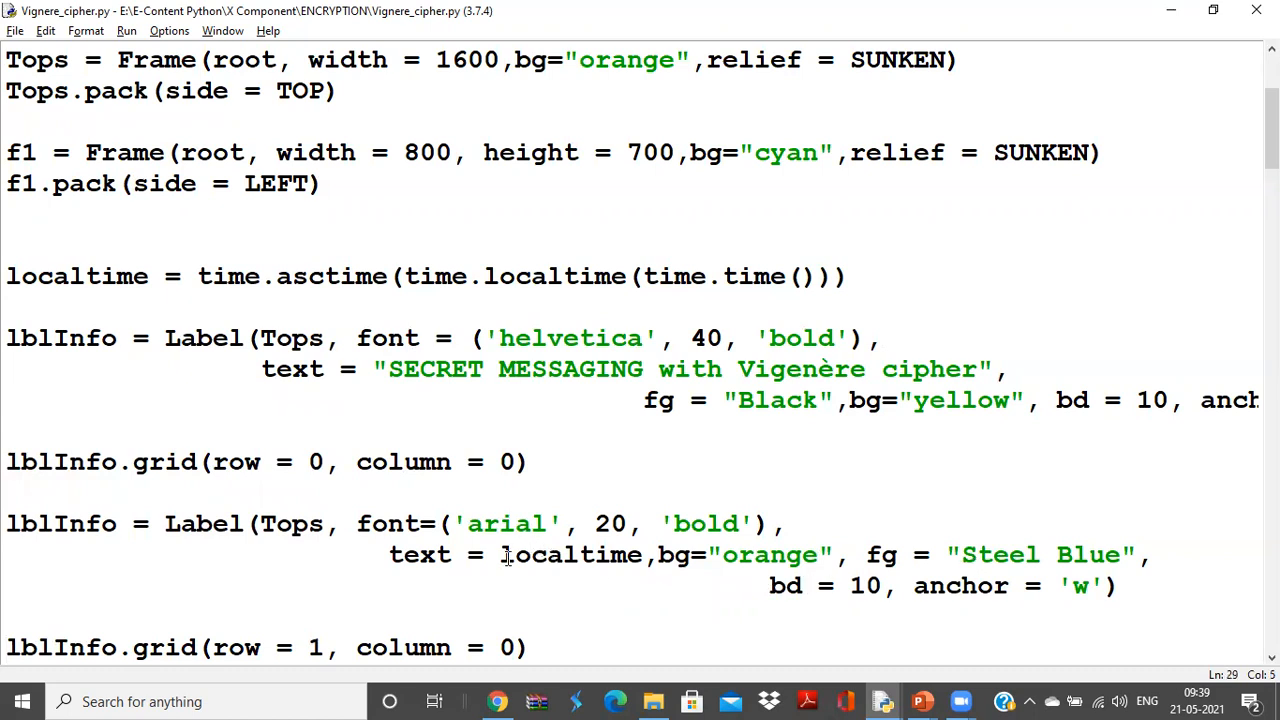
{"action": "key", "text": "F5"}
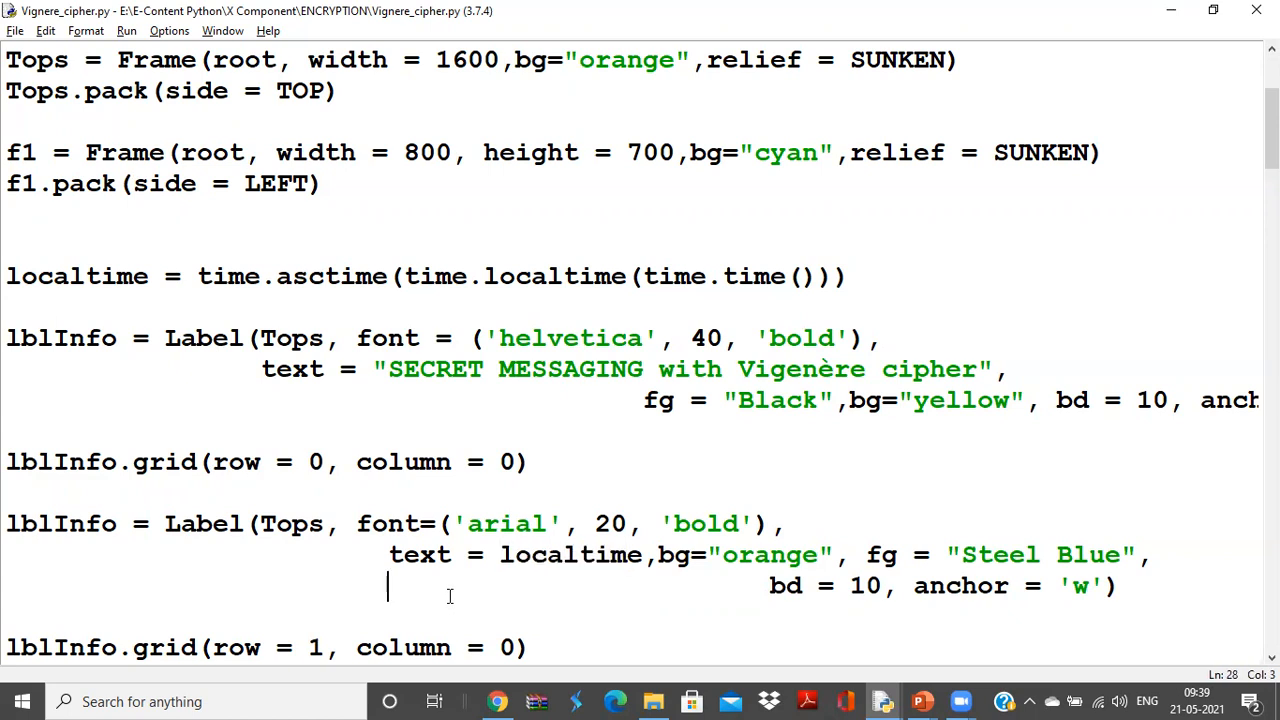
Scroll through the StringVar declarations and the qExit and Reset functions, then switch to the app.
{"action": "scroll", "scroll_direction": "down", "scroll_amount": 3}
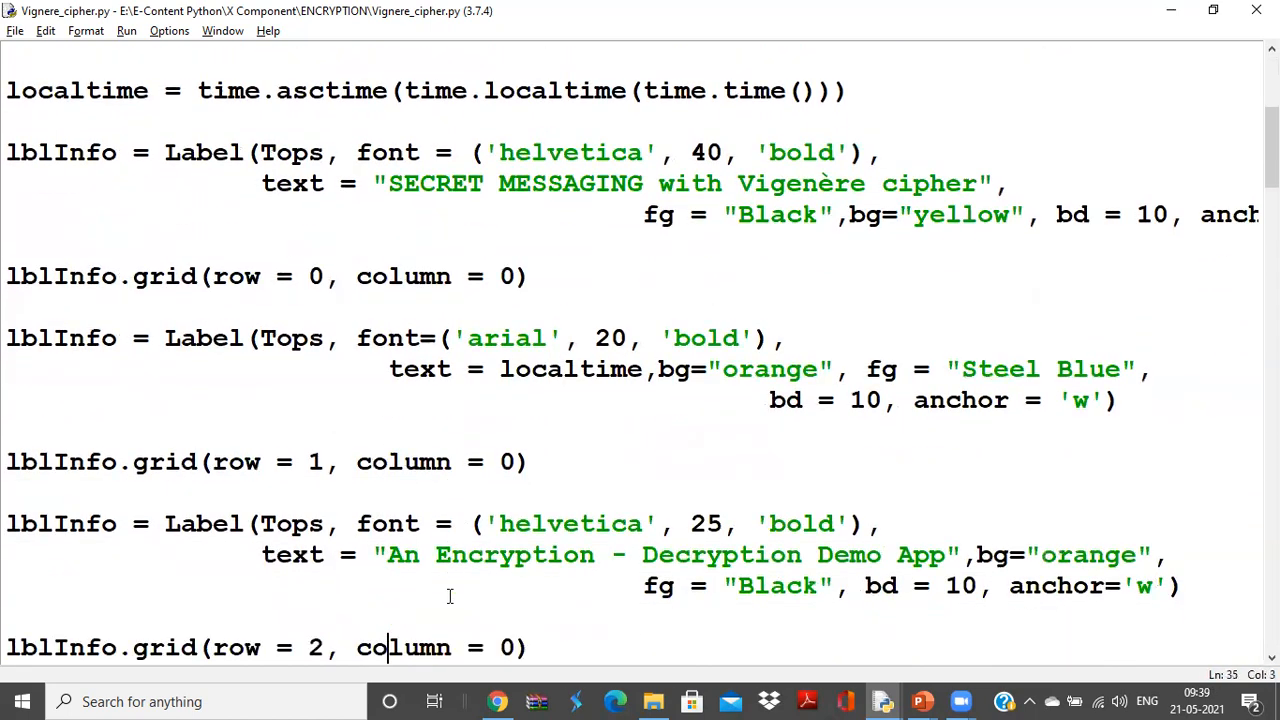
{"action": "scroll", "scroll_direction": "down", "scroll_amount": 3}
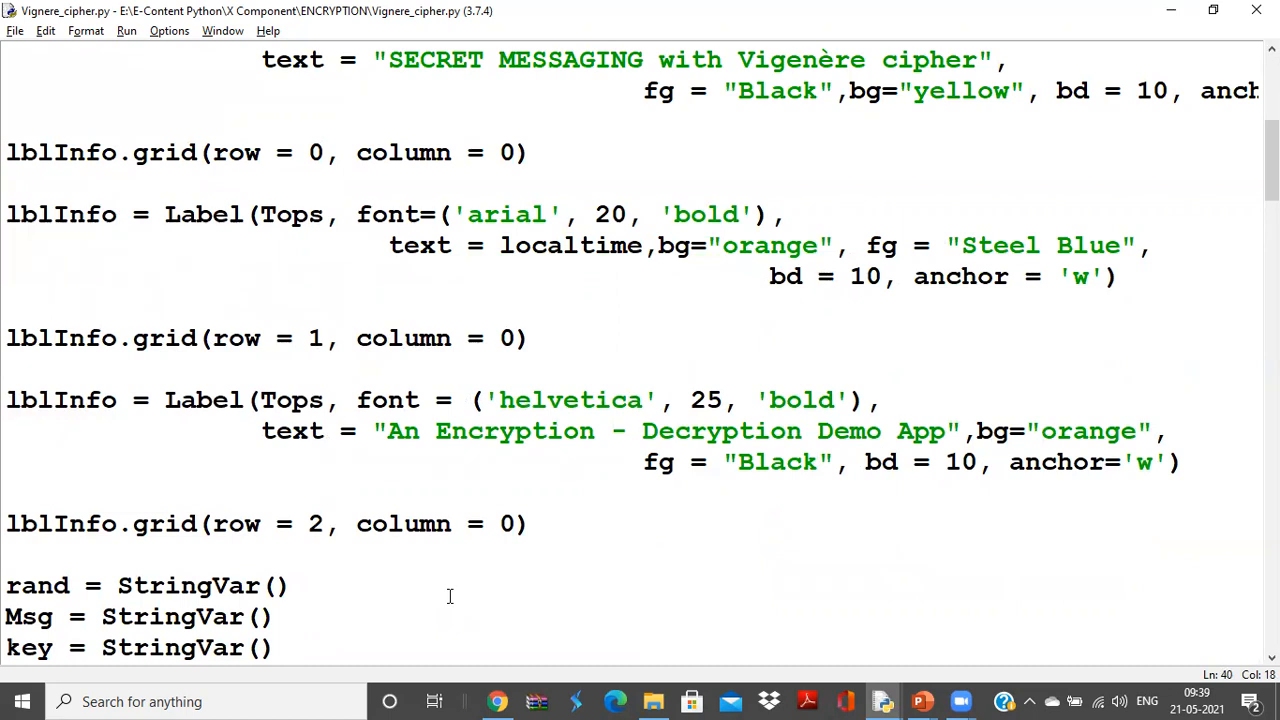
{"action": "mouse_move", "coordinate": [510, 493]}
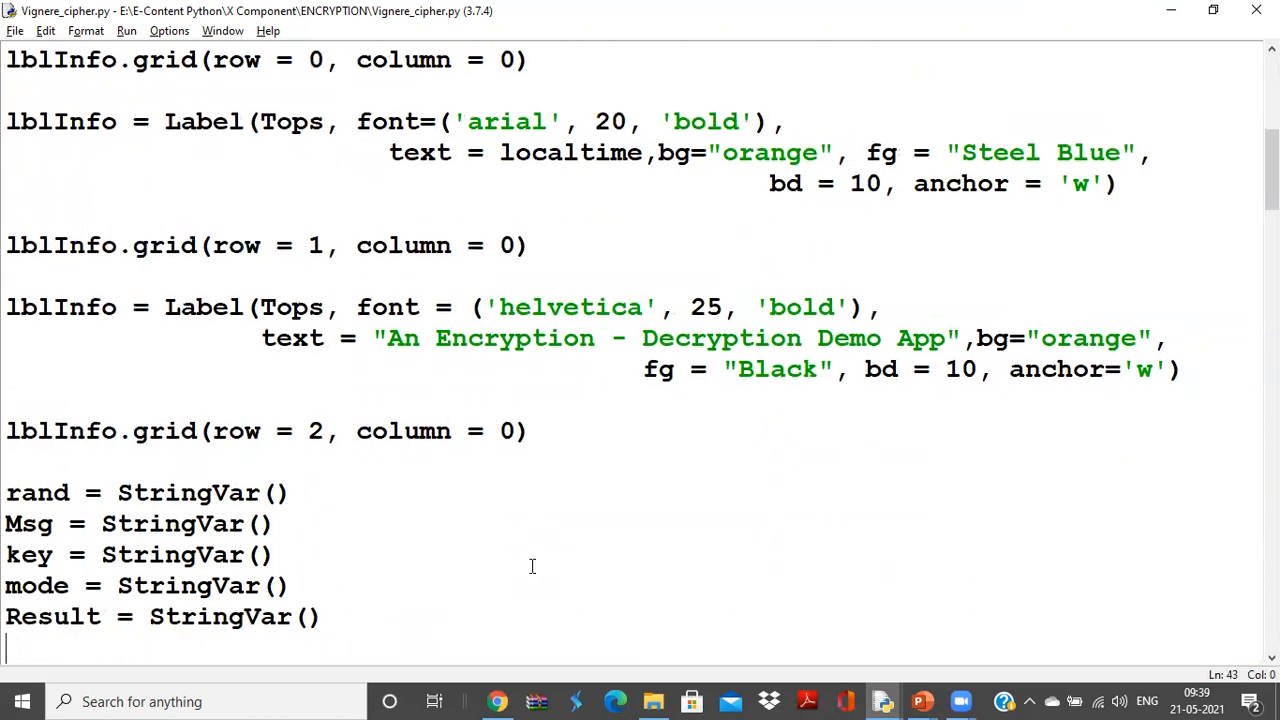
{"action": "scroll", "scroll_direction": "down", "scroll_amount": 3}
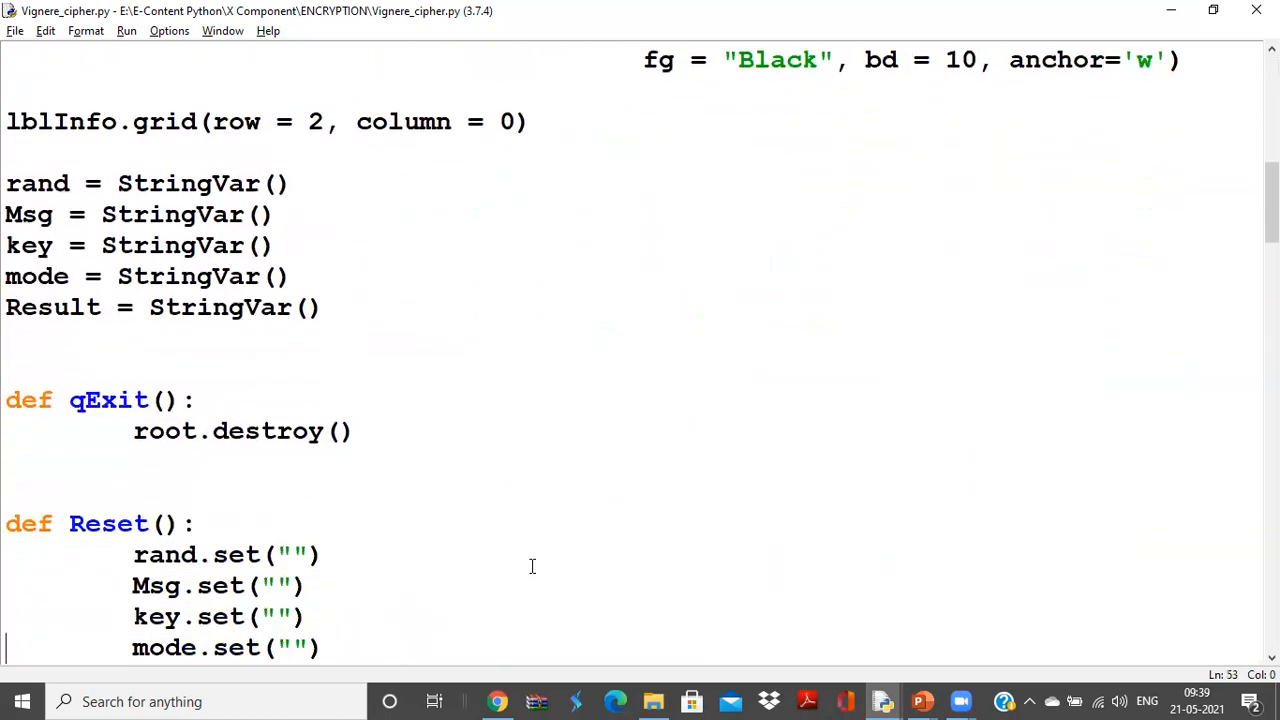
{"action": "scroll", "scroll_direction": "down", "scroll_amount": 3}
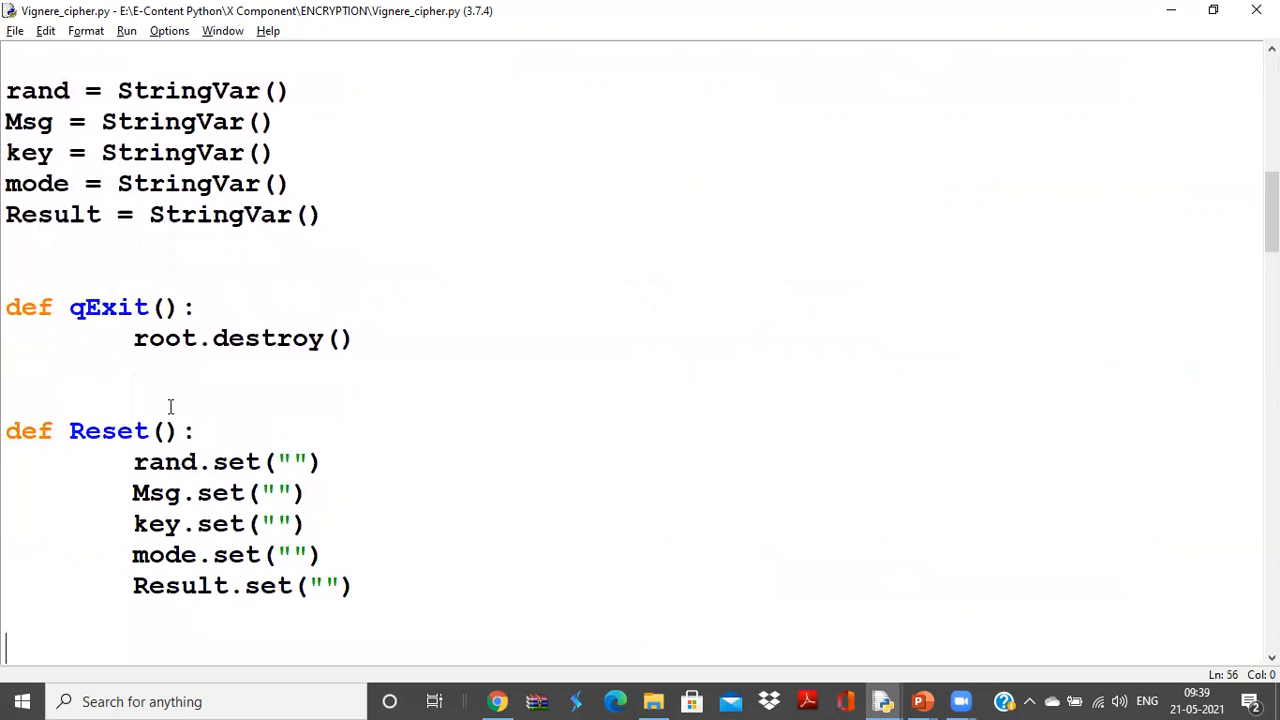
{"action": "mouse_move", "coordinate": [373, 488]}
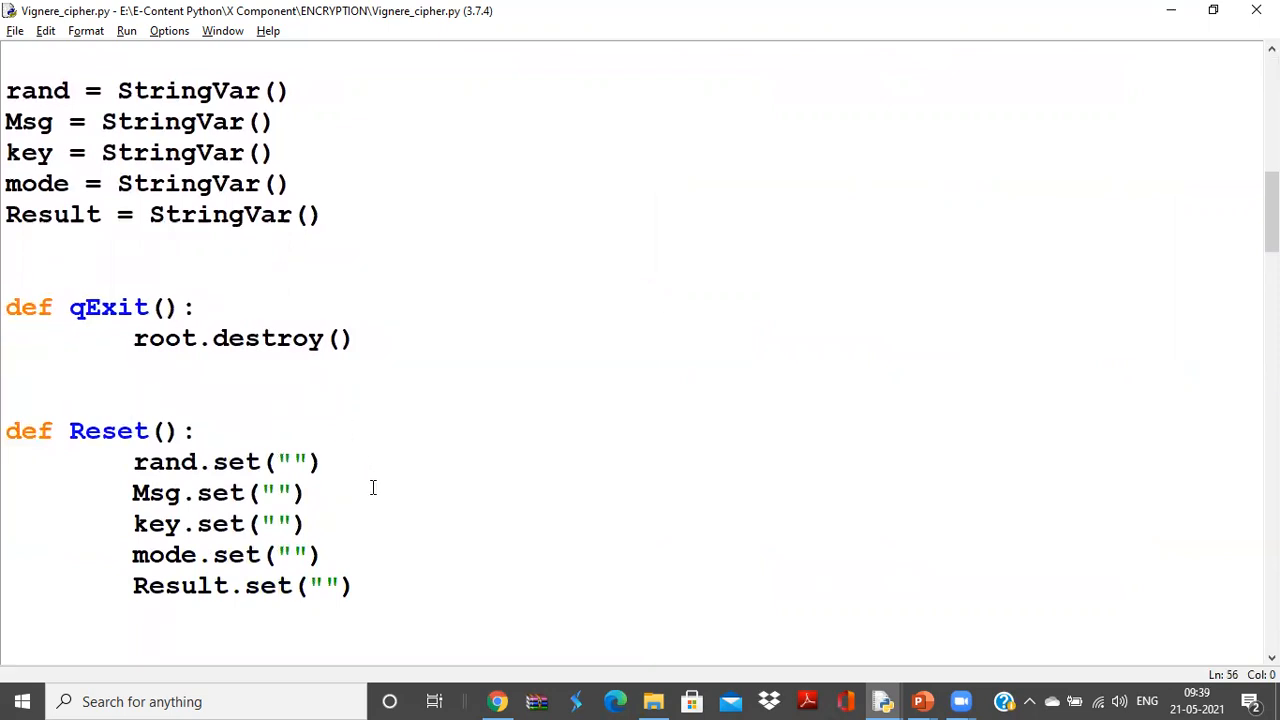
{"action": "mouse_move", "coordinate": [180, 492]}
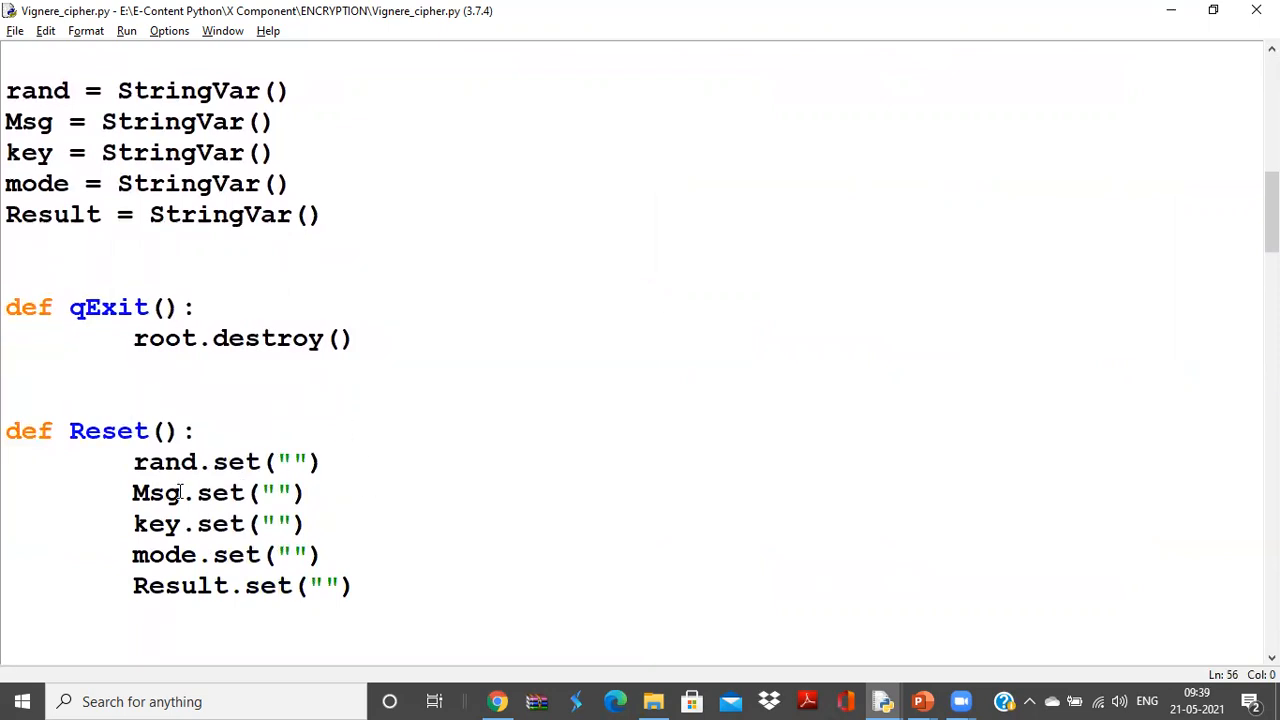
{"action": "mouse_move", "coordinate": [214, 520]}
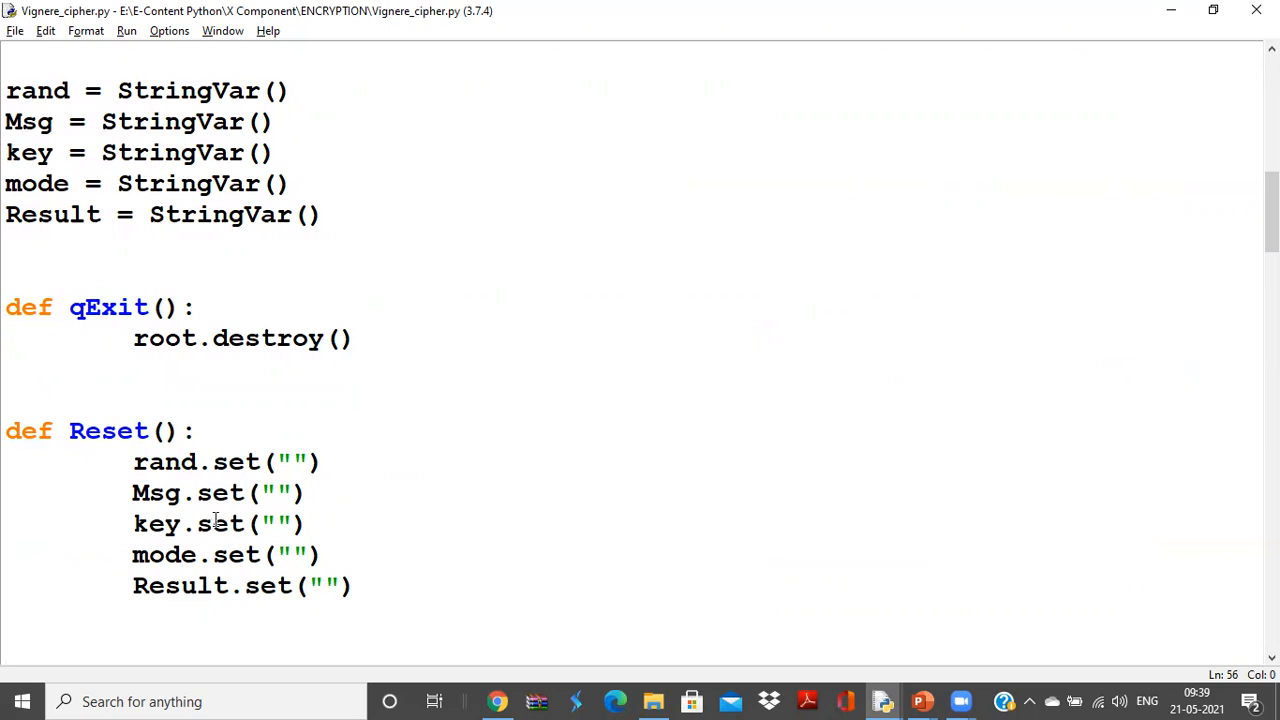
{"action": "key", "text": "alt+tab"}
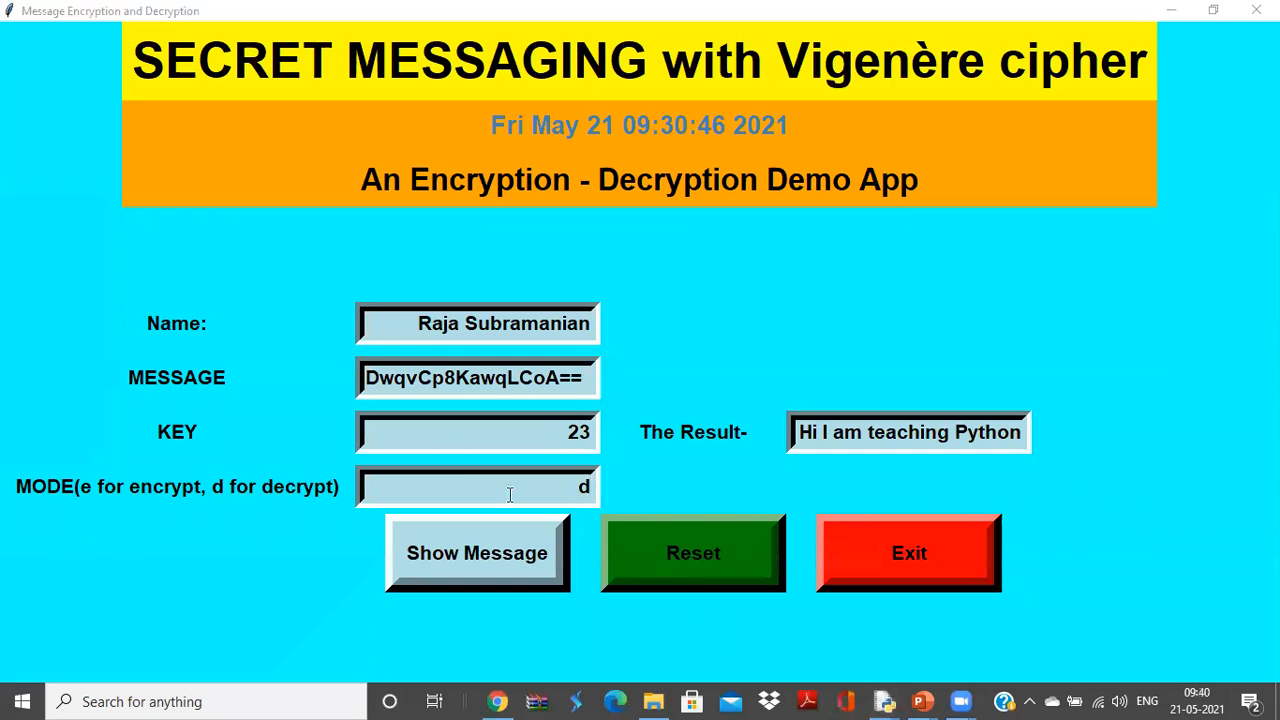
Clear all the filled-in form fields with the Reset button.
{"action": "left_click", "coordinate": [882, 701]}
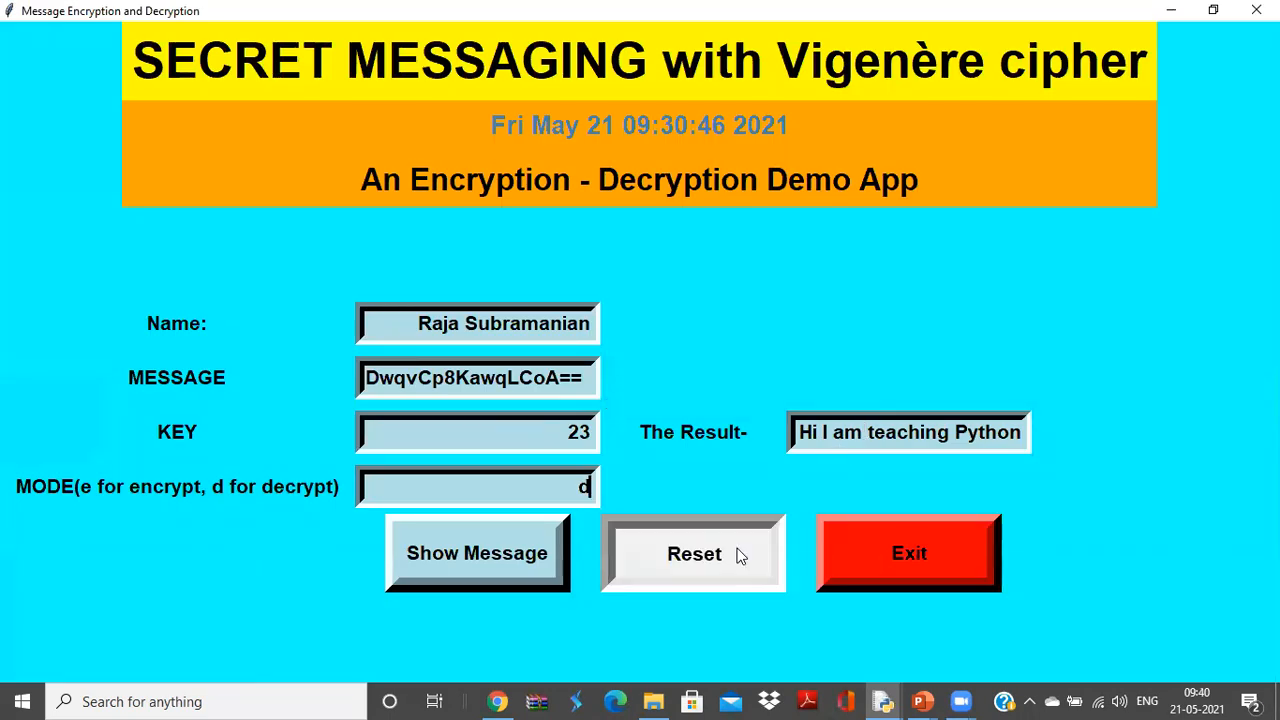
{"action": "left_click", "coordinate": [693, 553]}
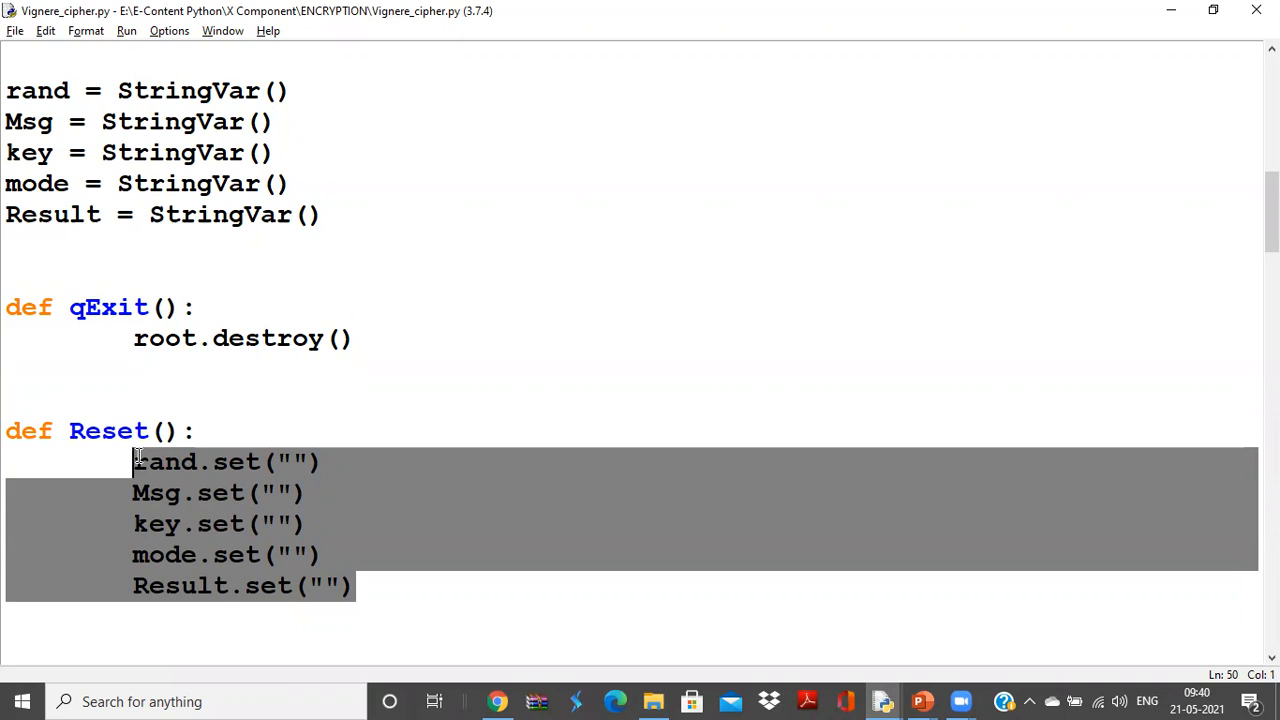
{"action": "mouse_move", "coordinate": [193, 474]}
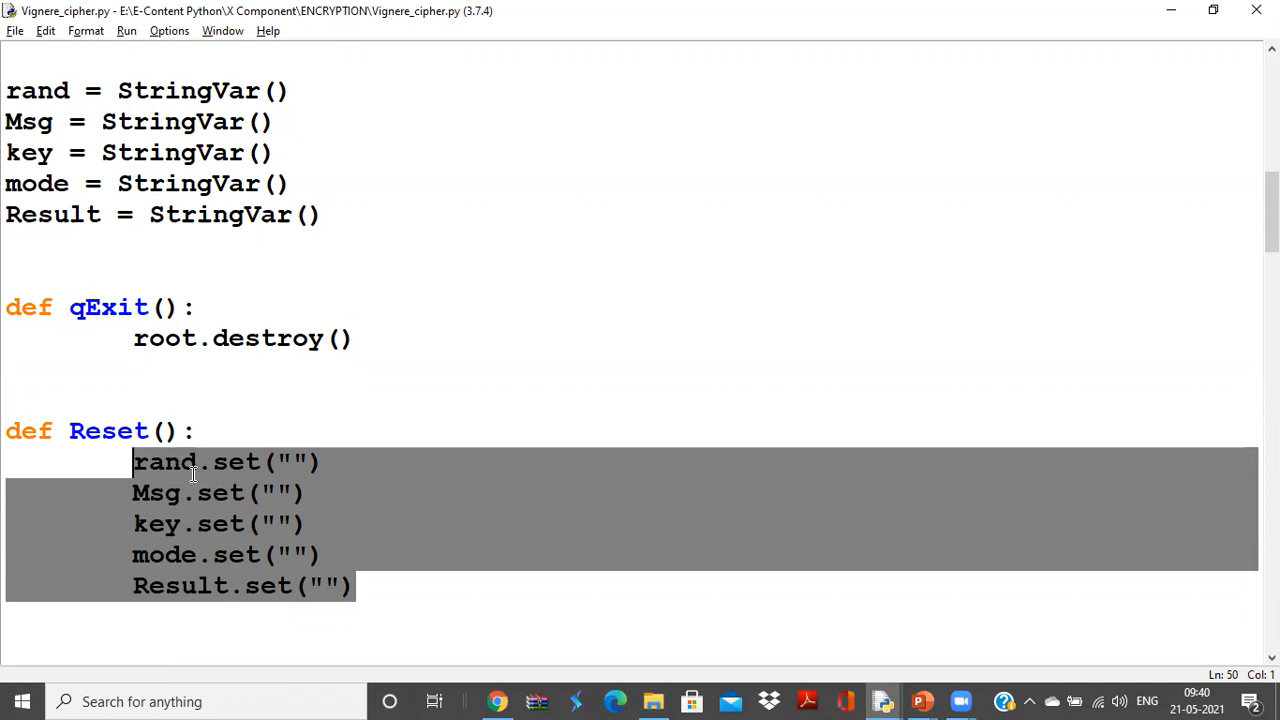
{"action": "mouse_move", "coordinate": [83, 515]}
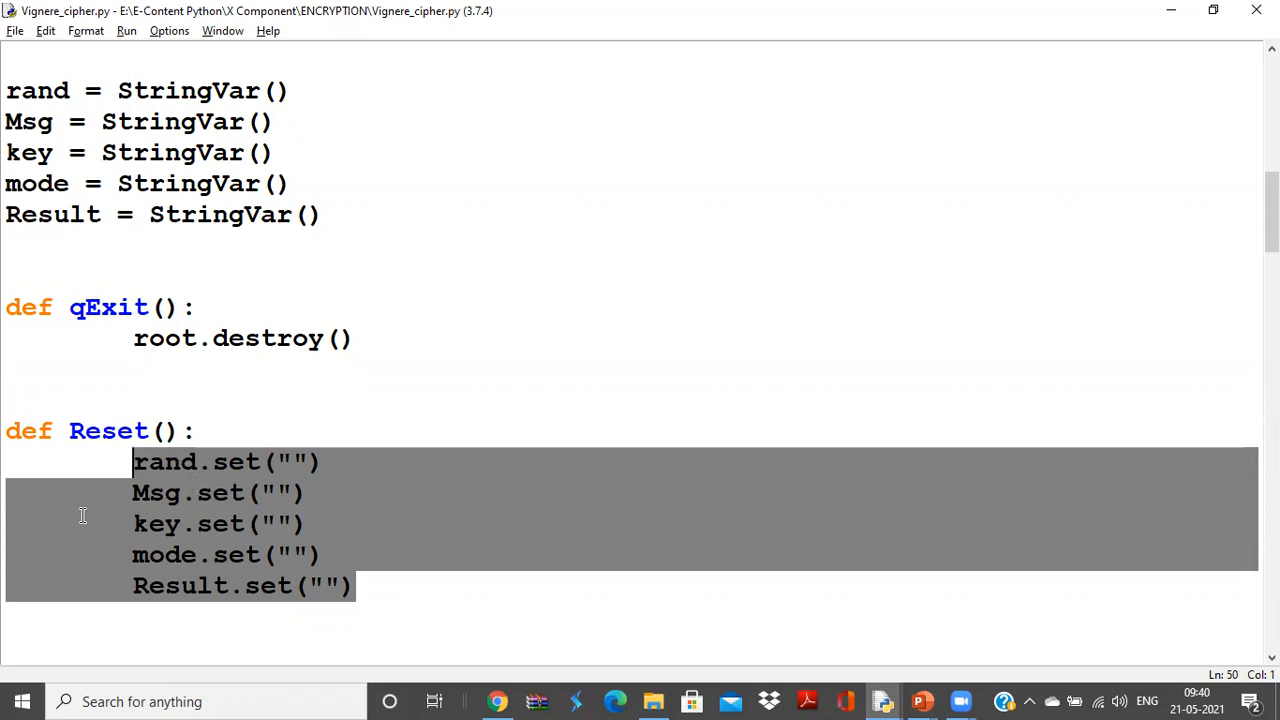
{"action": "mouse_move", "coordinate": [59, 473]}
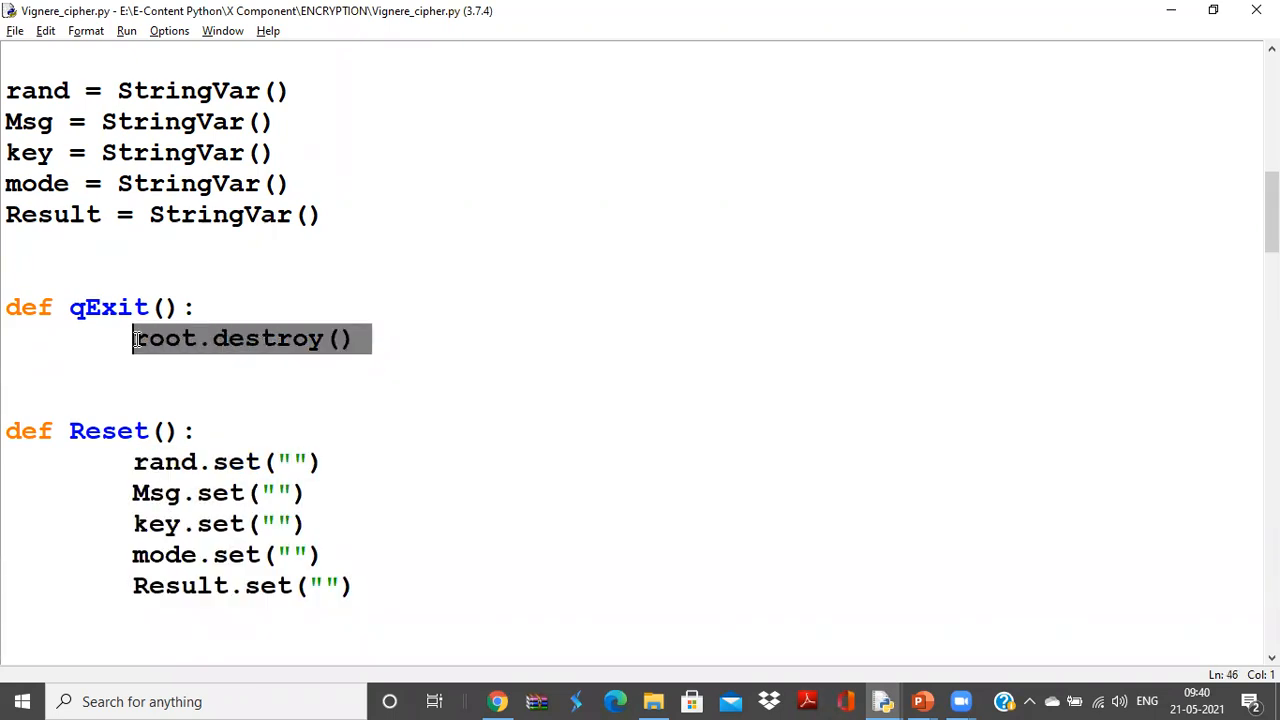
{"action": "mouse_move", "coordinate": [596, 360]}
{"action": "type", "text": "# labels"}
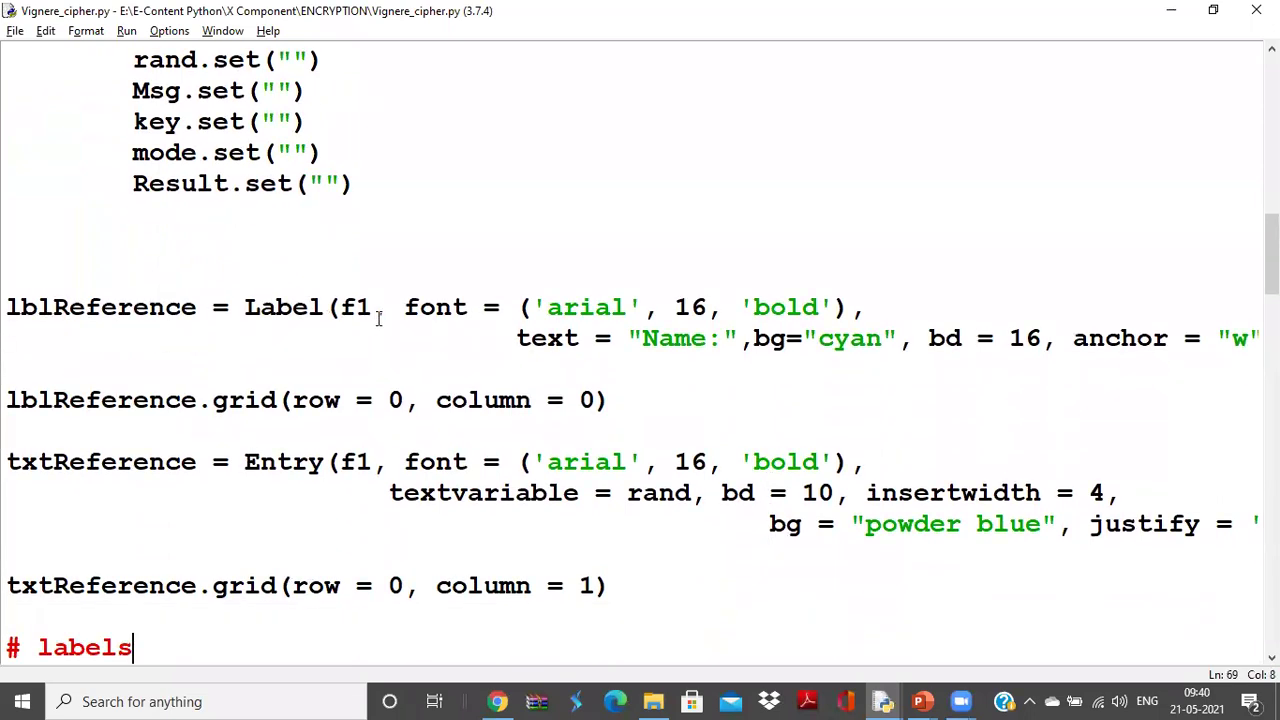
Highlight f1, the frame holding the Name label, then switch to the running cipher app.
{"action": "double_click", "coordinate": [355, 307]}
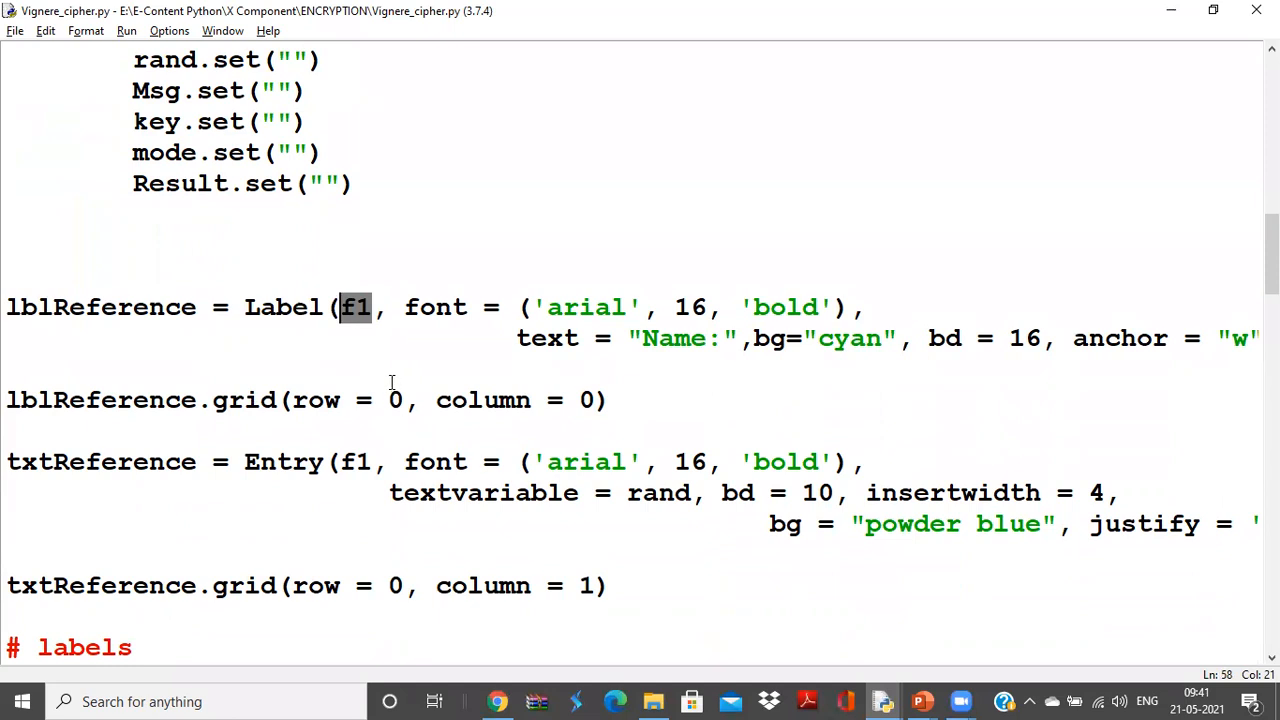
{"action": "mouse_move", "coordinate": [543, 431]}
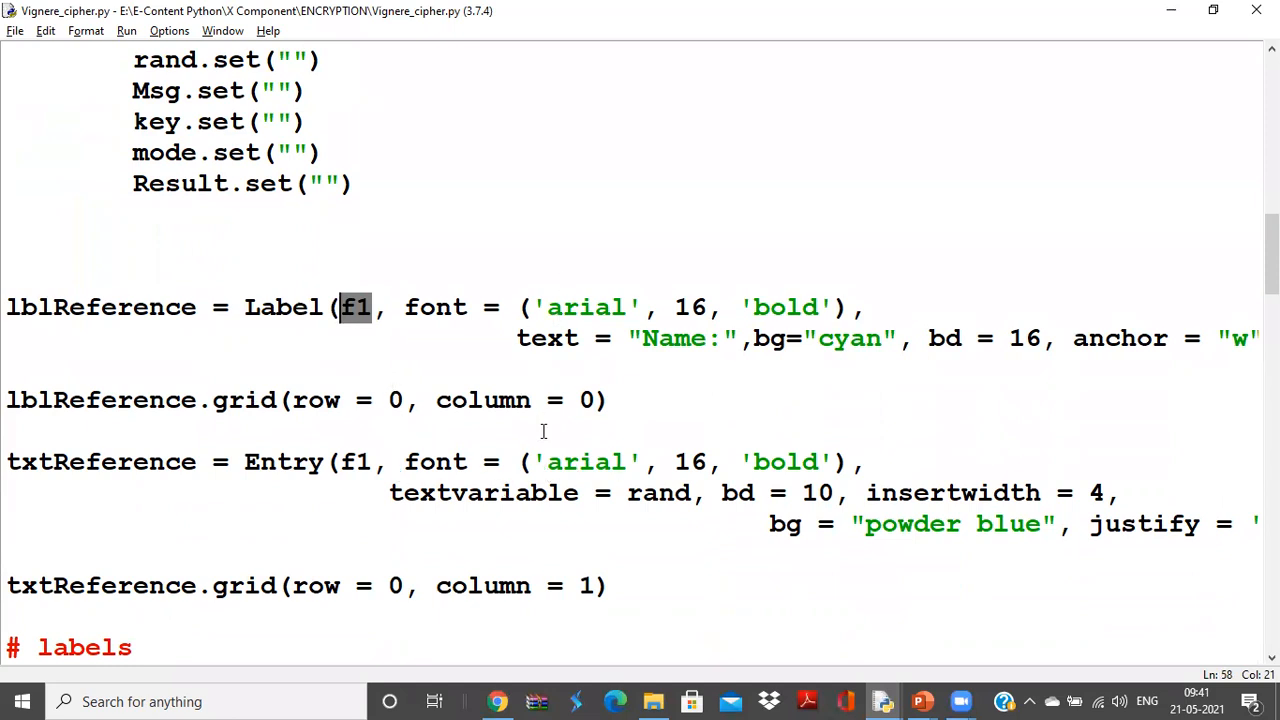
{"action": "mouse_move", "coordinate": [252, 316]}
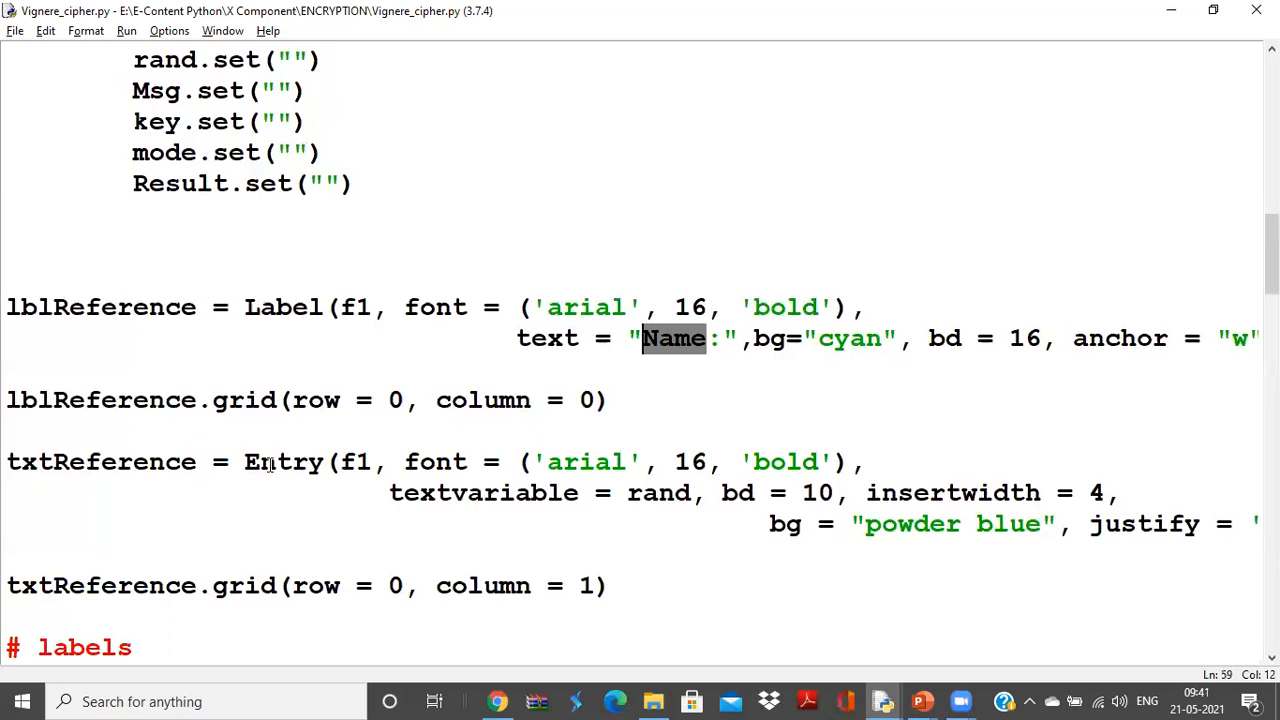
{"action": "key", "text": "F5"}
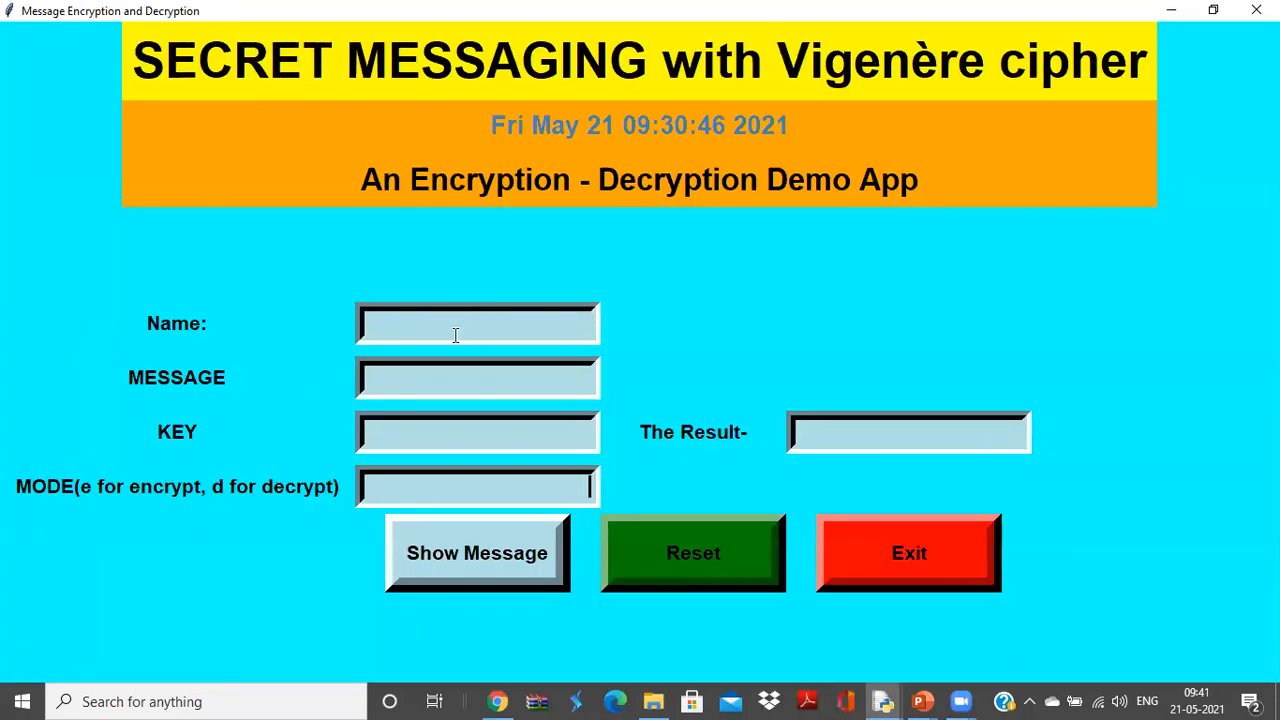
{"action": "mouse_move", "coordinate": [318, 477]}
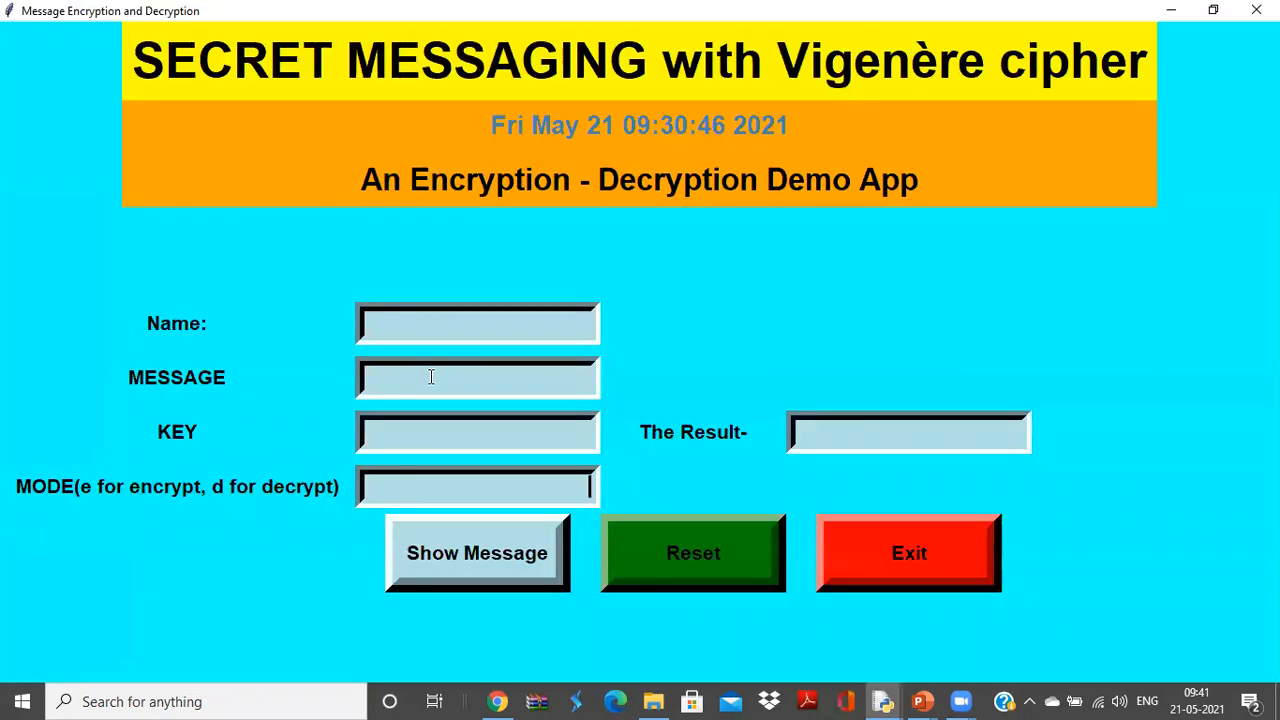
{"action": "mouse_move", "coordinate": [386, 443]}
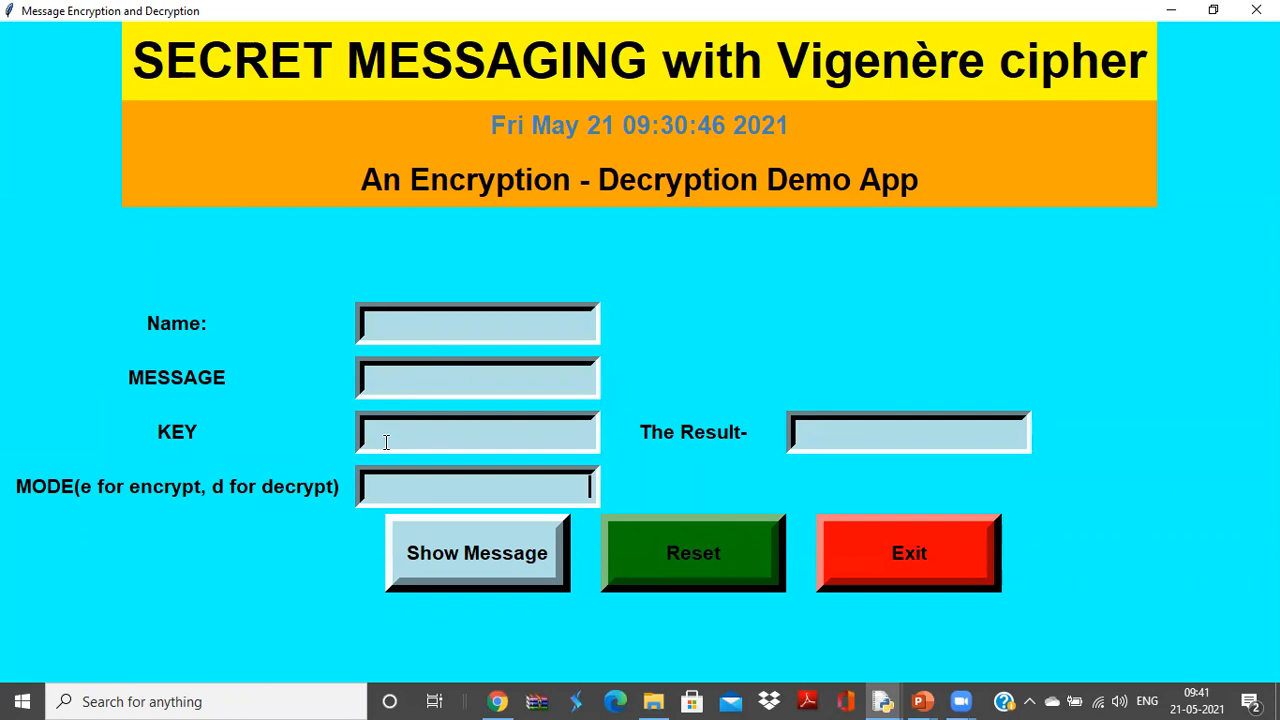
{"action": "mouse_move", "coordinate": [162, 448]}
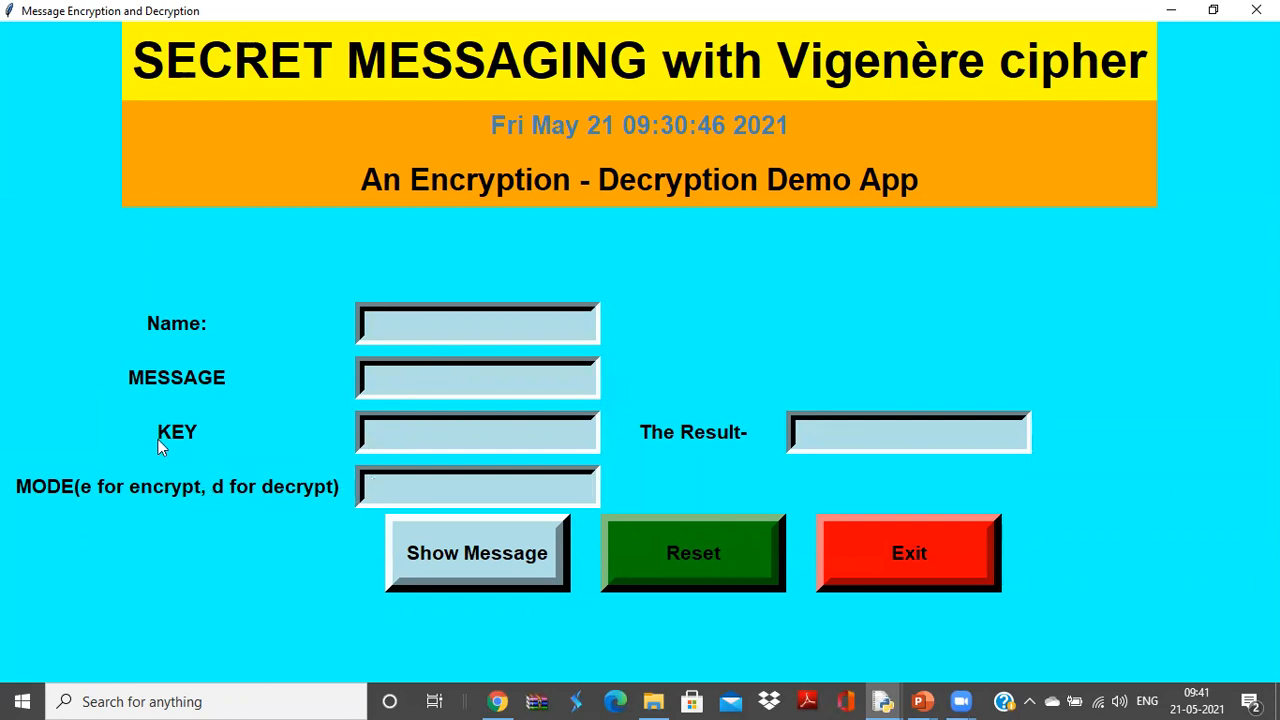
{"action": "left_click", "coordinate": [477, 487]}
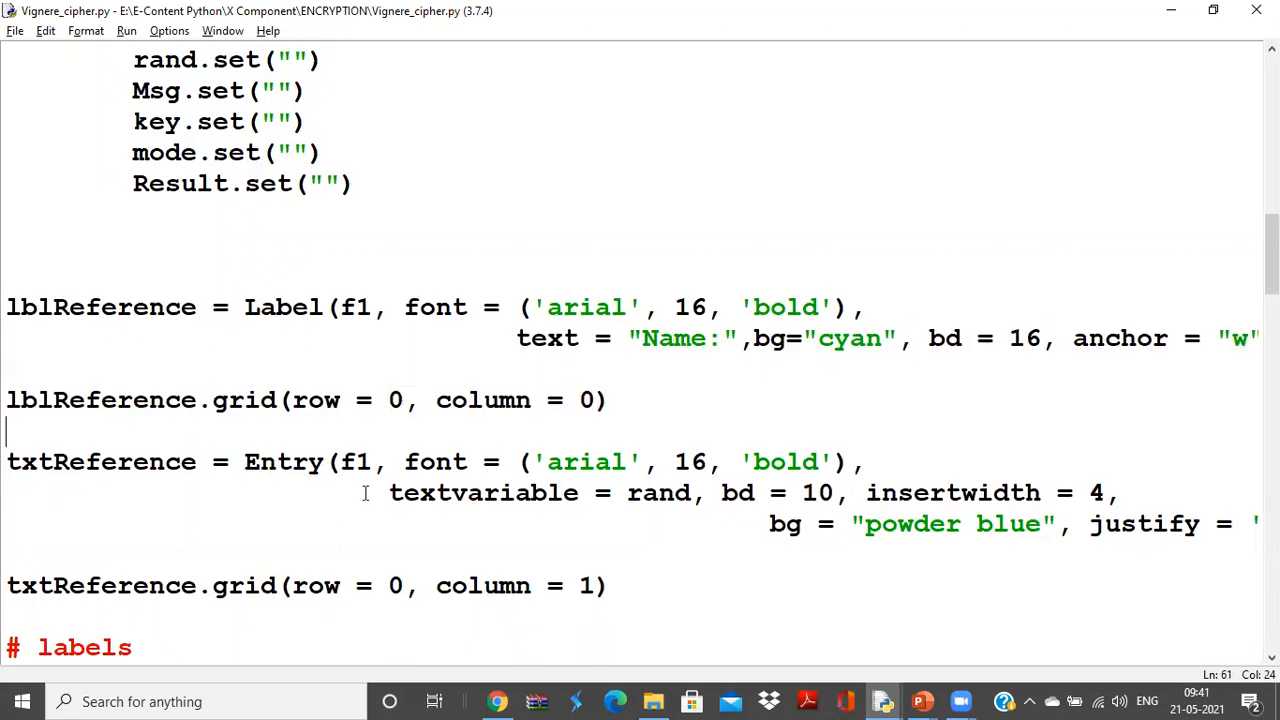
Scroll through the lblMsg, txtMsg, lblkey, txtkey and lblmode widget code.
{"action": "scroll", "scroll_direction": "down", "scroll_amount": 3}
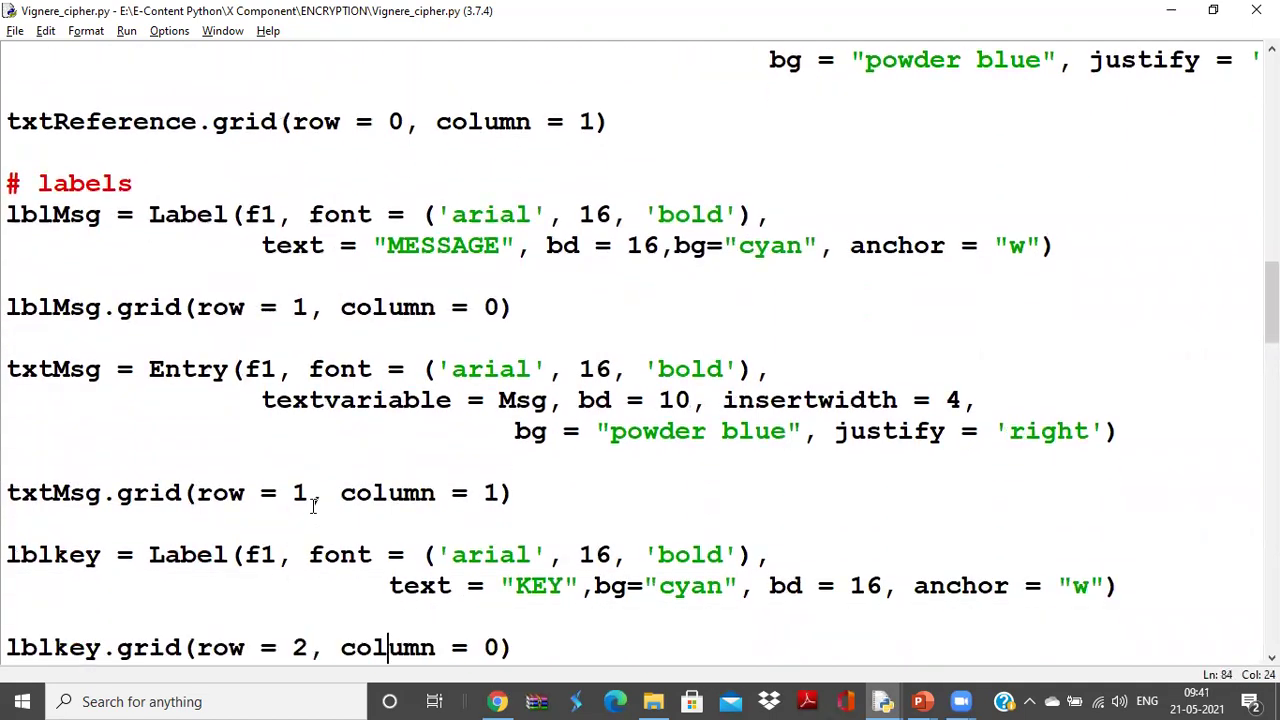
{"action": "scroll", "scroll_direction": "down", "scroll_amount": 3}
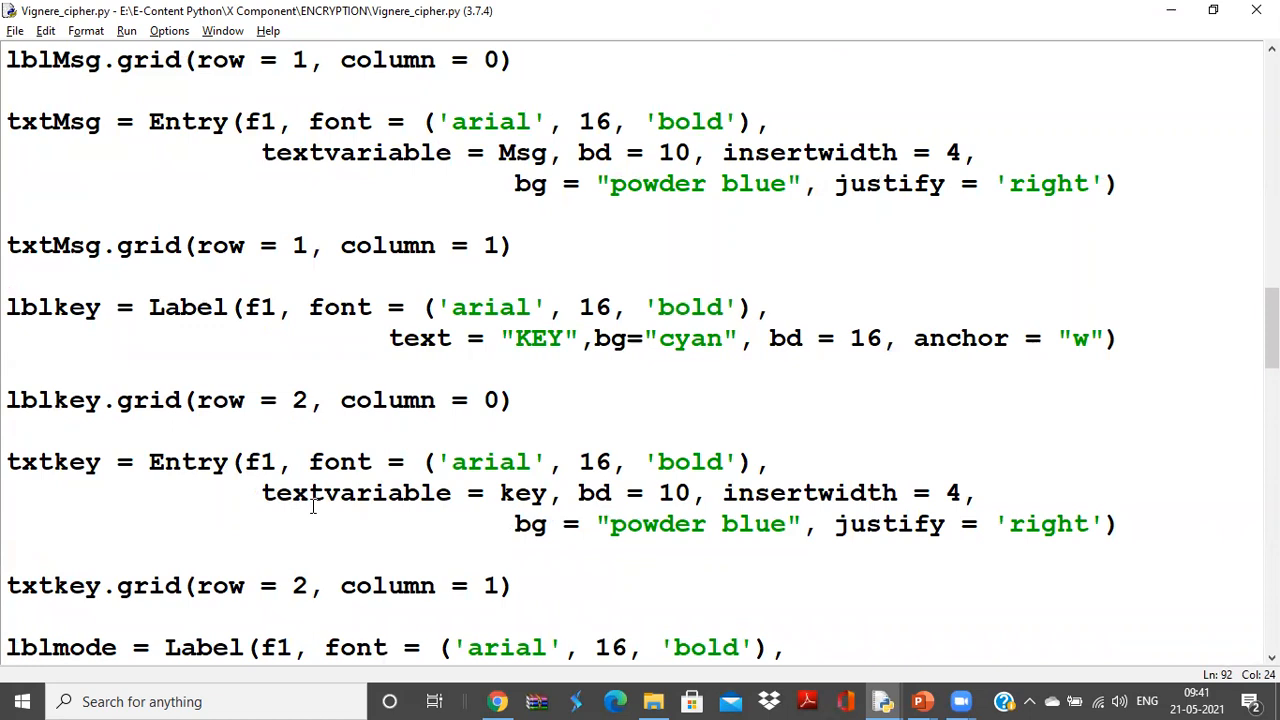
{"action": "scroll", "scroll_direction": "down", "scroll_amount": 3}
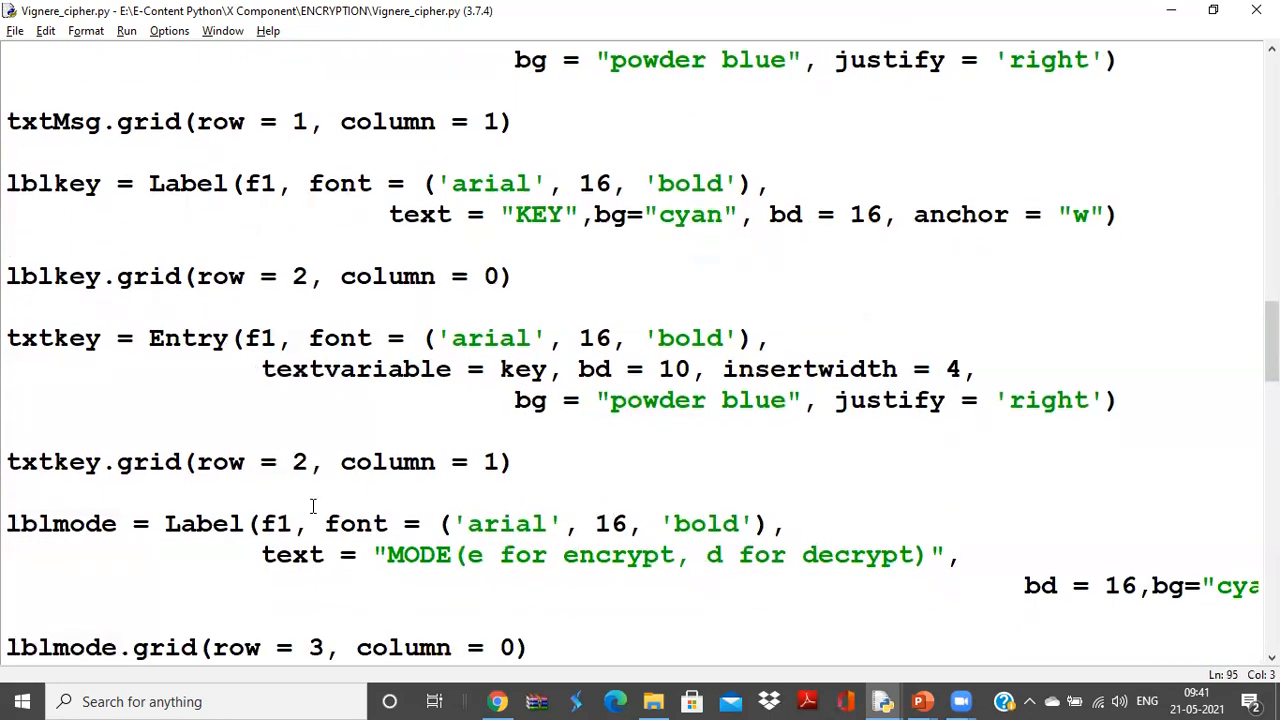
{"action": "scroll", "scroll_direction": "down", "scroll_amount": 3}
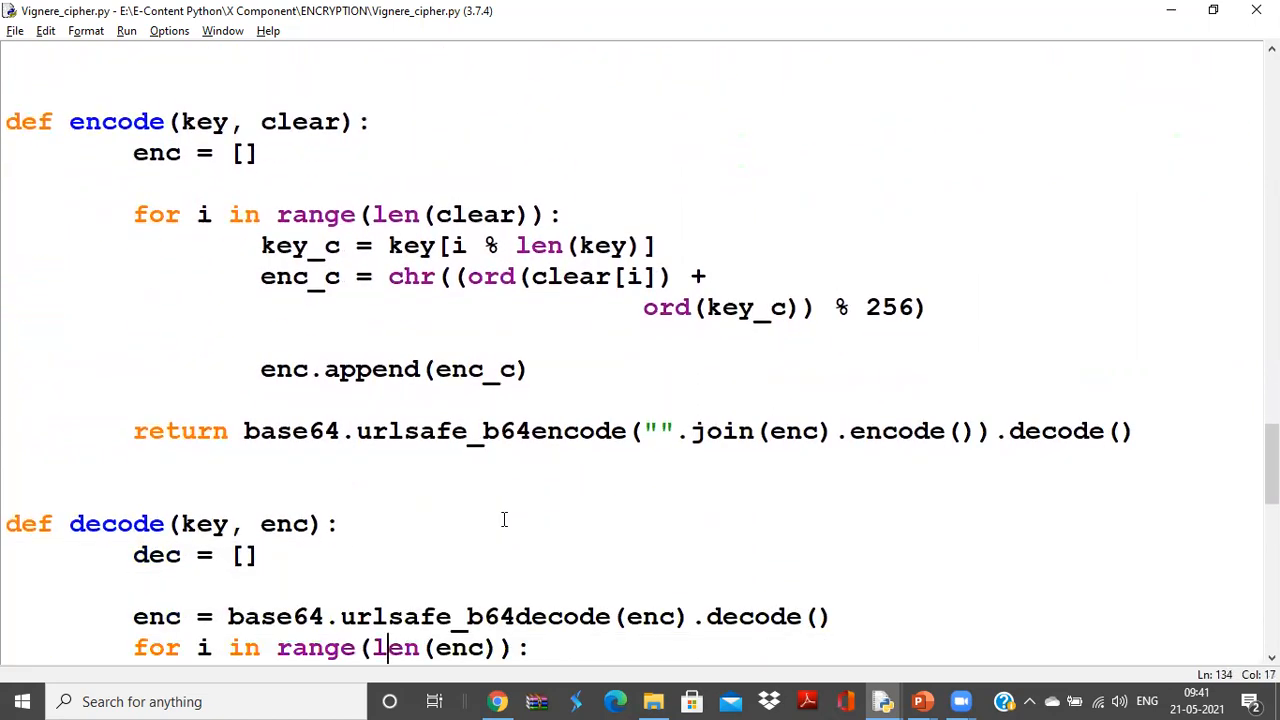
{"action": "mouse_move", "coordinate": [628, 258]}
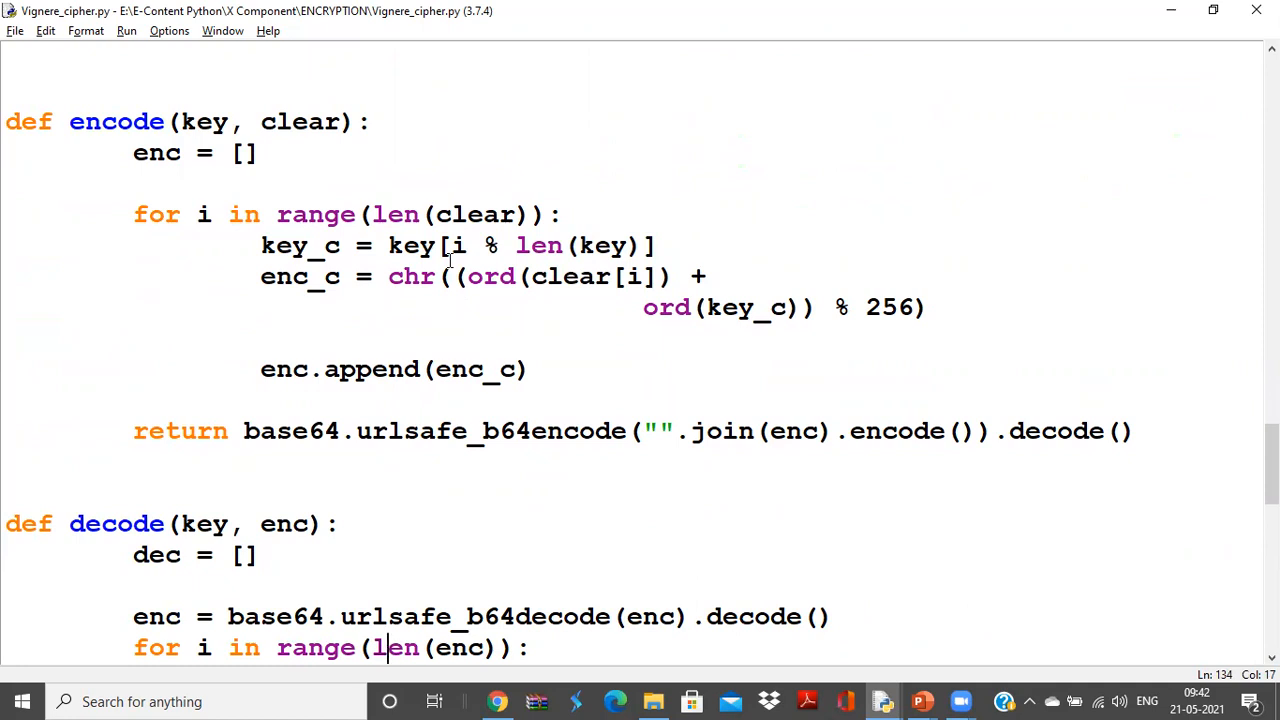
{"action": "mouse_move", "coordinate": [450, 245]}
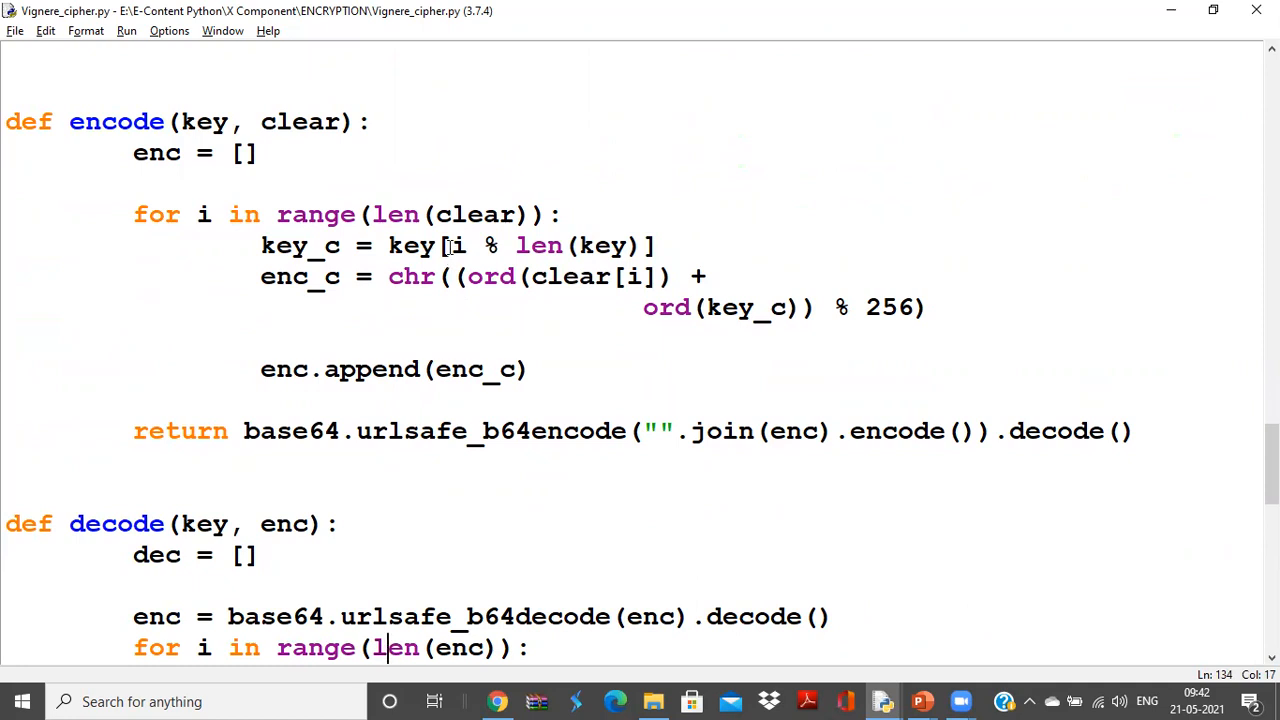
{"action": "mouse_move", "coordinate": [615, 245]}
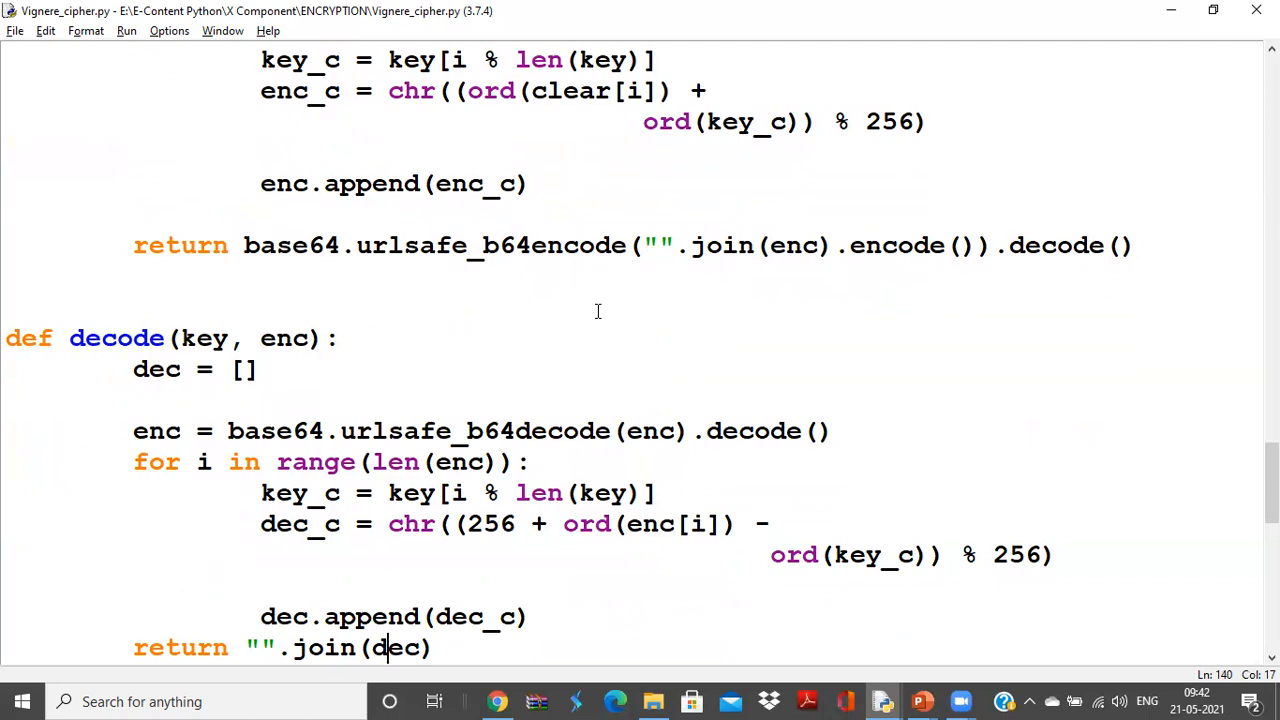
Scroll through def Ref() and the btnTotal, btnReset, btnExit definitions, then return to the running cipher app.
{"action": "scroll", "scroll_direction": "down", "scroll_amount": 3}
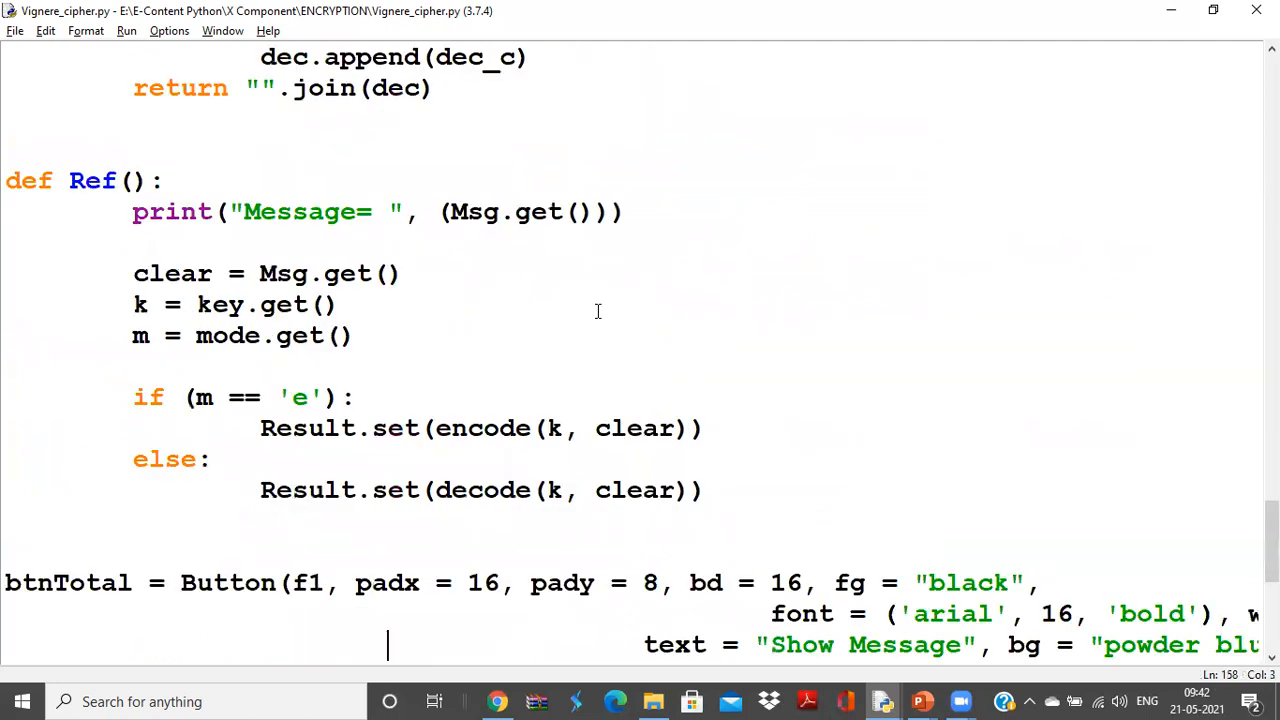
{"action": "mouse_move", "coordinate": [320, 280]}
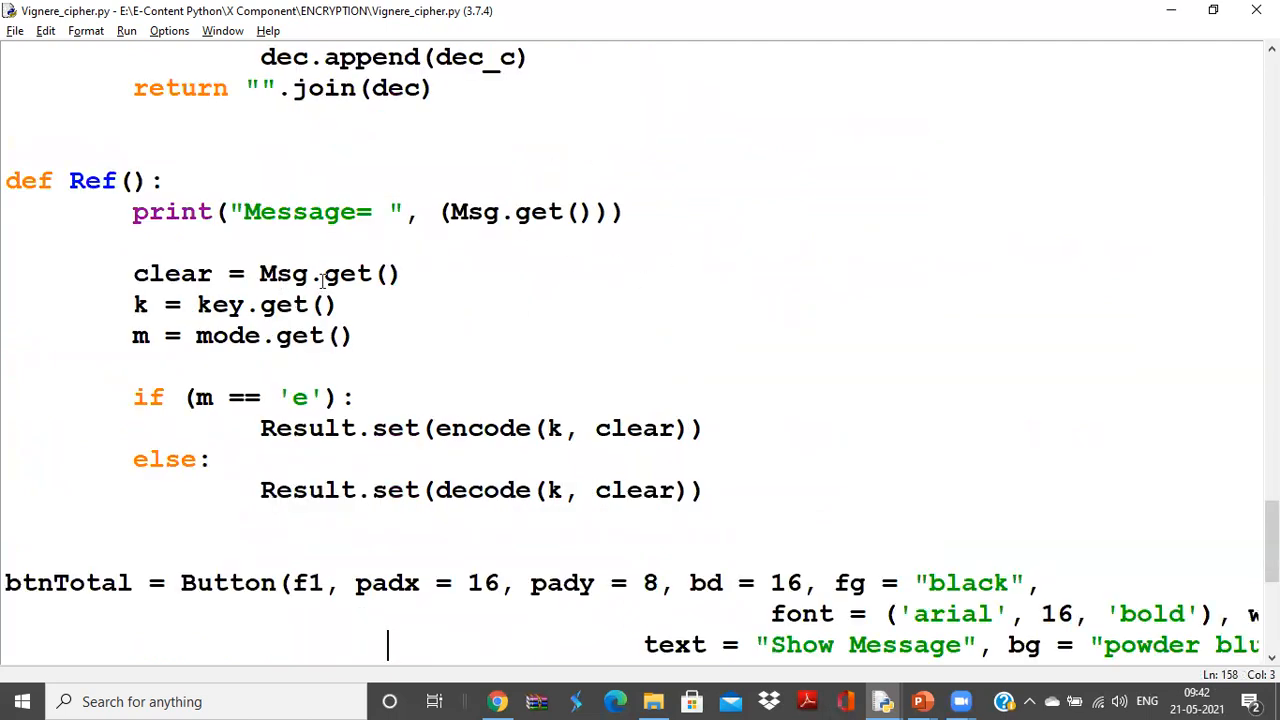
{"action": "mouse_move", "coordinate": [413, 419]}
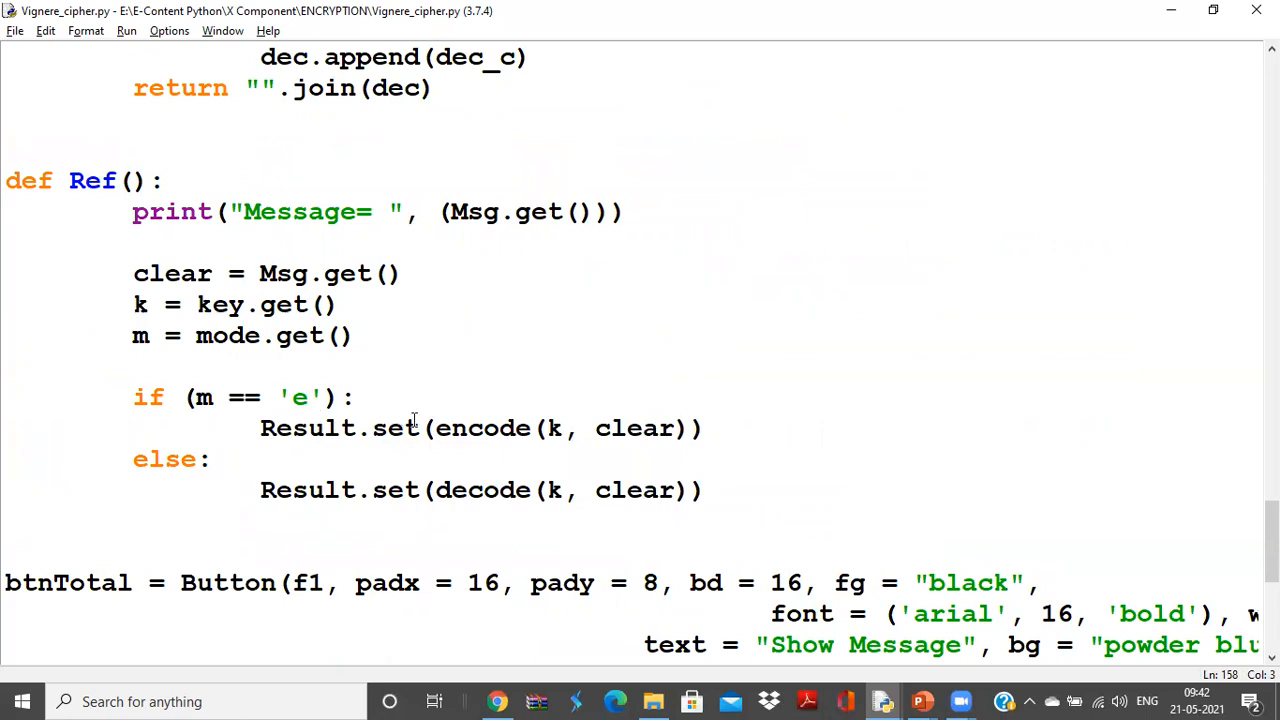
{"action": "mouse_move", "coordinate": [538, 428]}
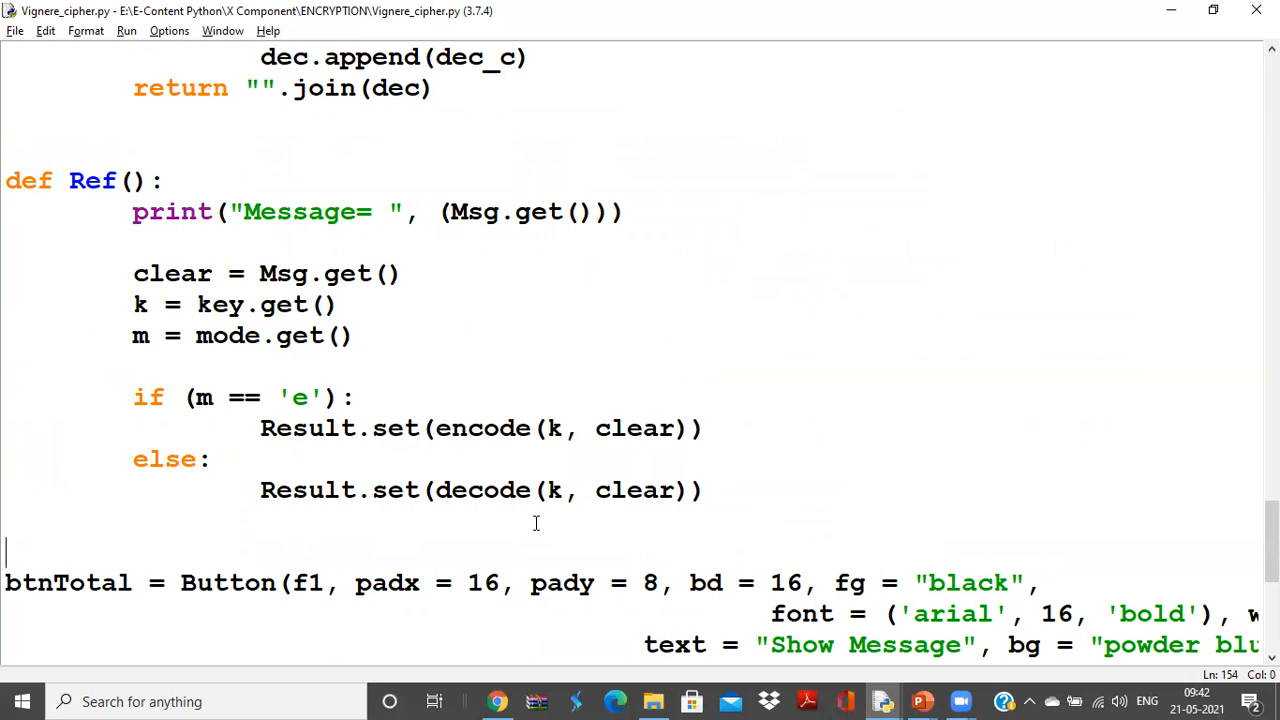
{"action": "scroll", "scroll_direction": "down", "scroll_amount": 3}
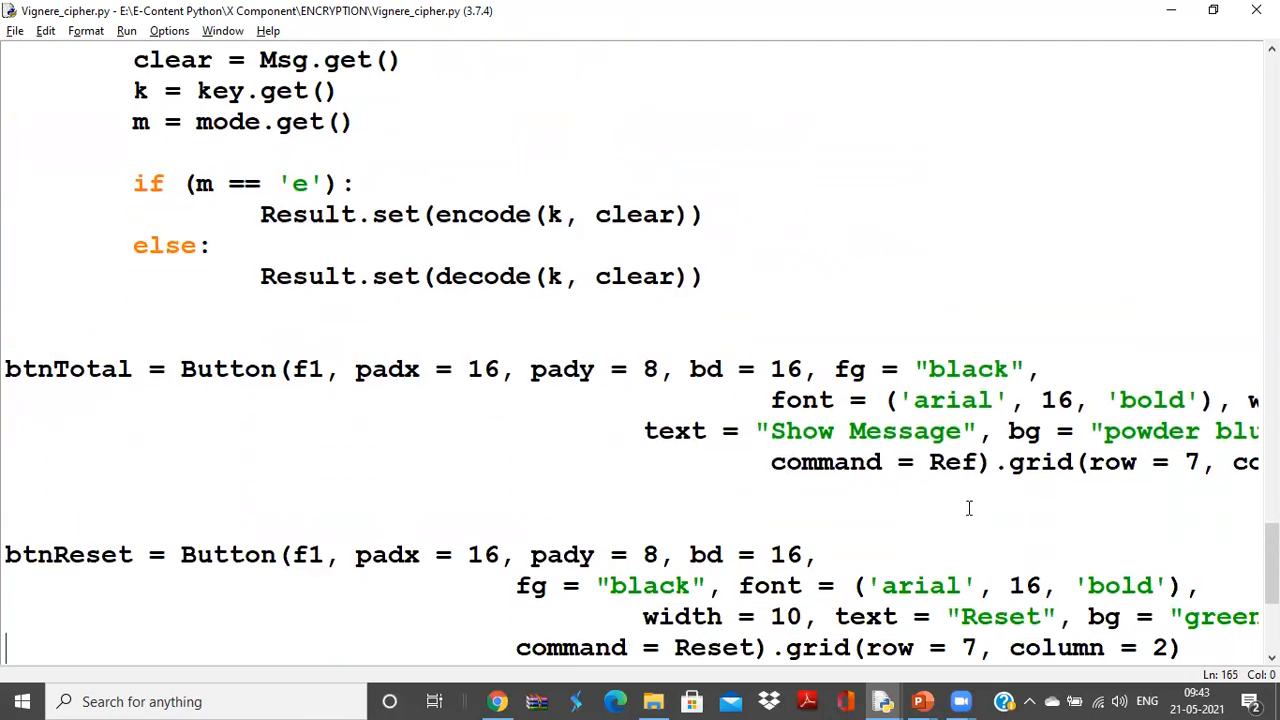
{"action": "scroll", "scroll_direction": "down", "scroll_amount": 3}
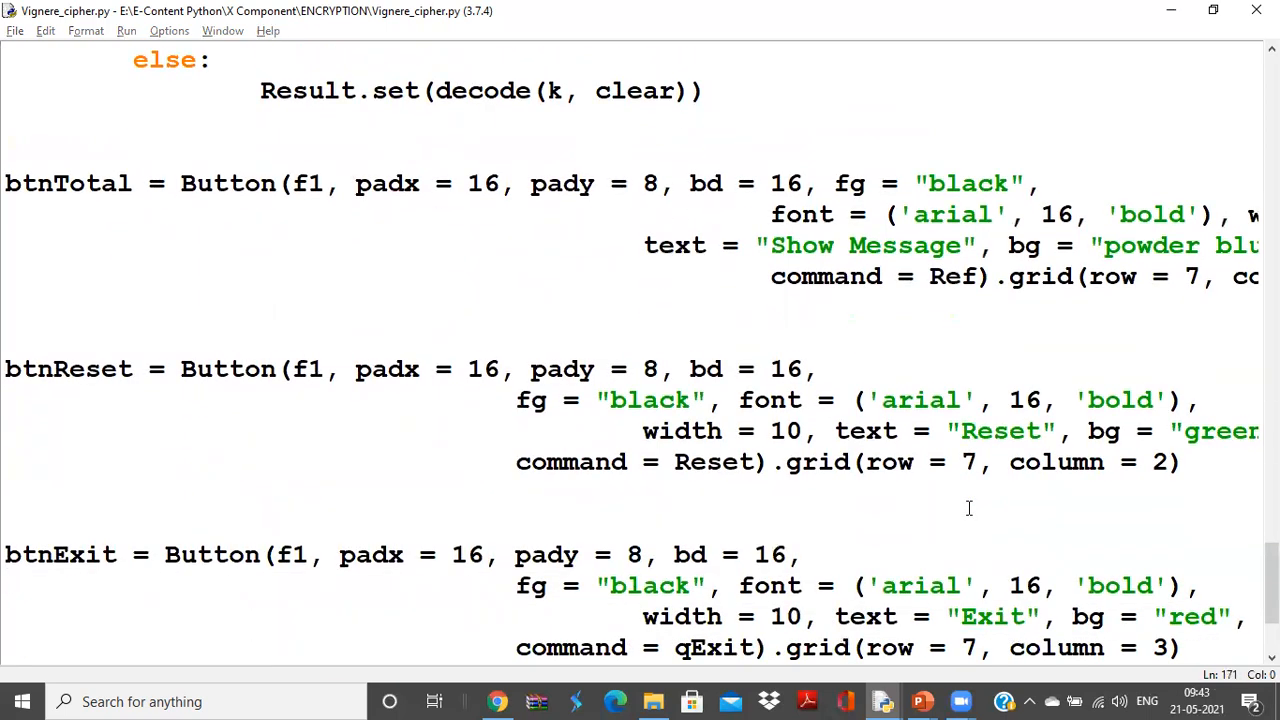
{"action": "key", "text": "F5"}
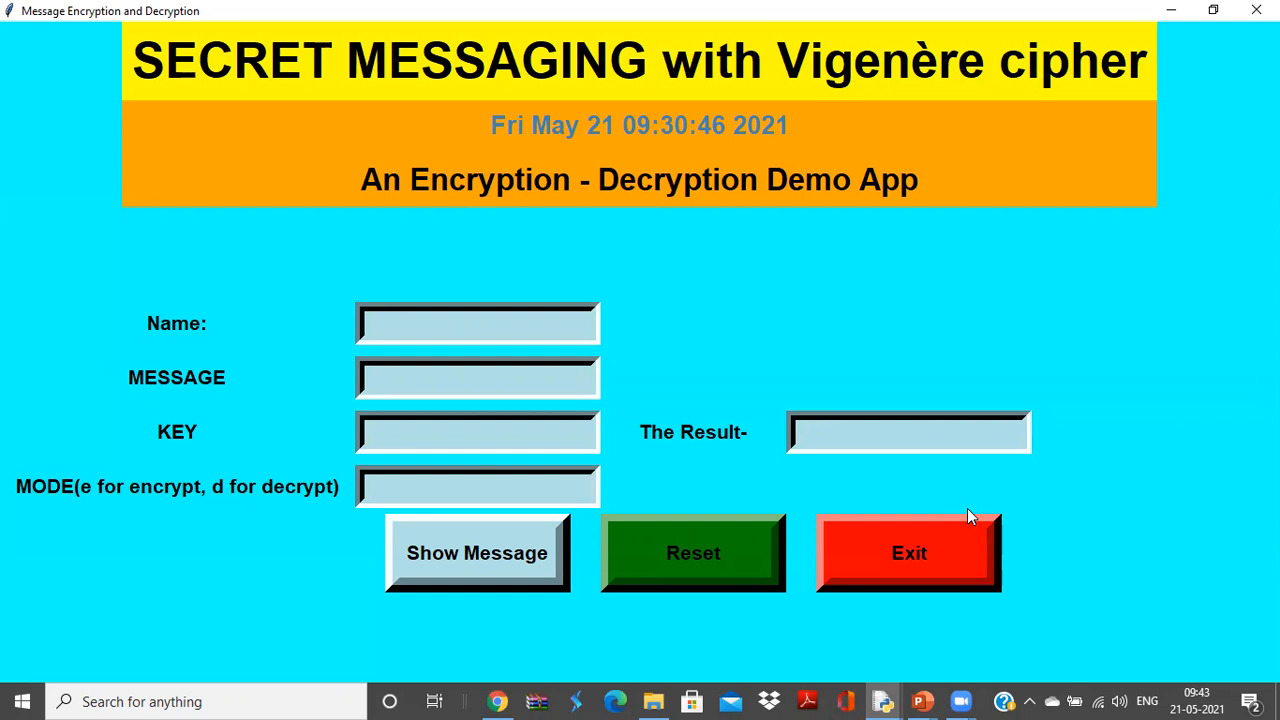
{"action": "left_click", "coordinate": [477, 487]}
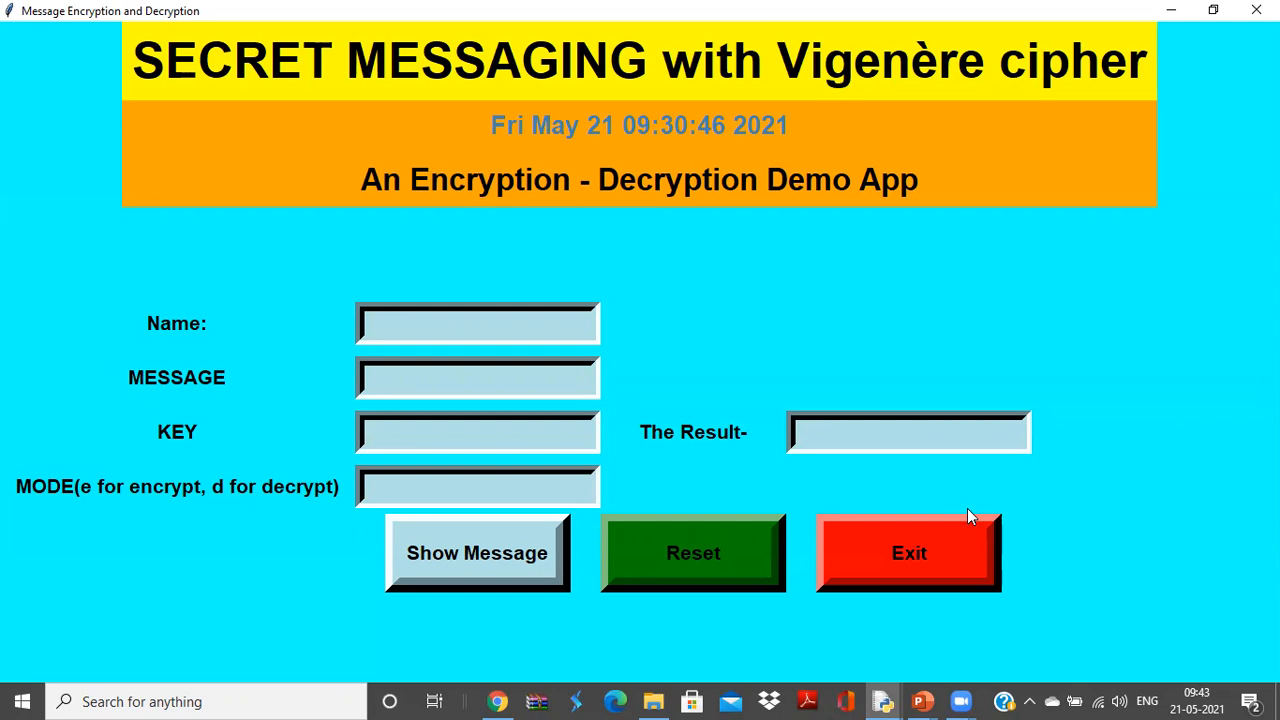
{"action": "left_click", "coordinate": [477, 486]}
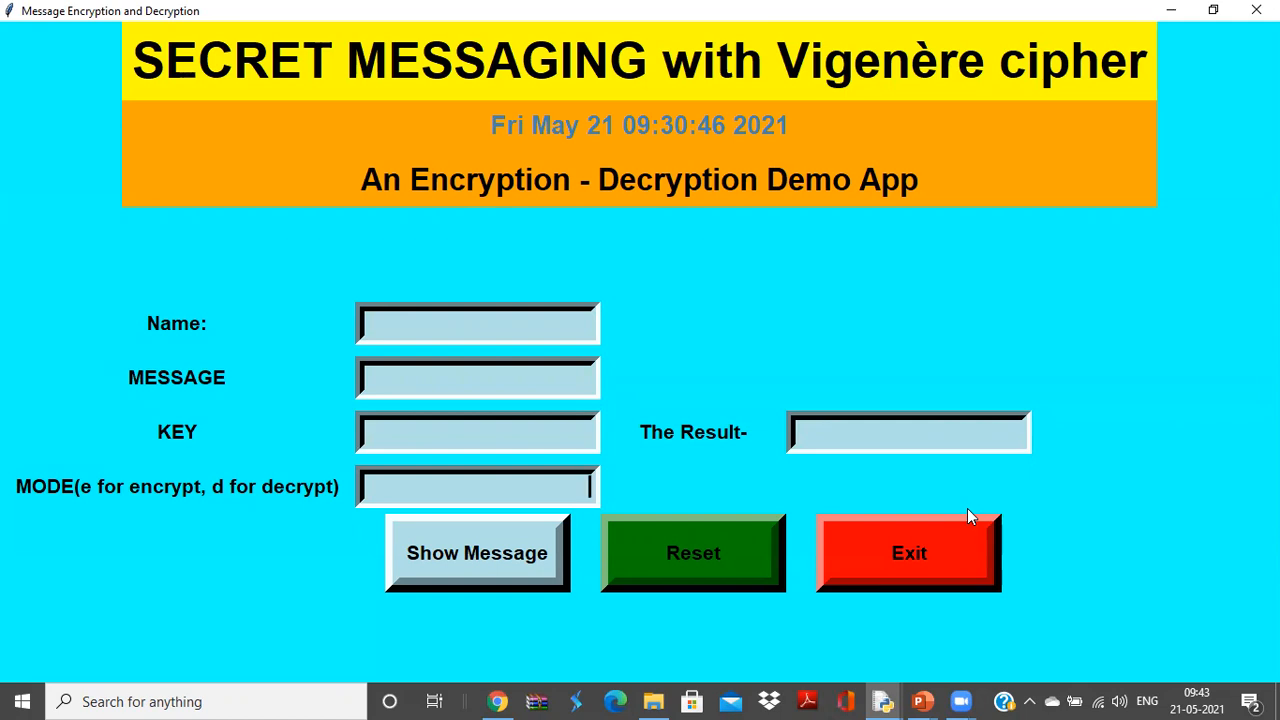